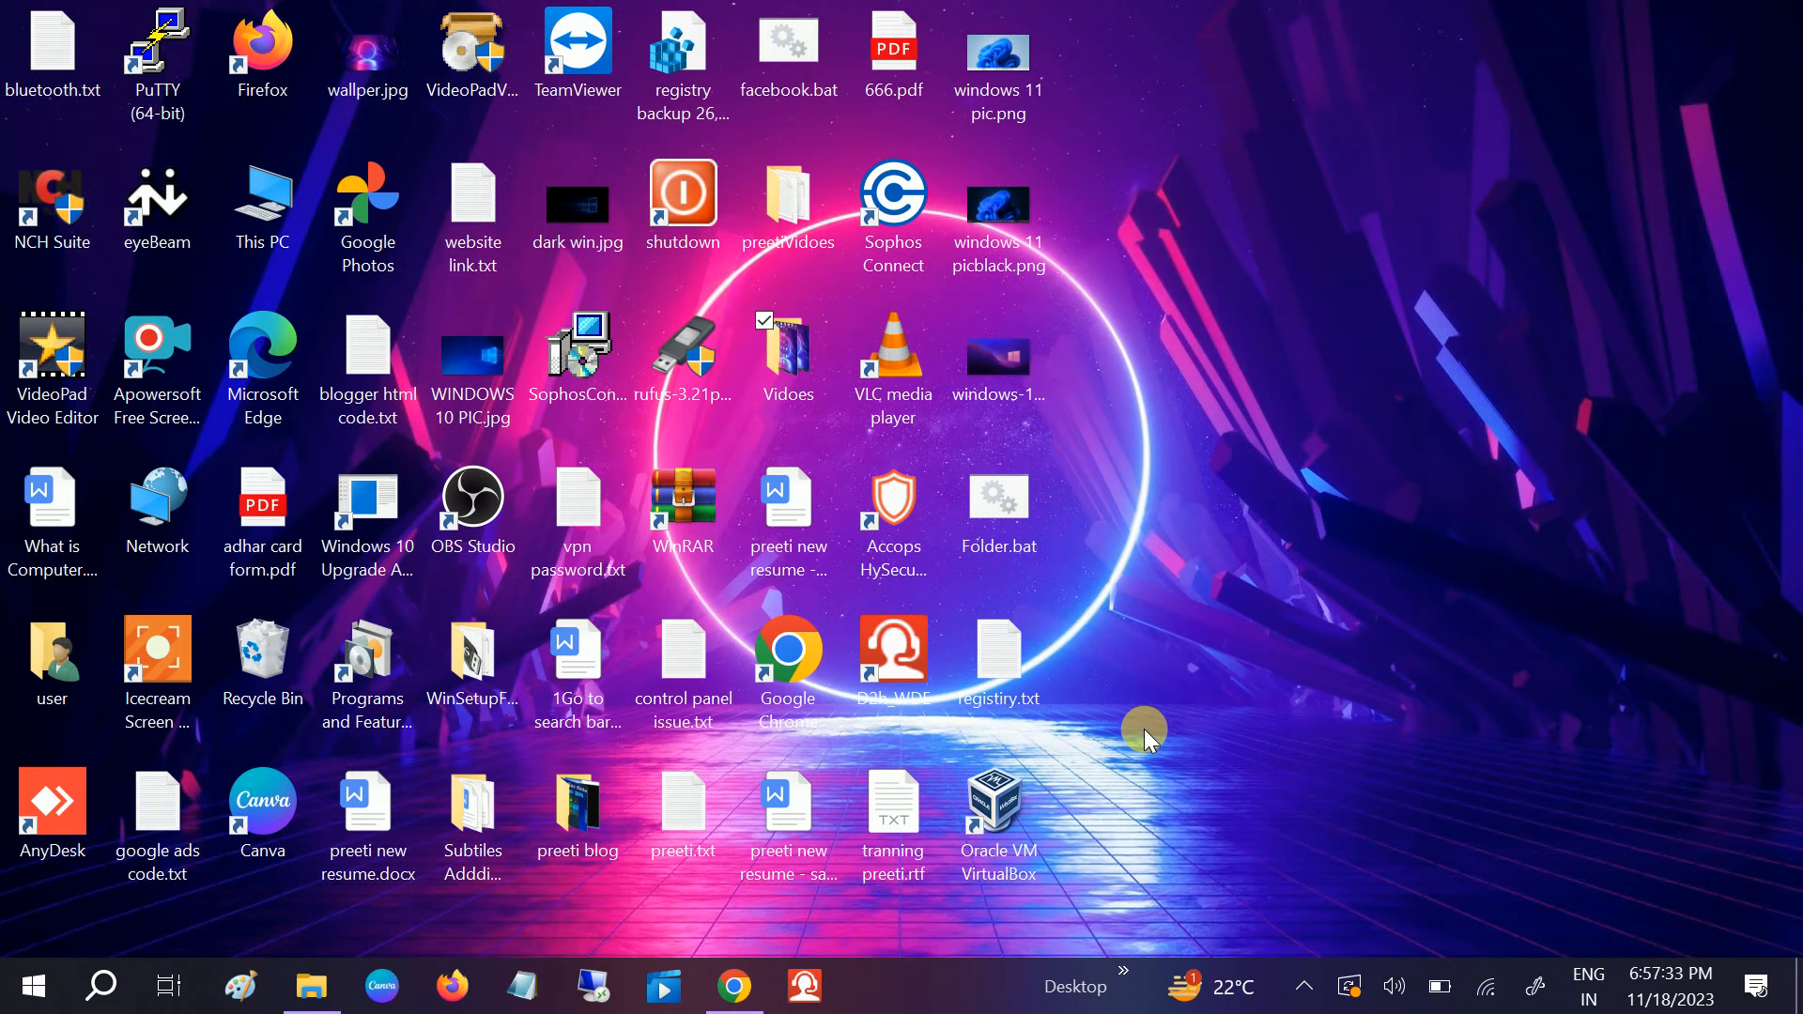
pyautogui.moveTo(1112, 840)
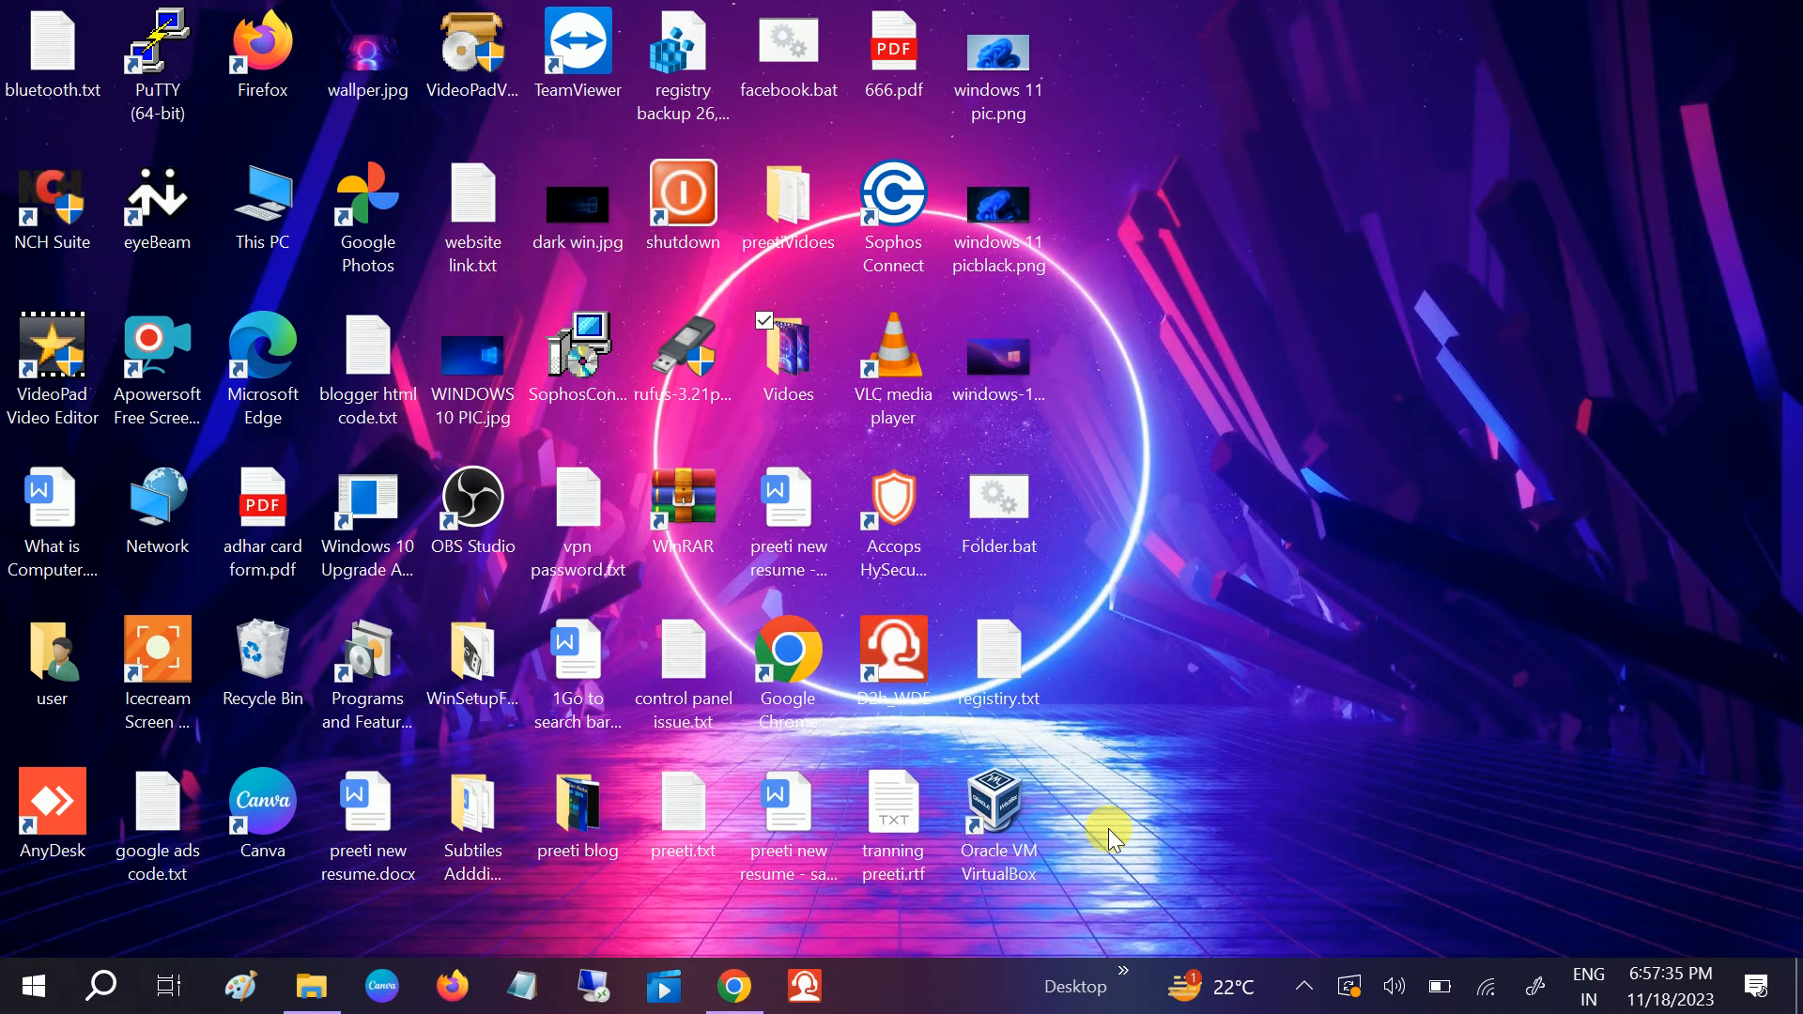
pyautogui.moveTo(1150, 443)
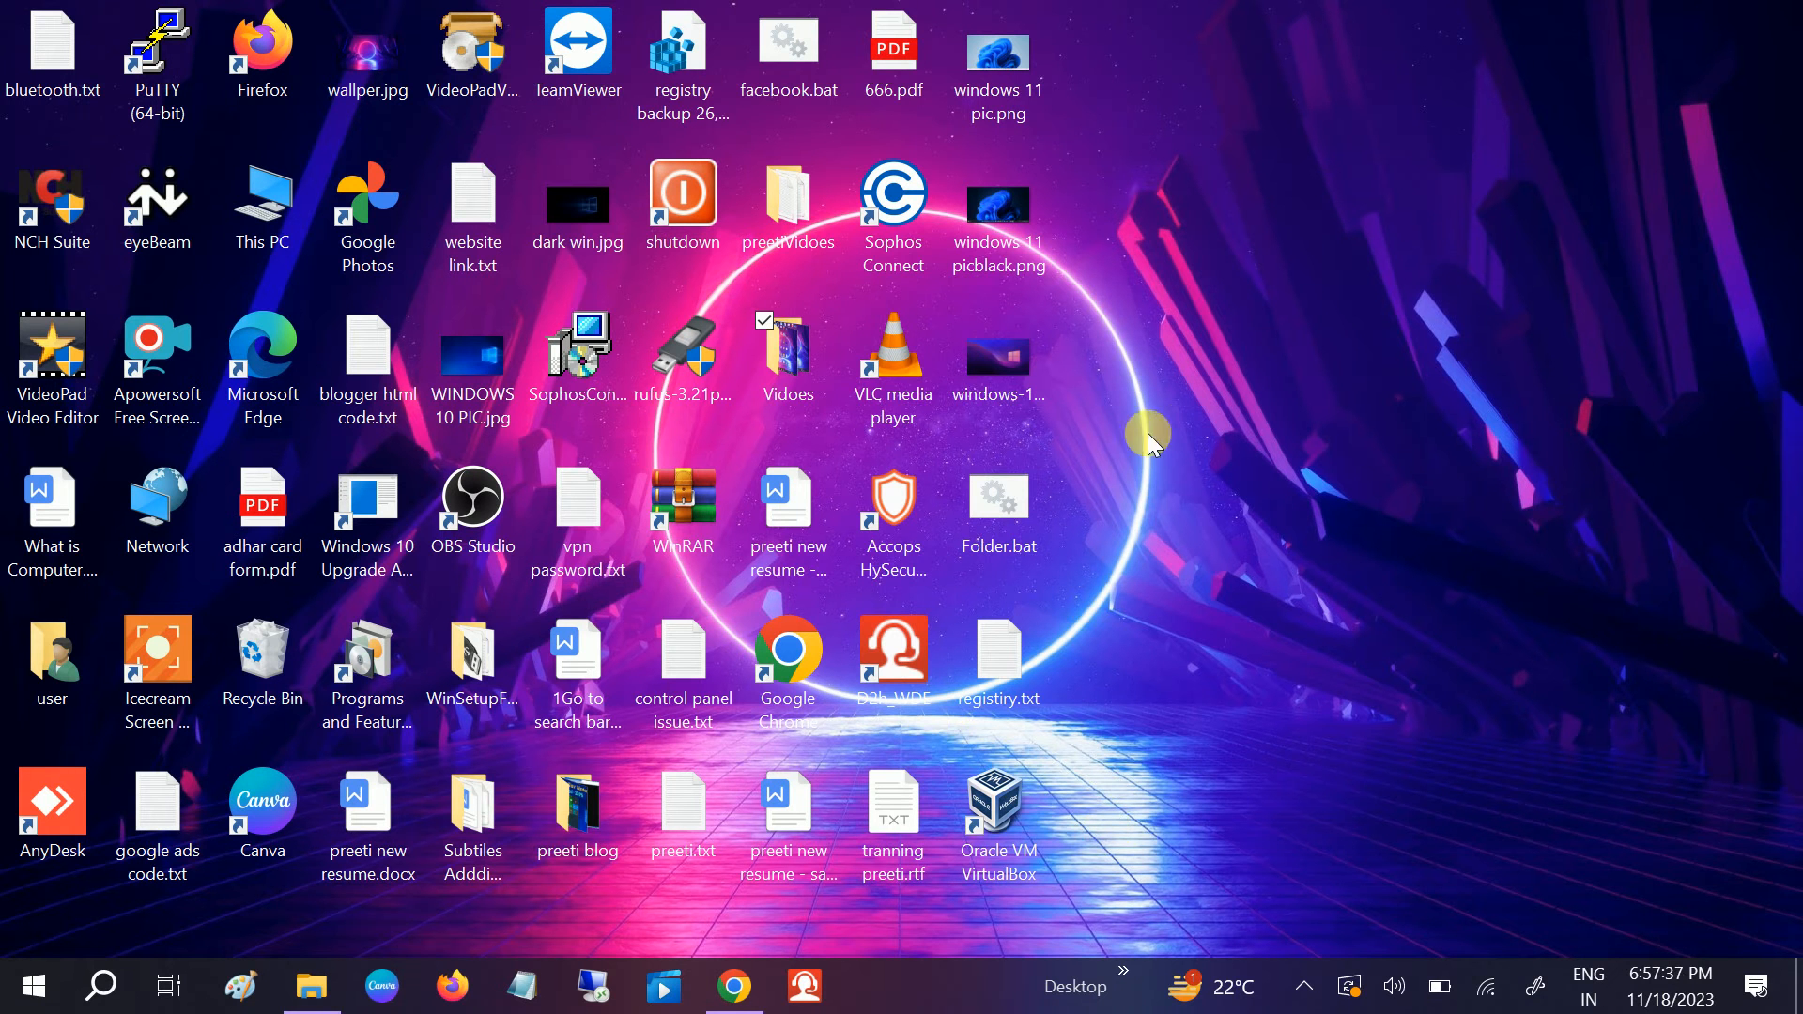
pyautogui.moveTo(1112, 434)
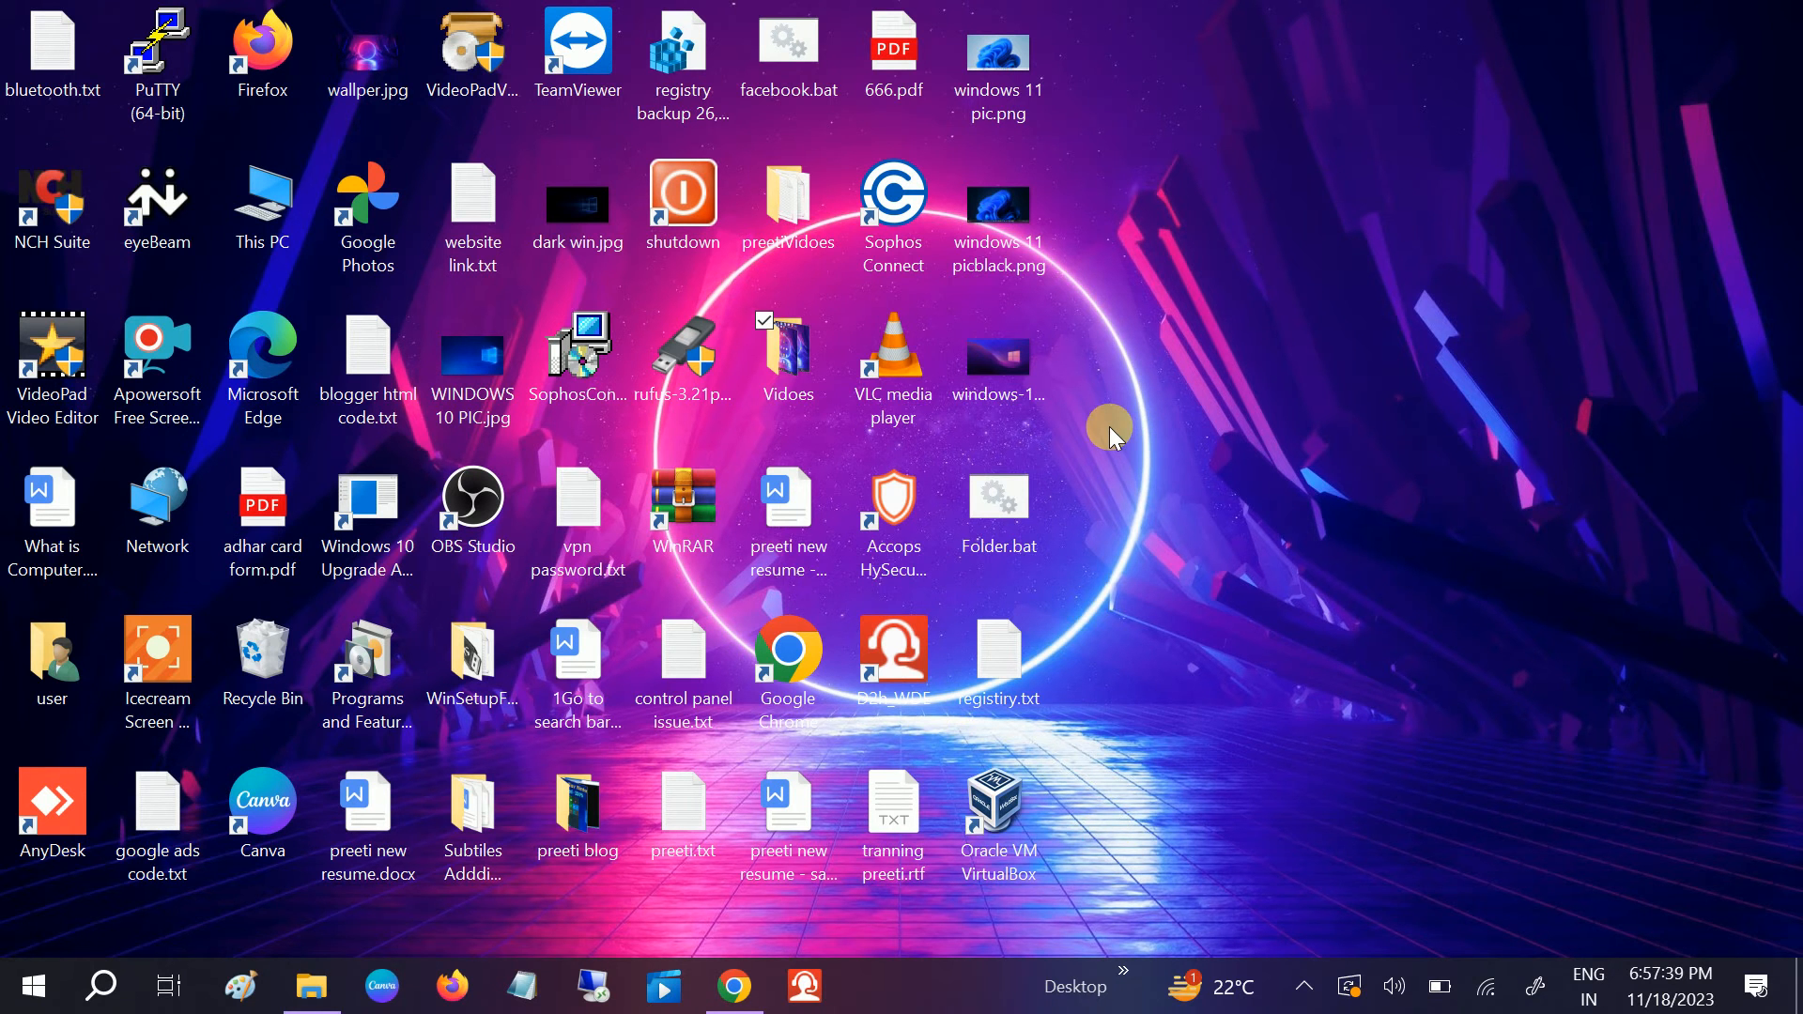
pyautogui.moveTo(1202, 440)
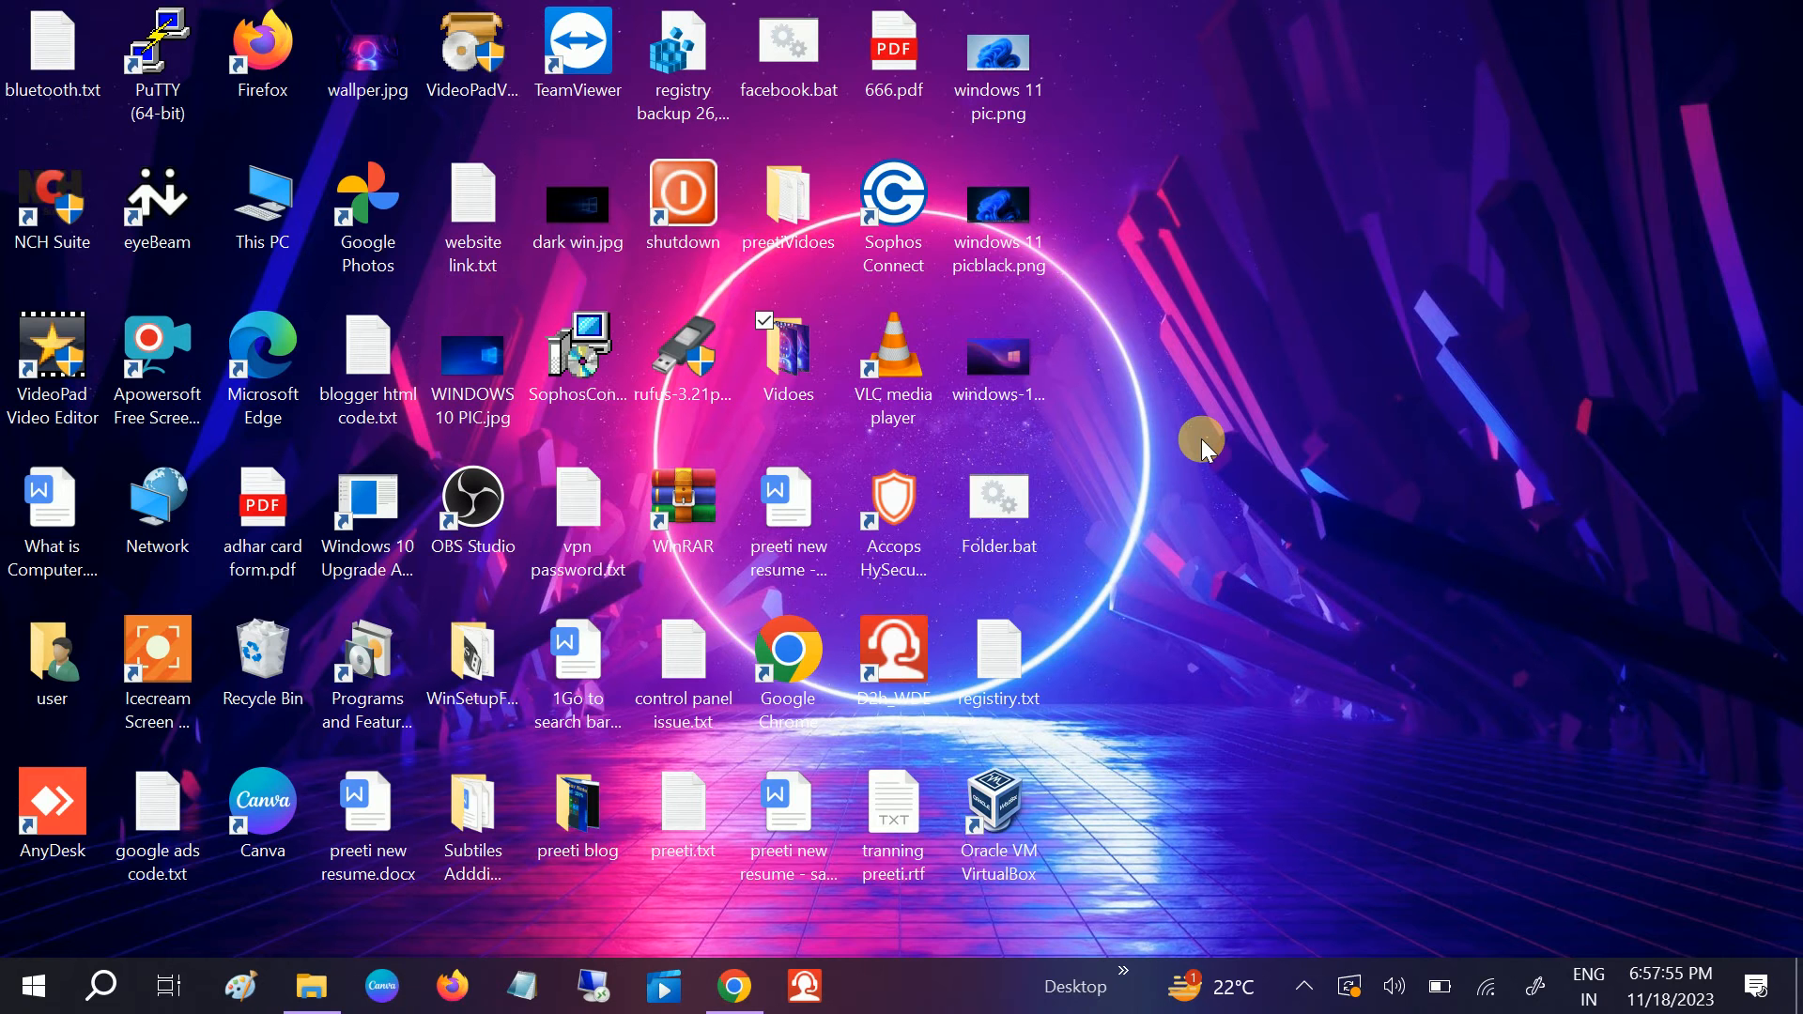
pyautogui.moveTo(1133, 451)
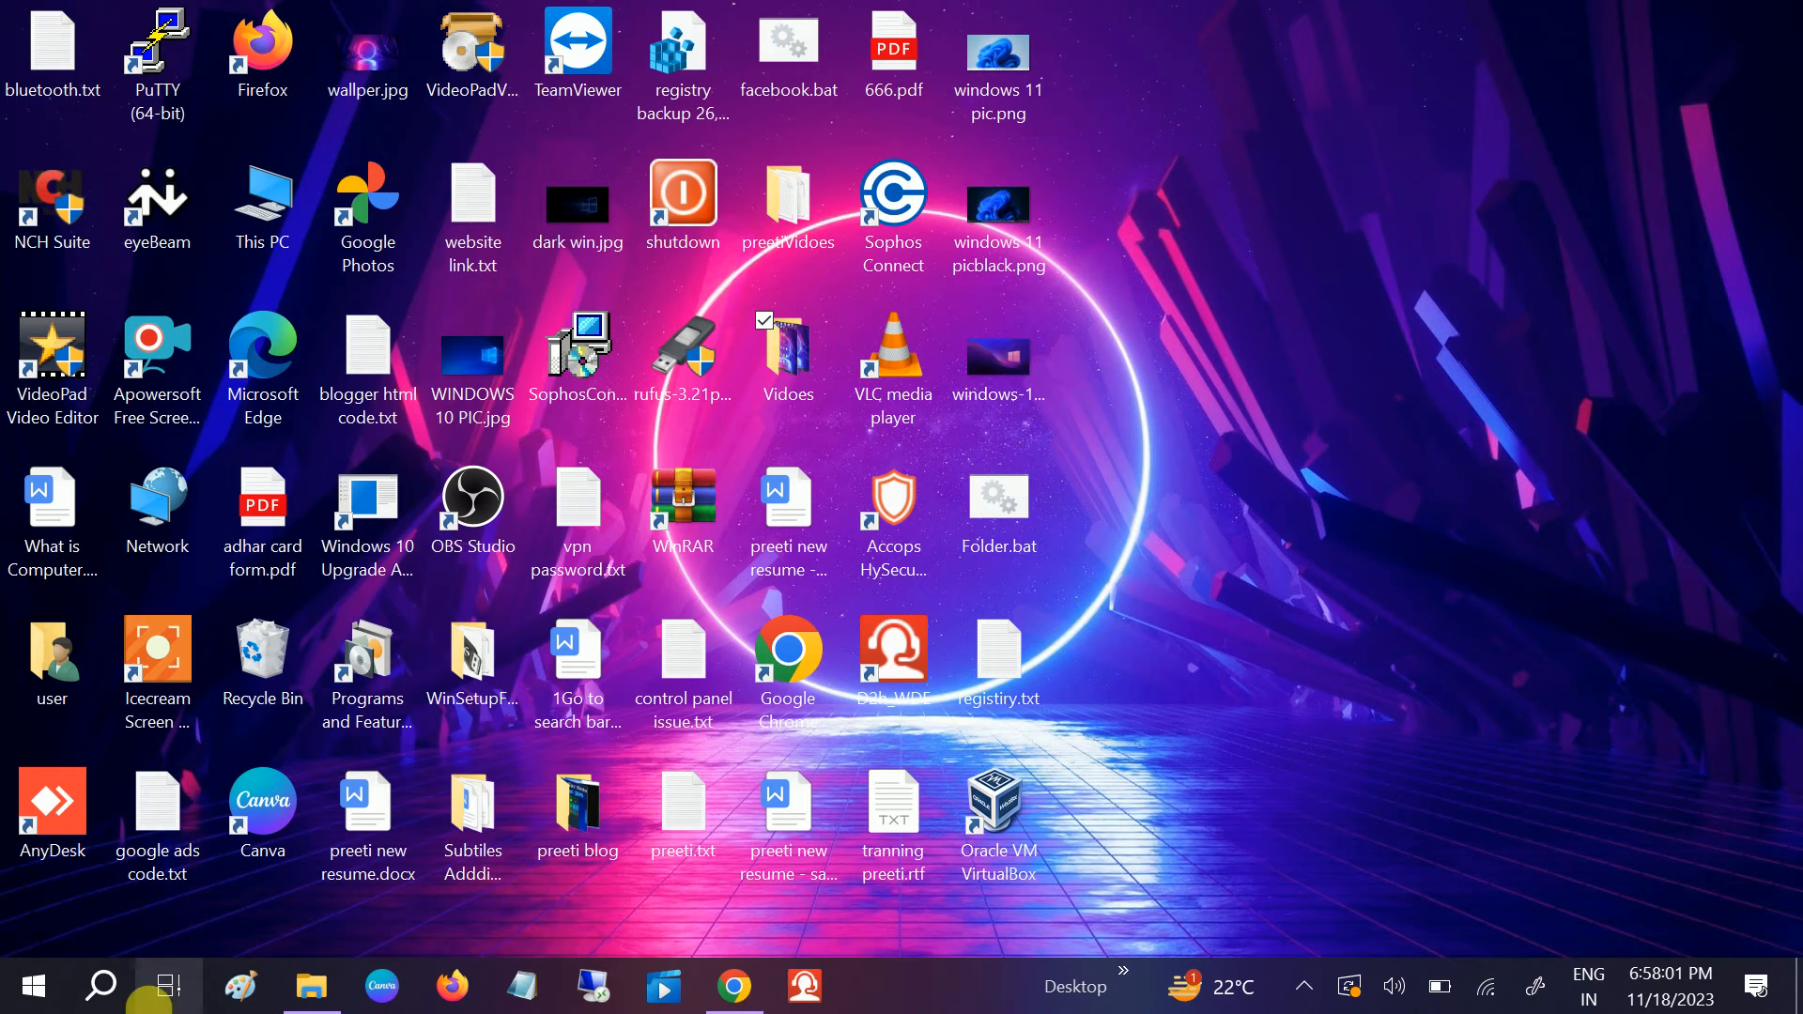
# - Find Device Manager via Start search for 'device' and open it maximized
pyautogui.click(102, 984)
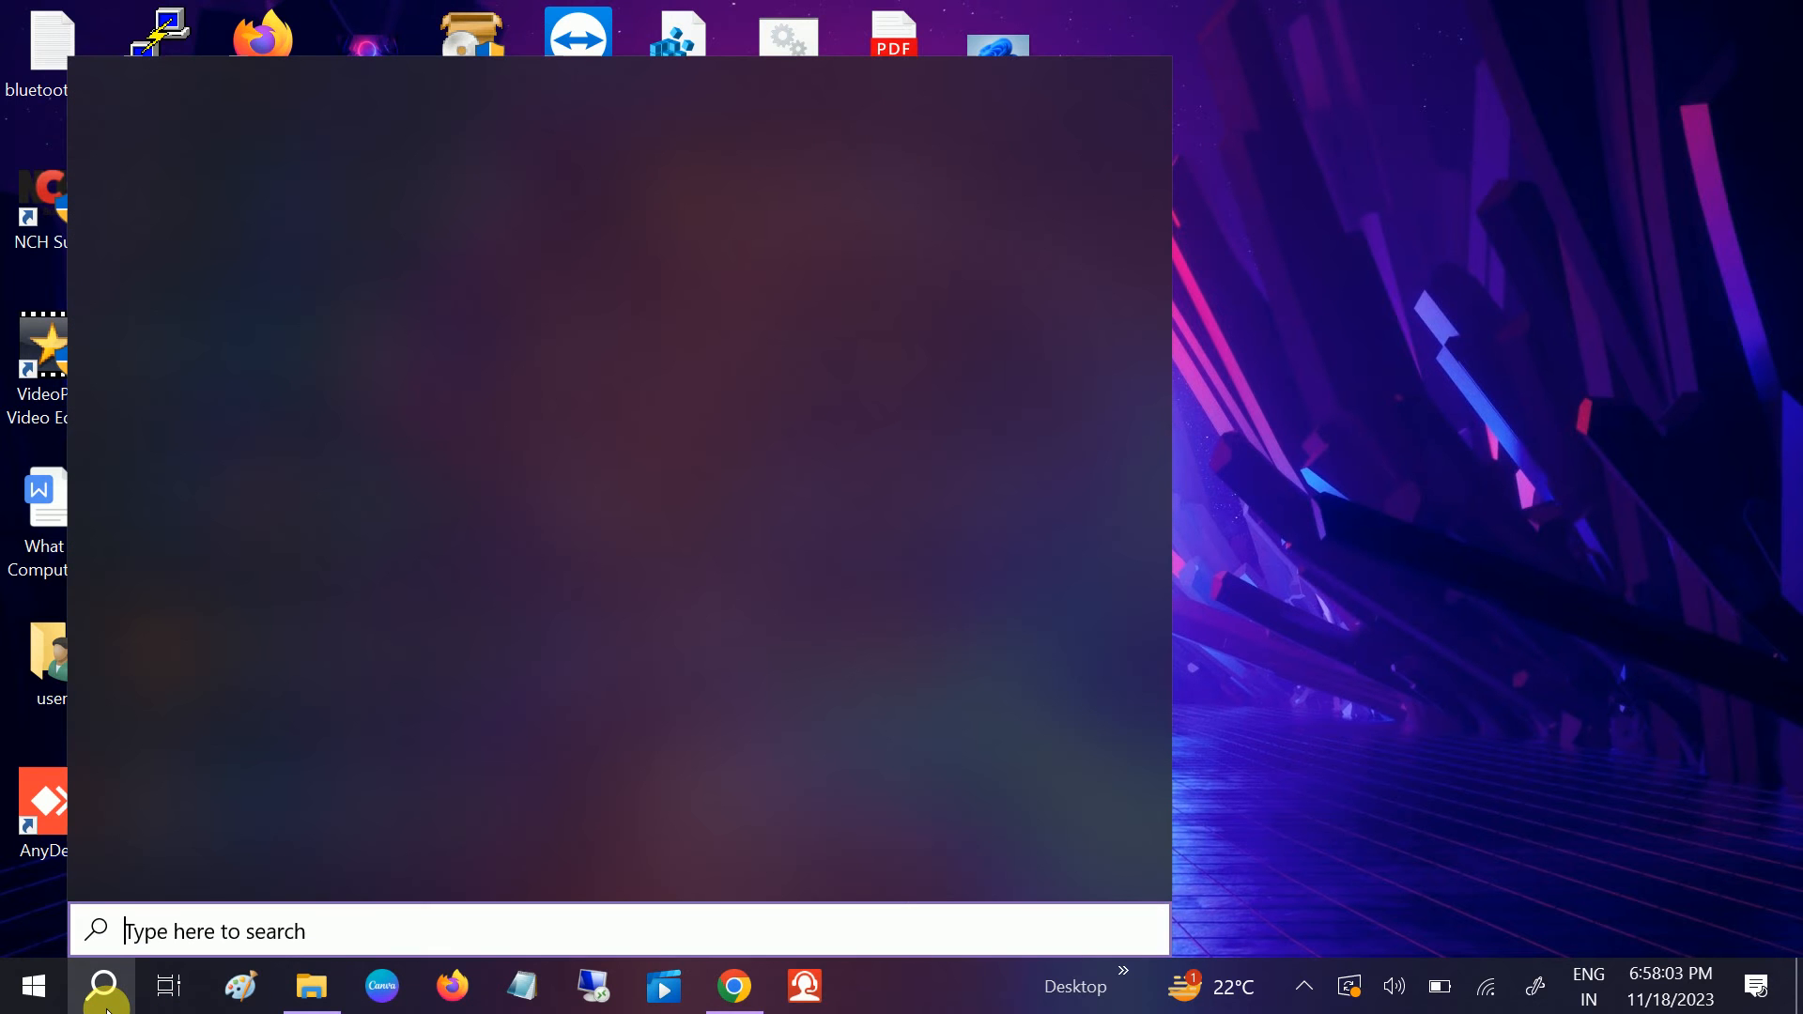
pyautogui.write('device')
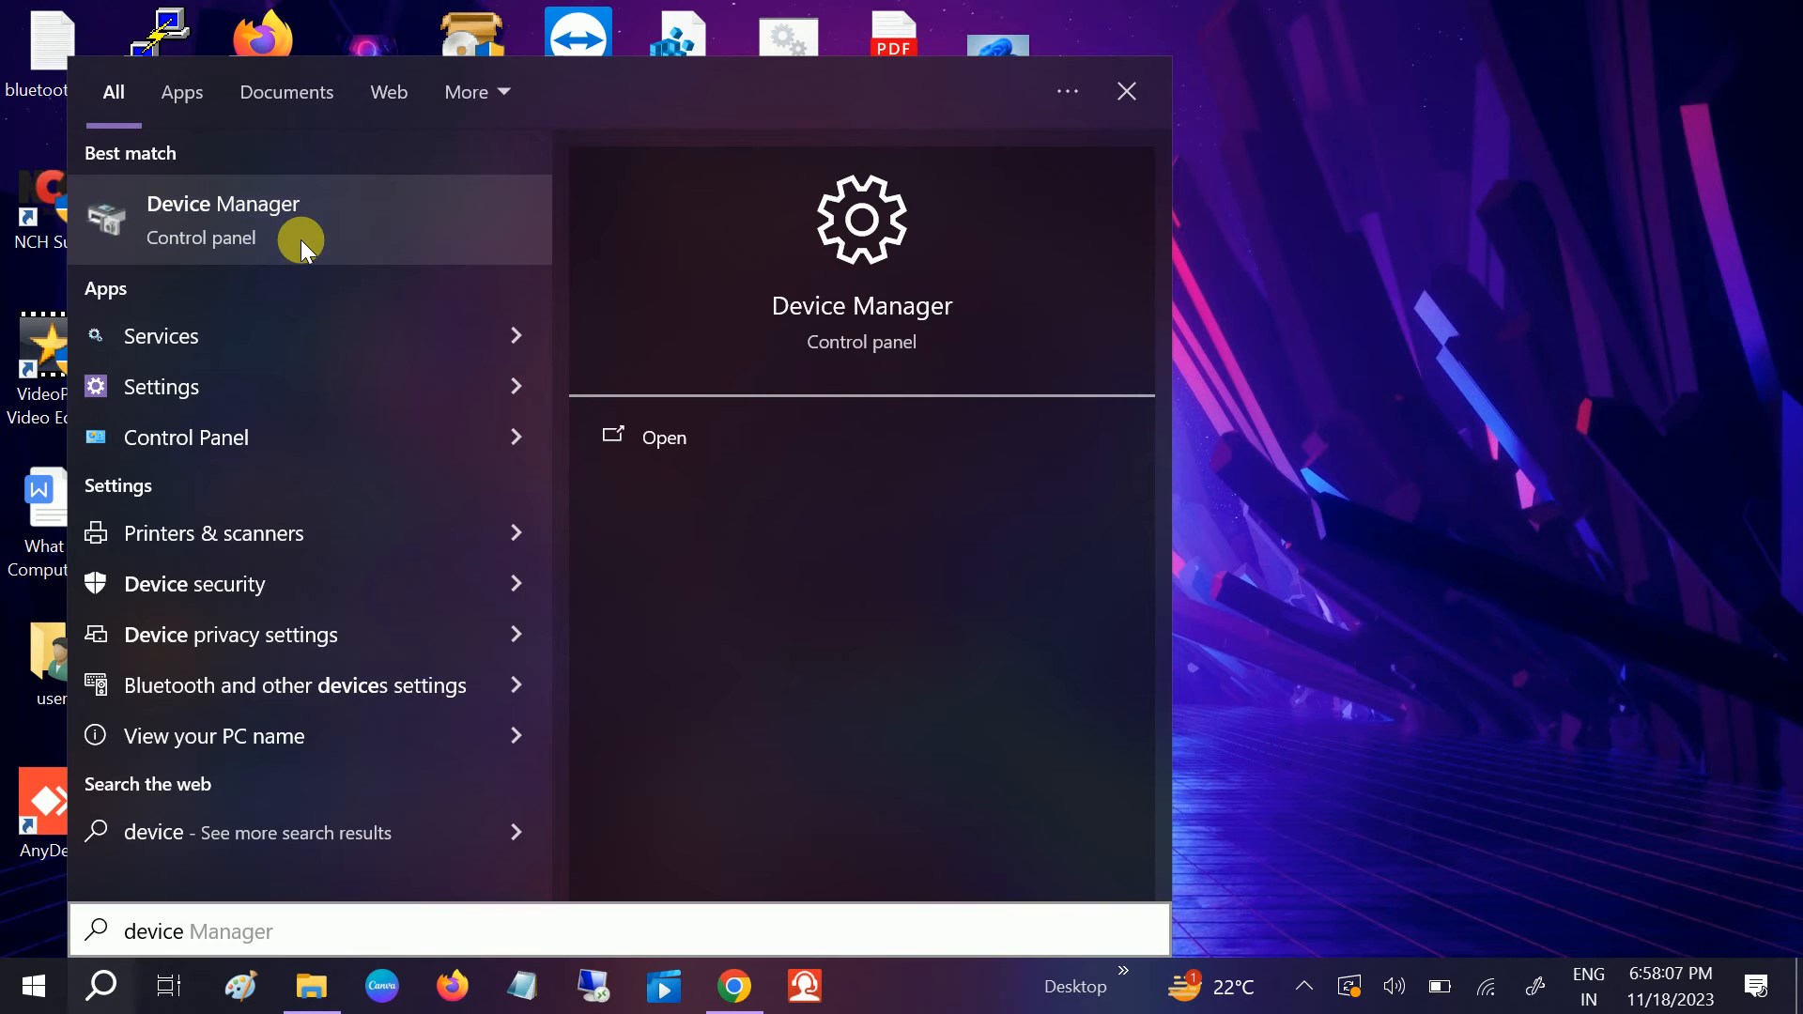
pyautogui.click(1126, 90)
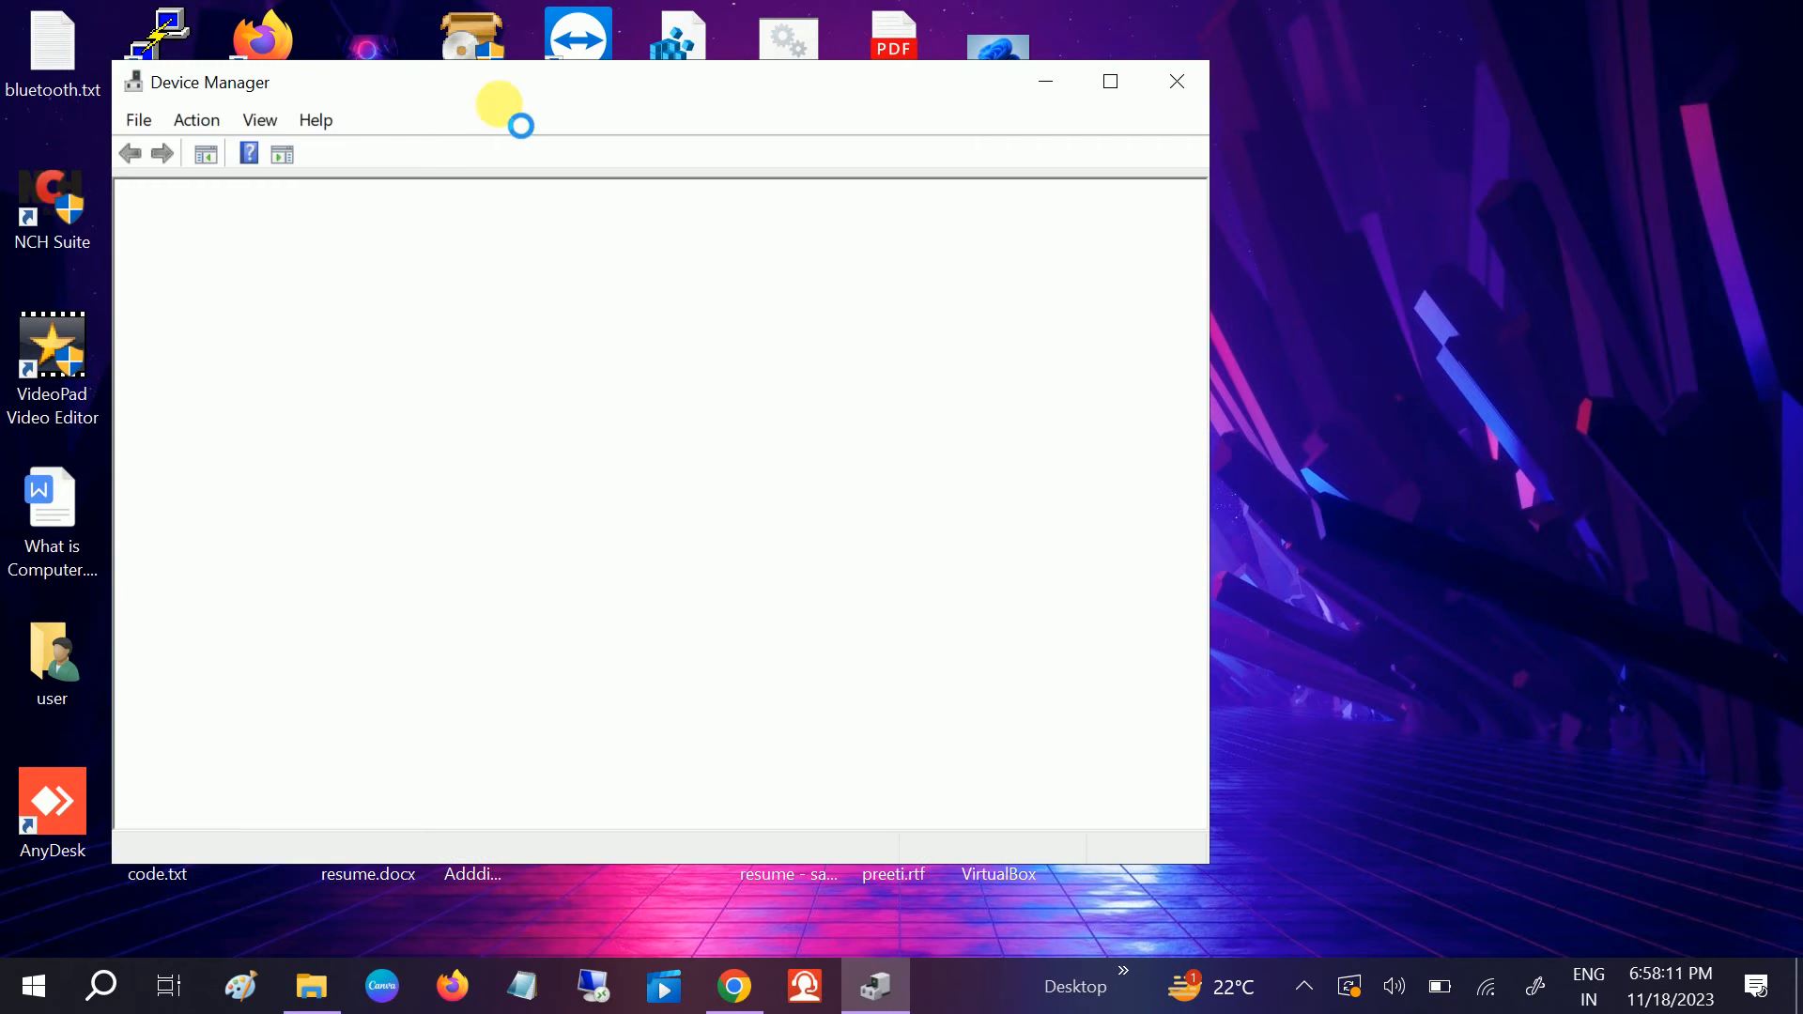
pyautogui.moveTo(545, 166)
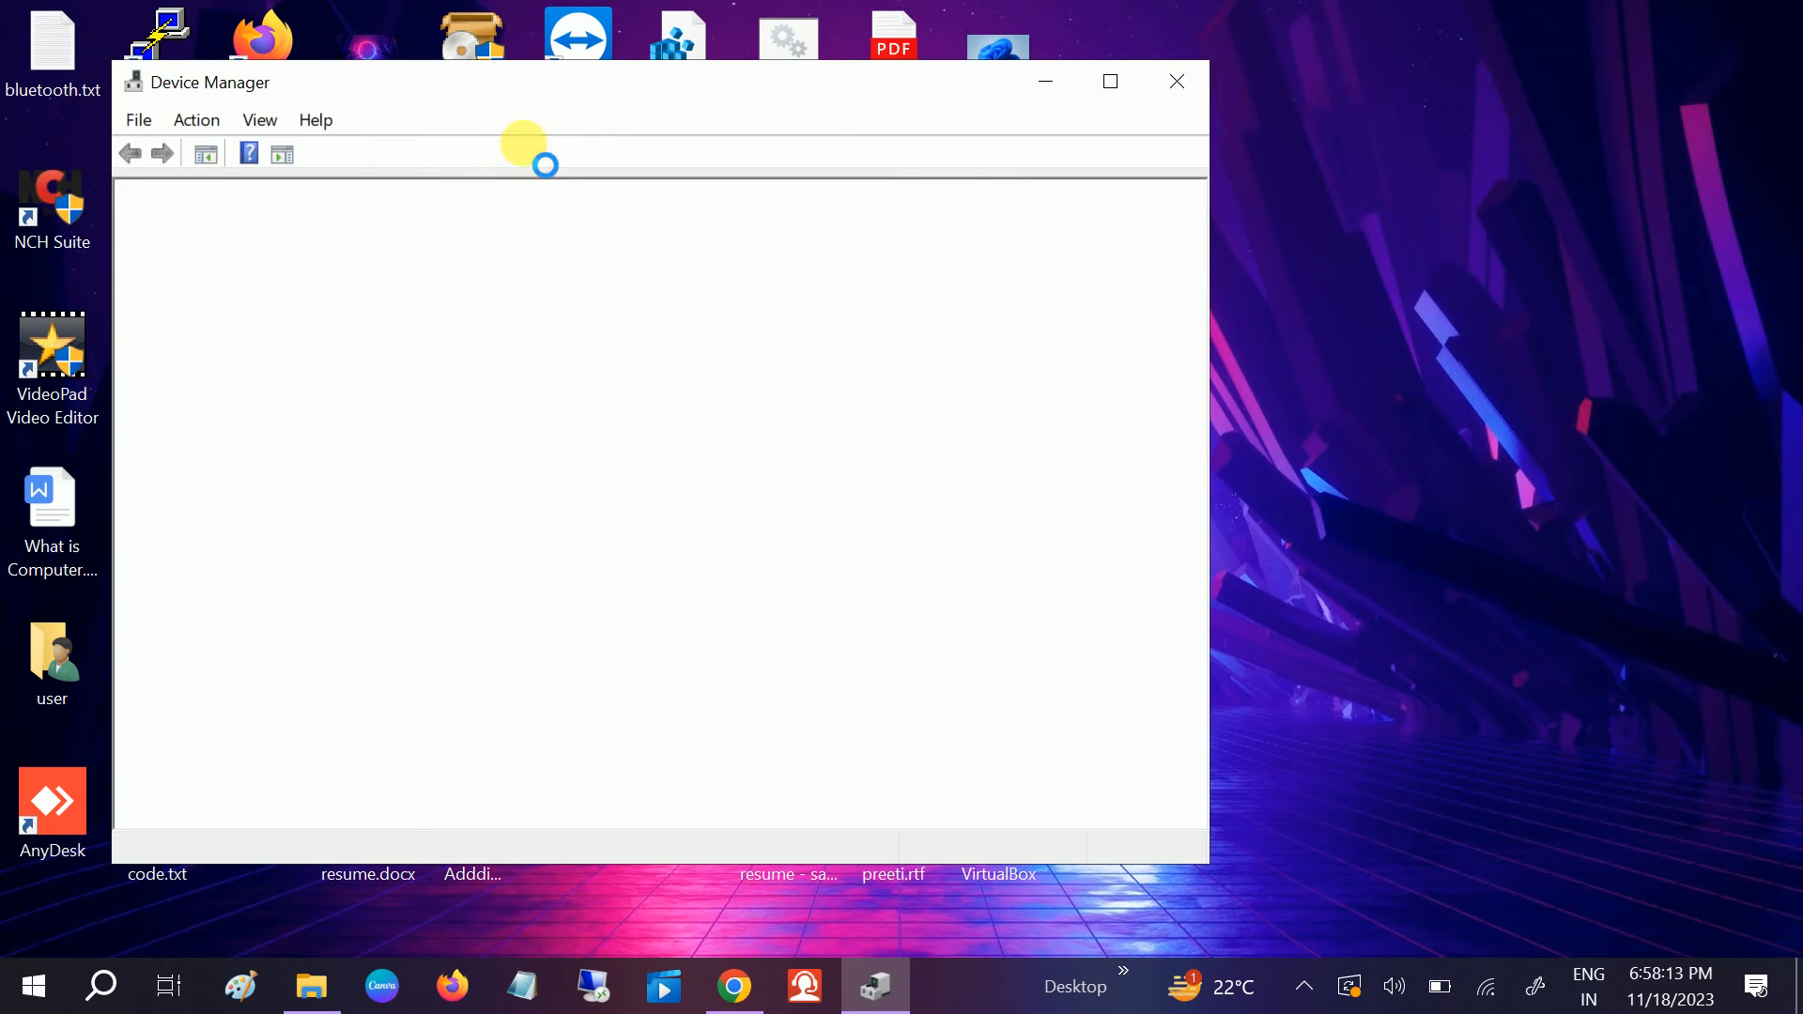
pyautogui.moveTo(549, 127)
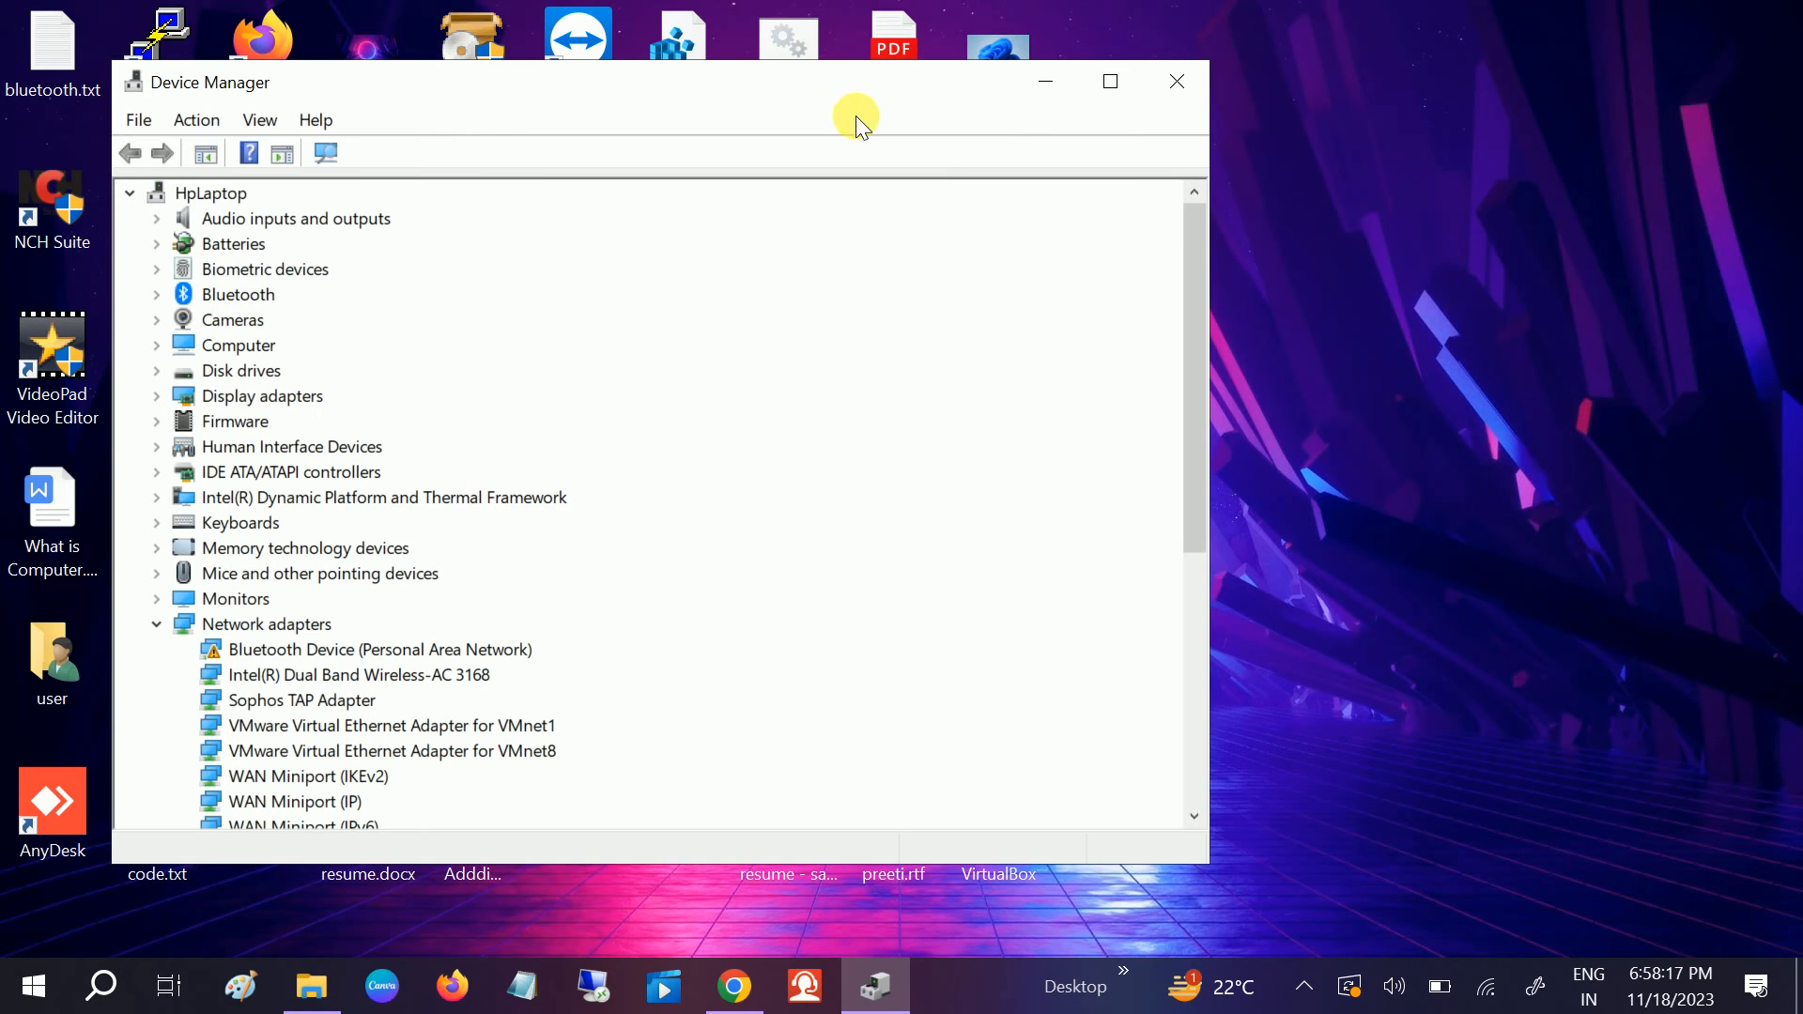
pyautogui.click(1110, 80)
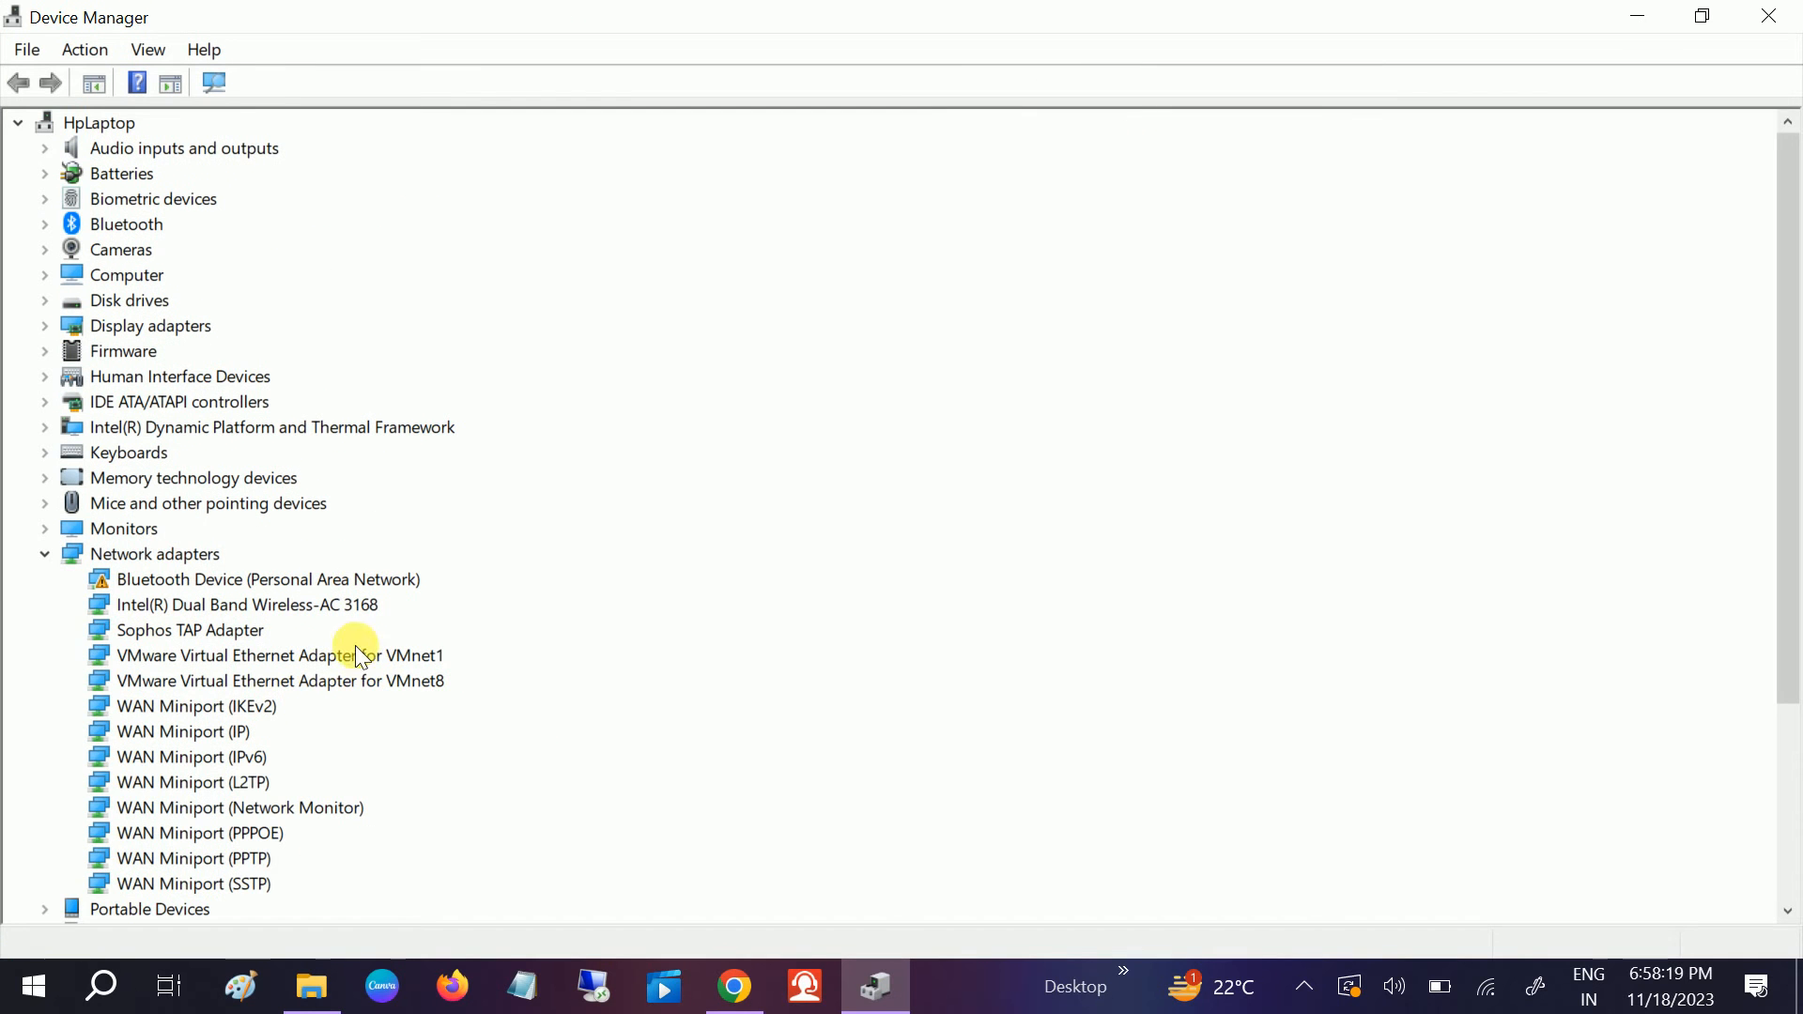
# - Expand Network adapters and select the Intel Dual Band Wireless-AC 3168 adapter
pyautogui.click(45, 554)
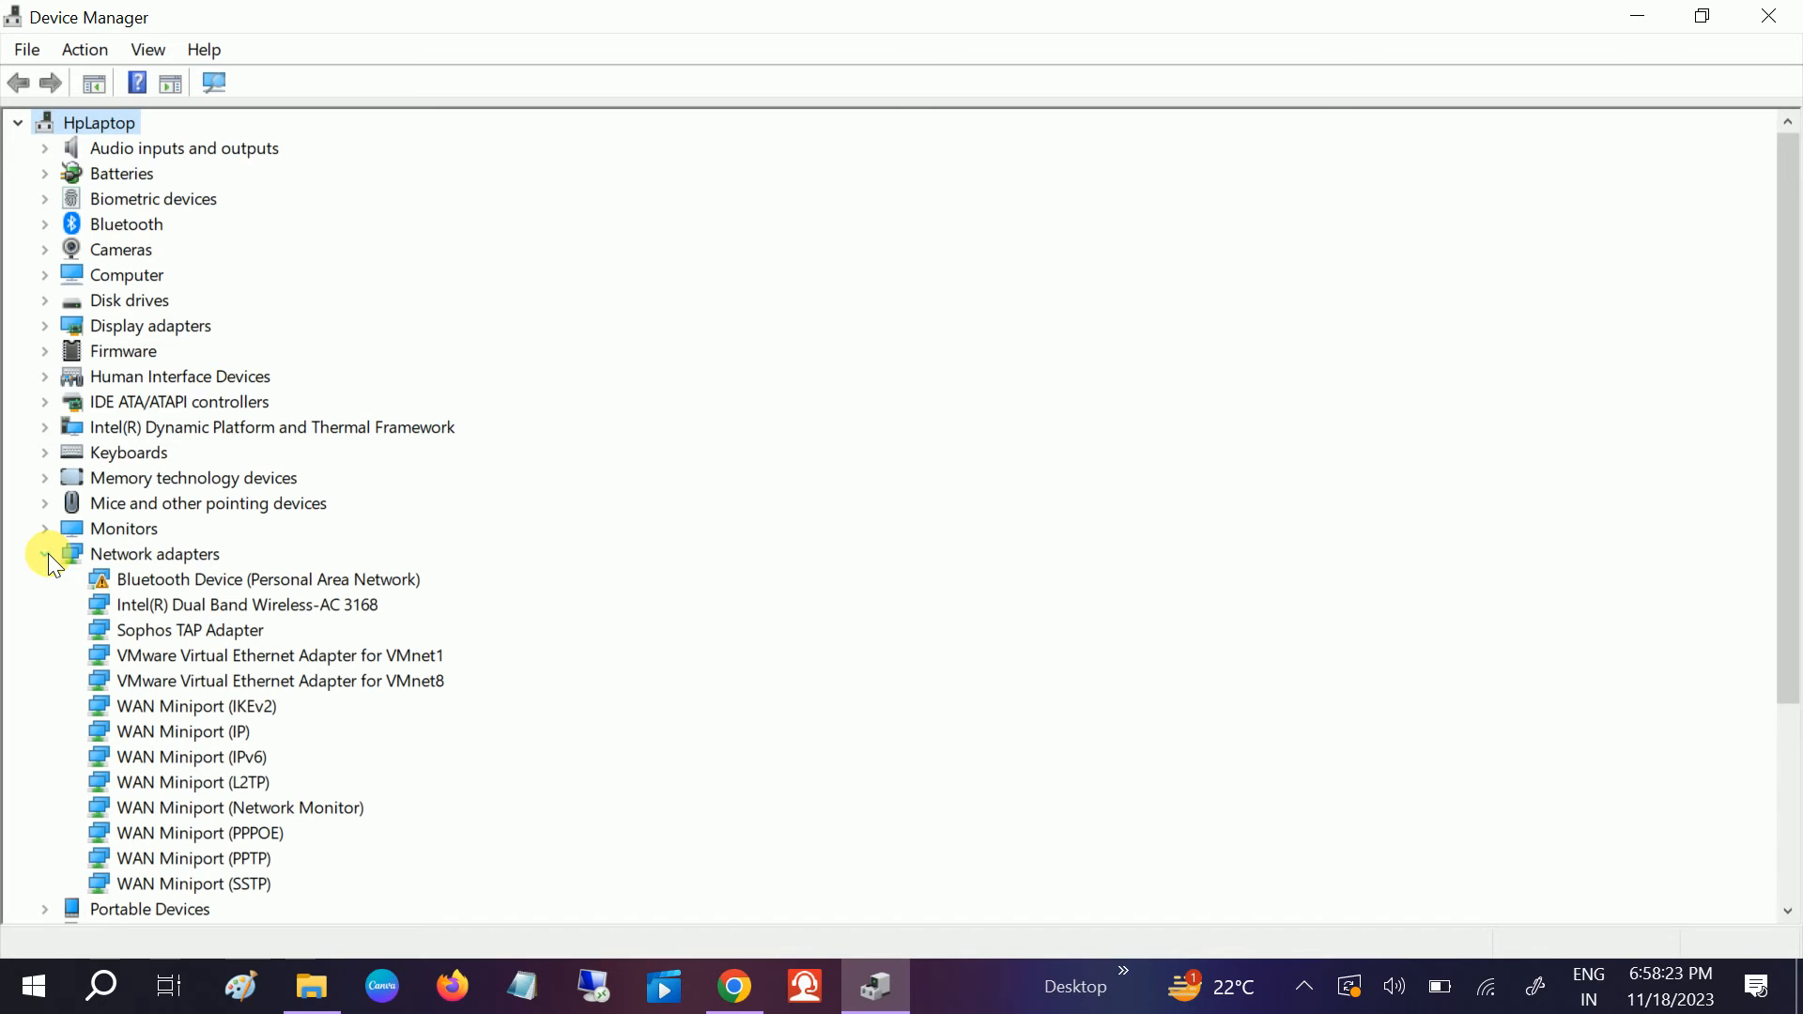
pyautogui.click(248, 605)
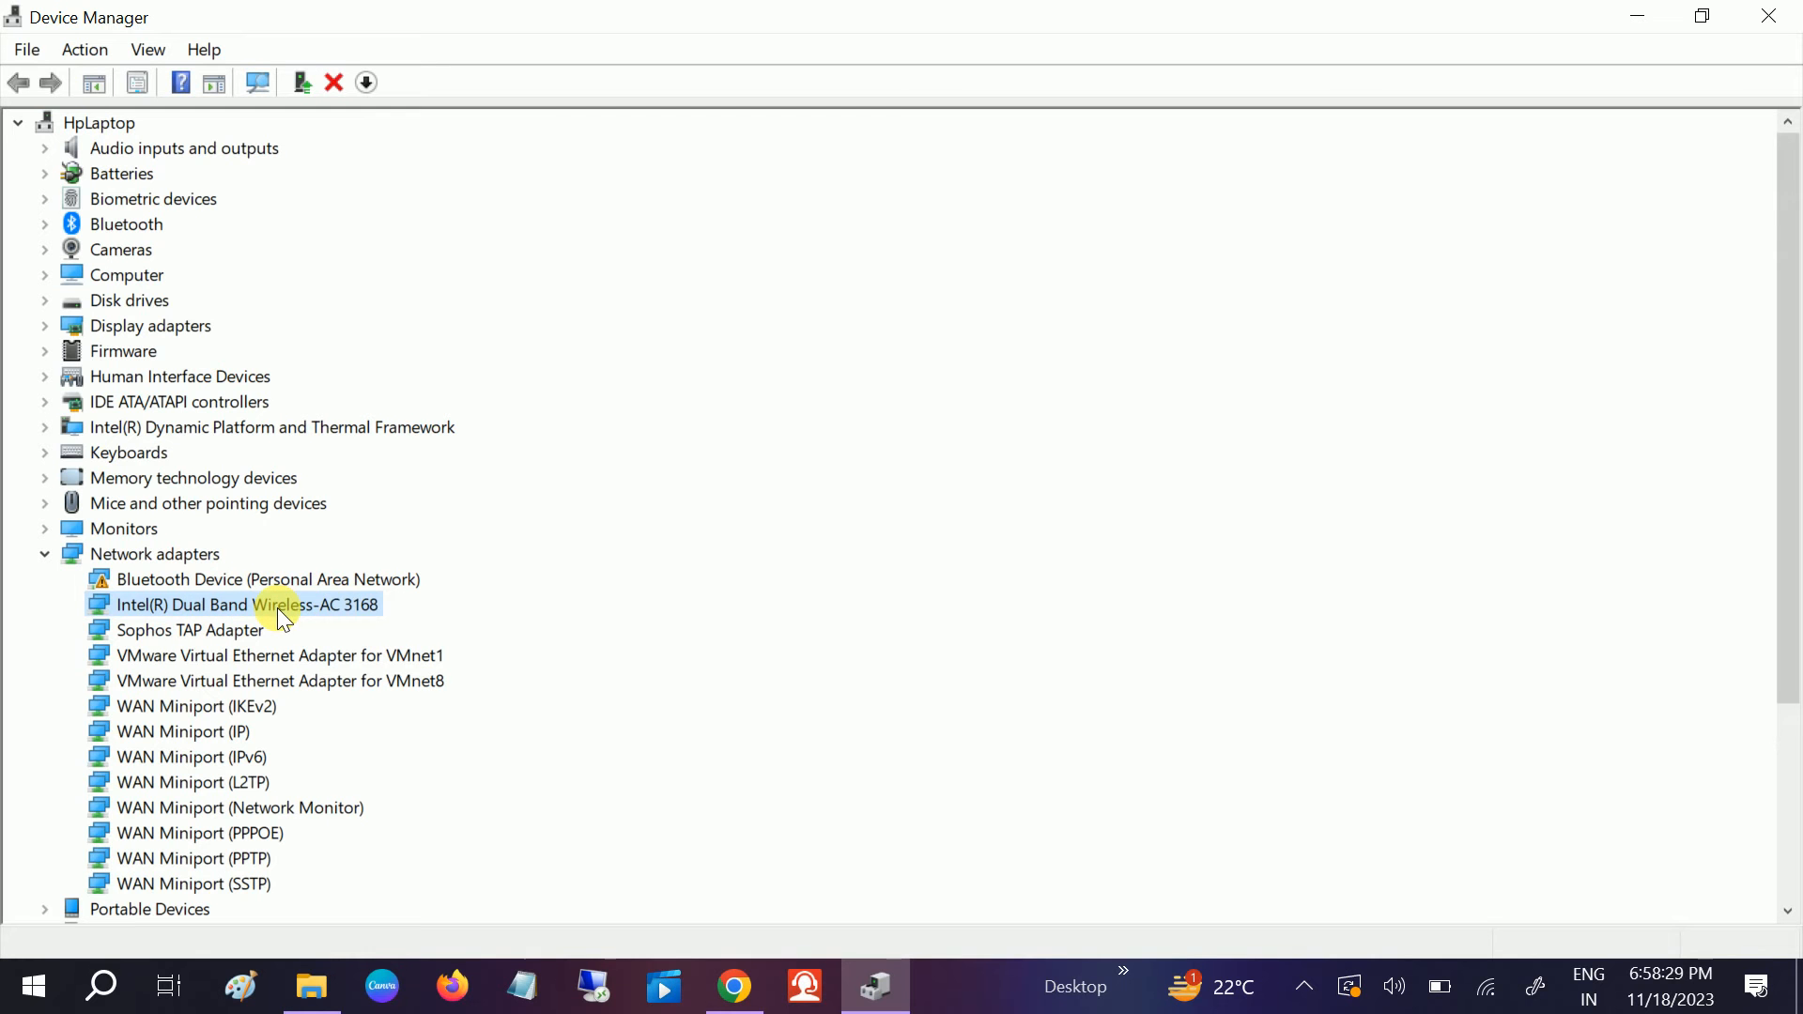
pyautogui.moveTo(1125, 866)
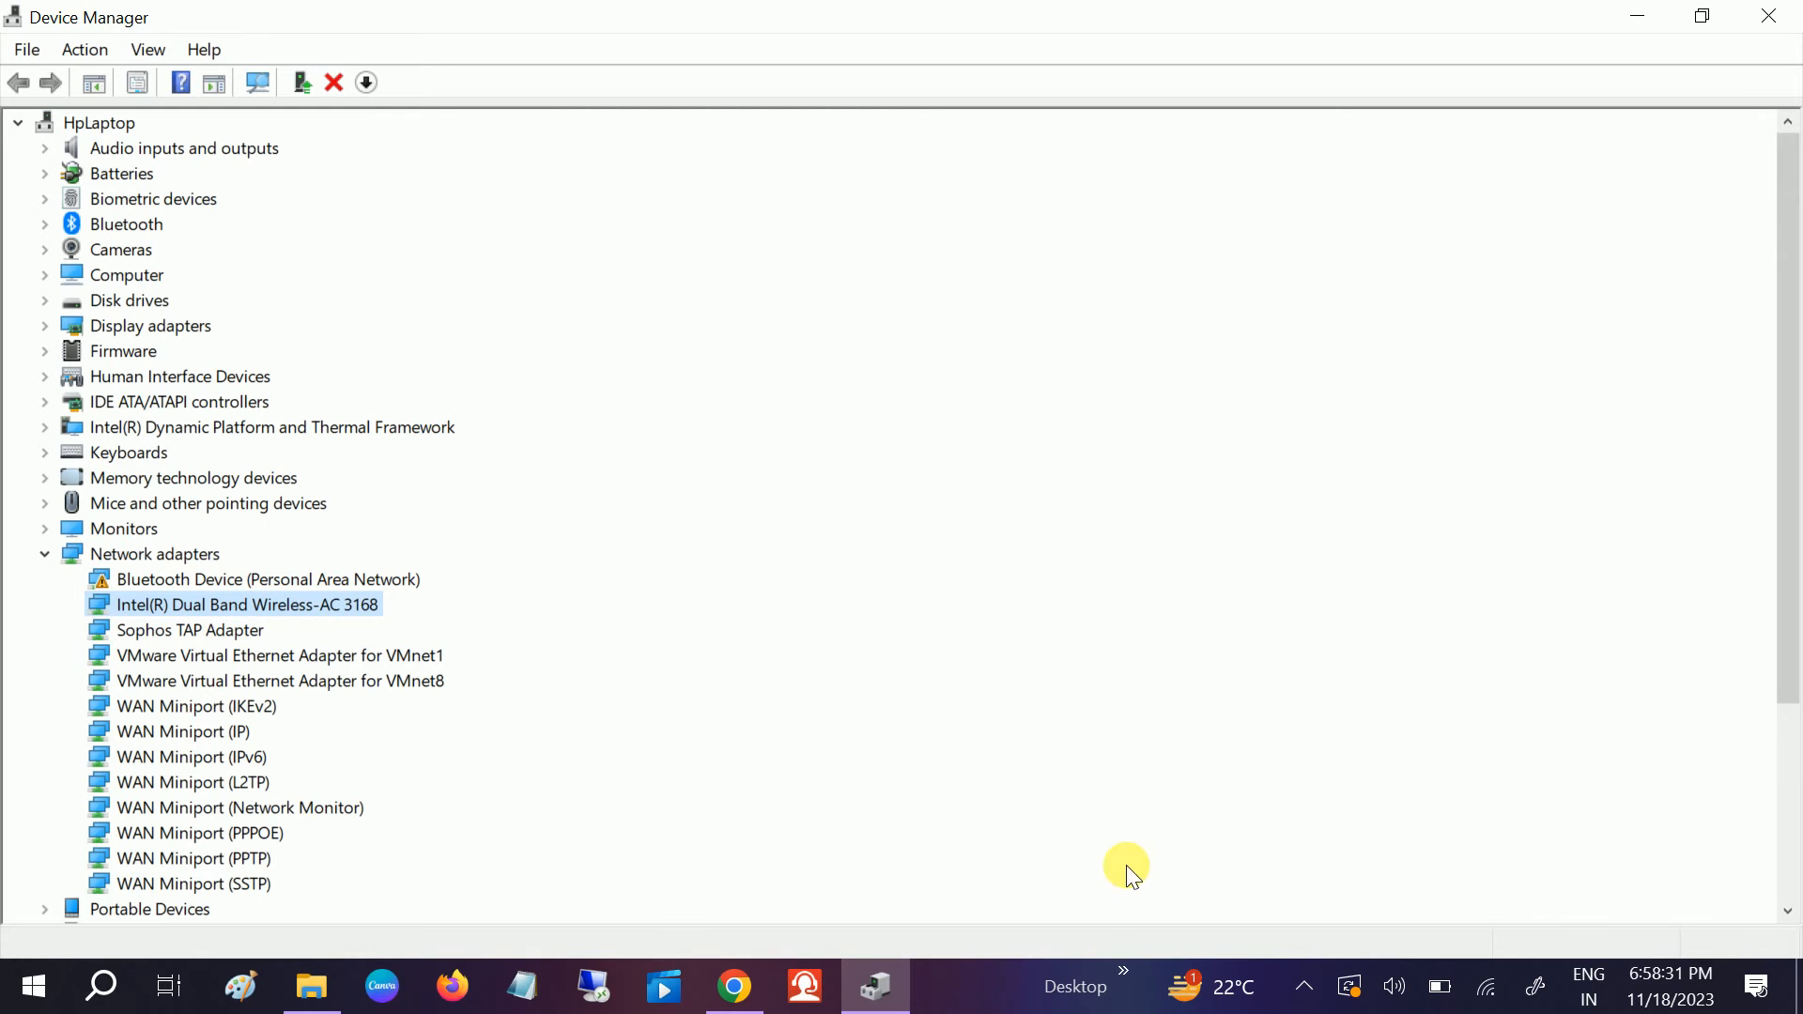
pyautogui.moveTo(982, 920)
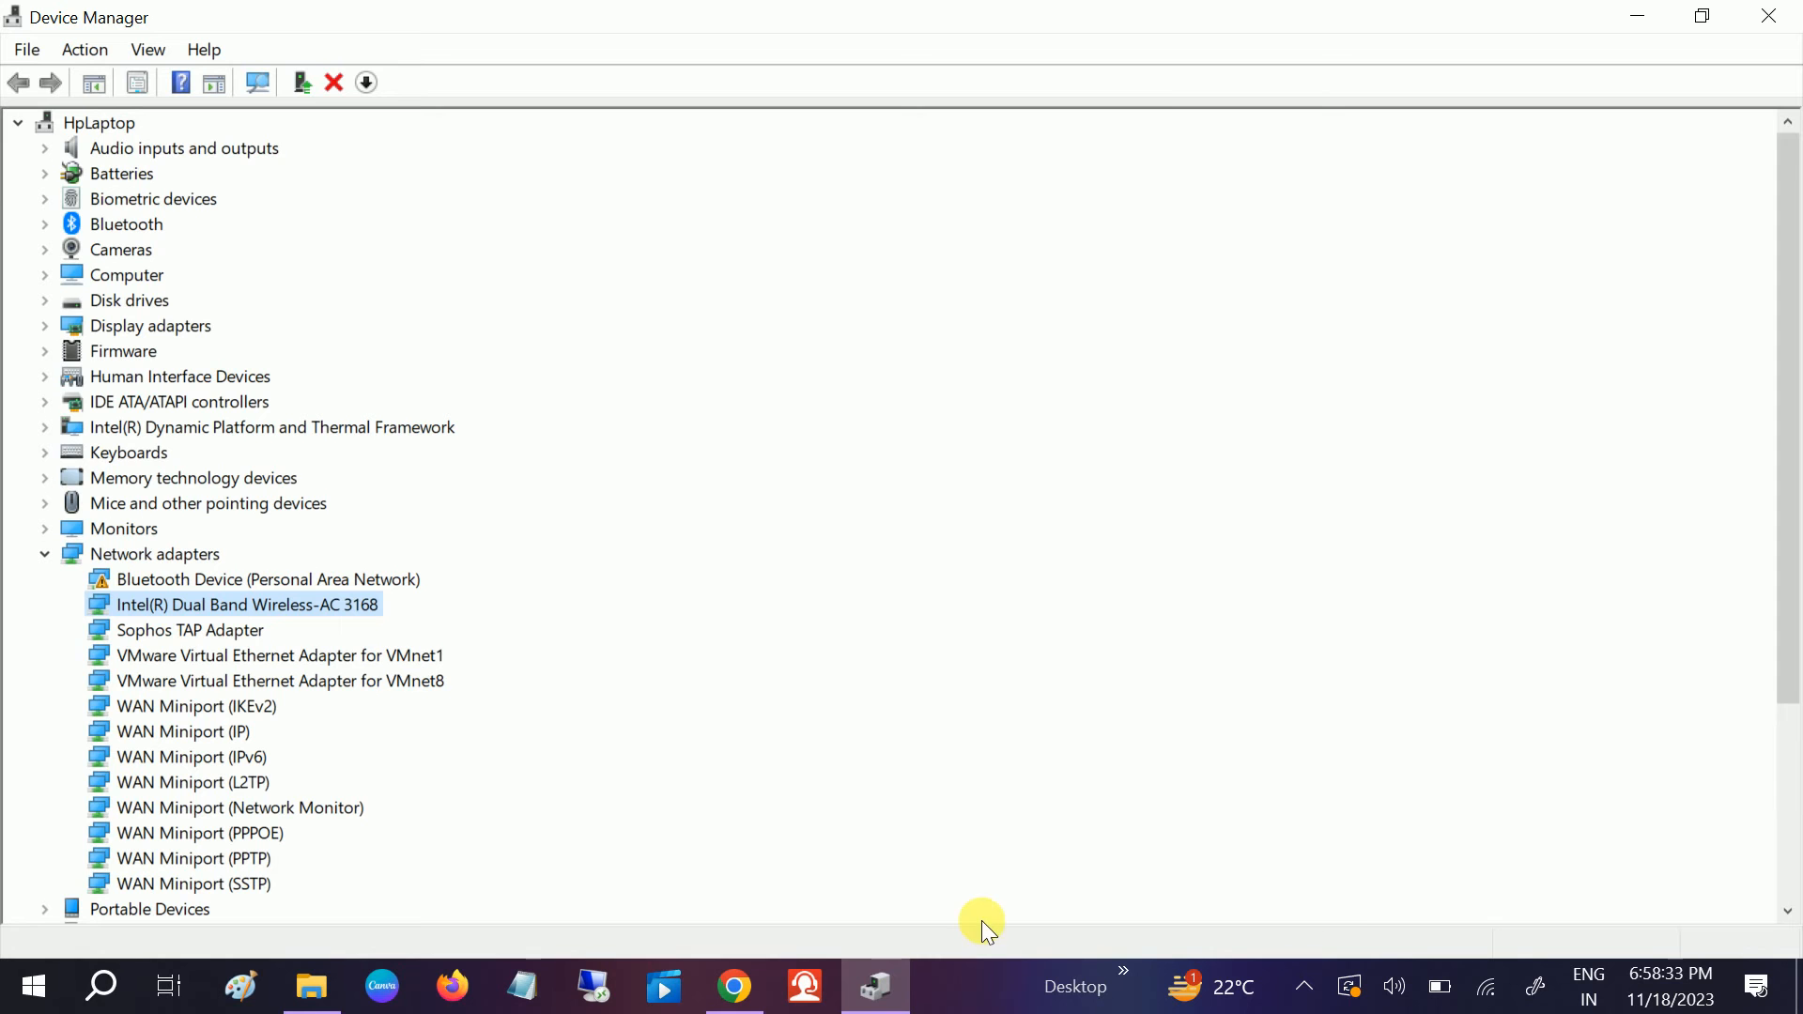
# - Launch Network Connections from the Run dialog with ncpa.cpl
pyautogui.write('run')
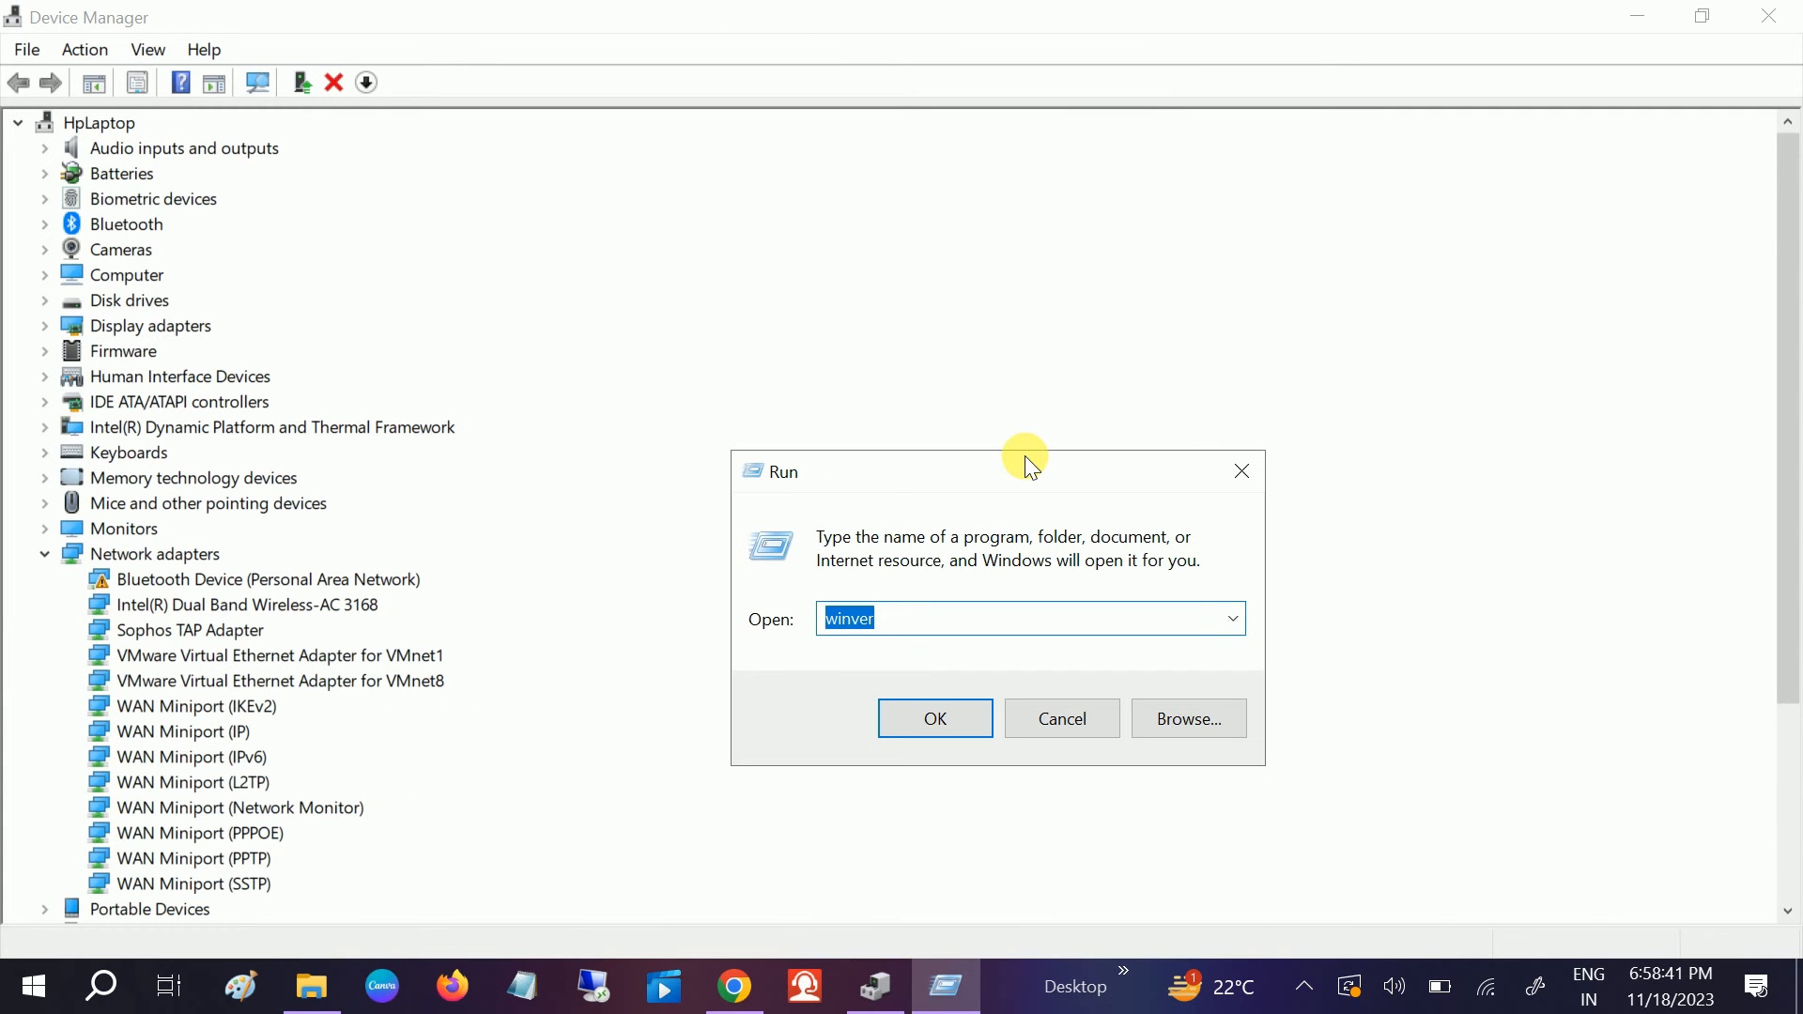
pyautogui.write('ncpa.cpl')
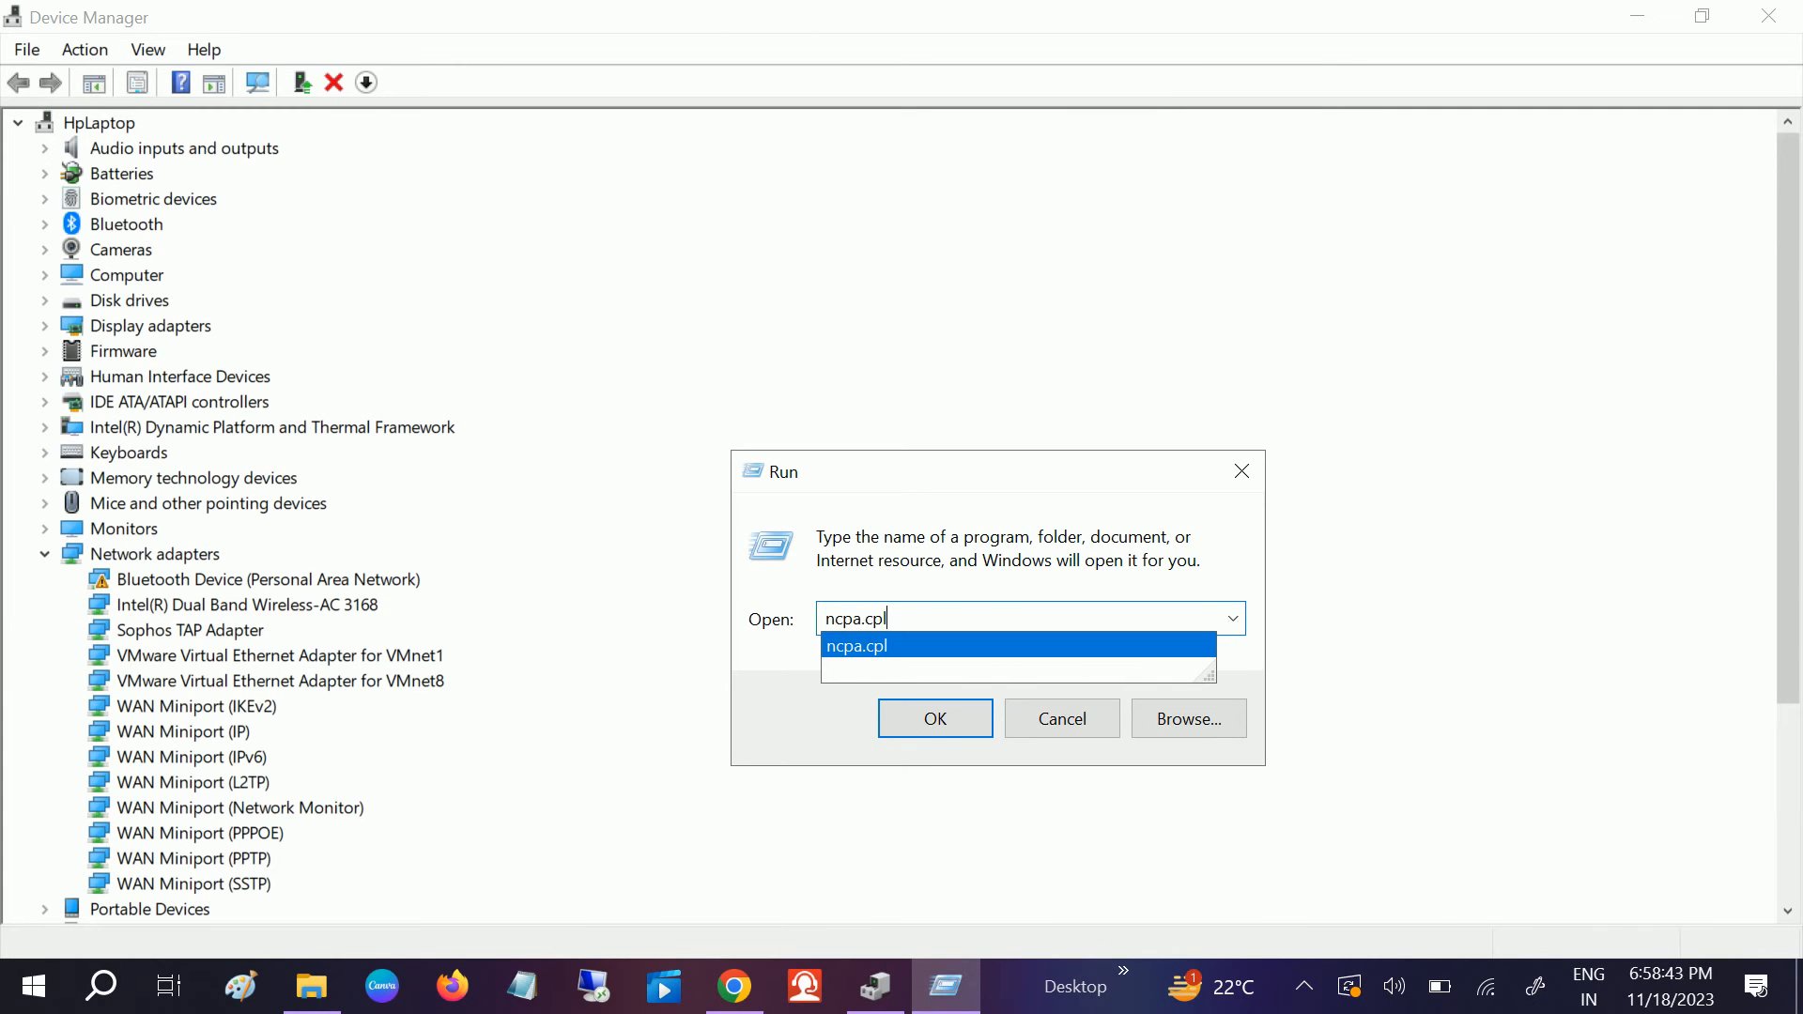
pyautogui.click(935, 718)
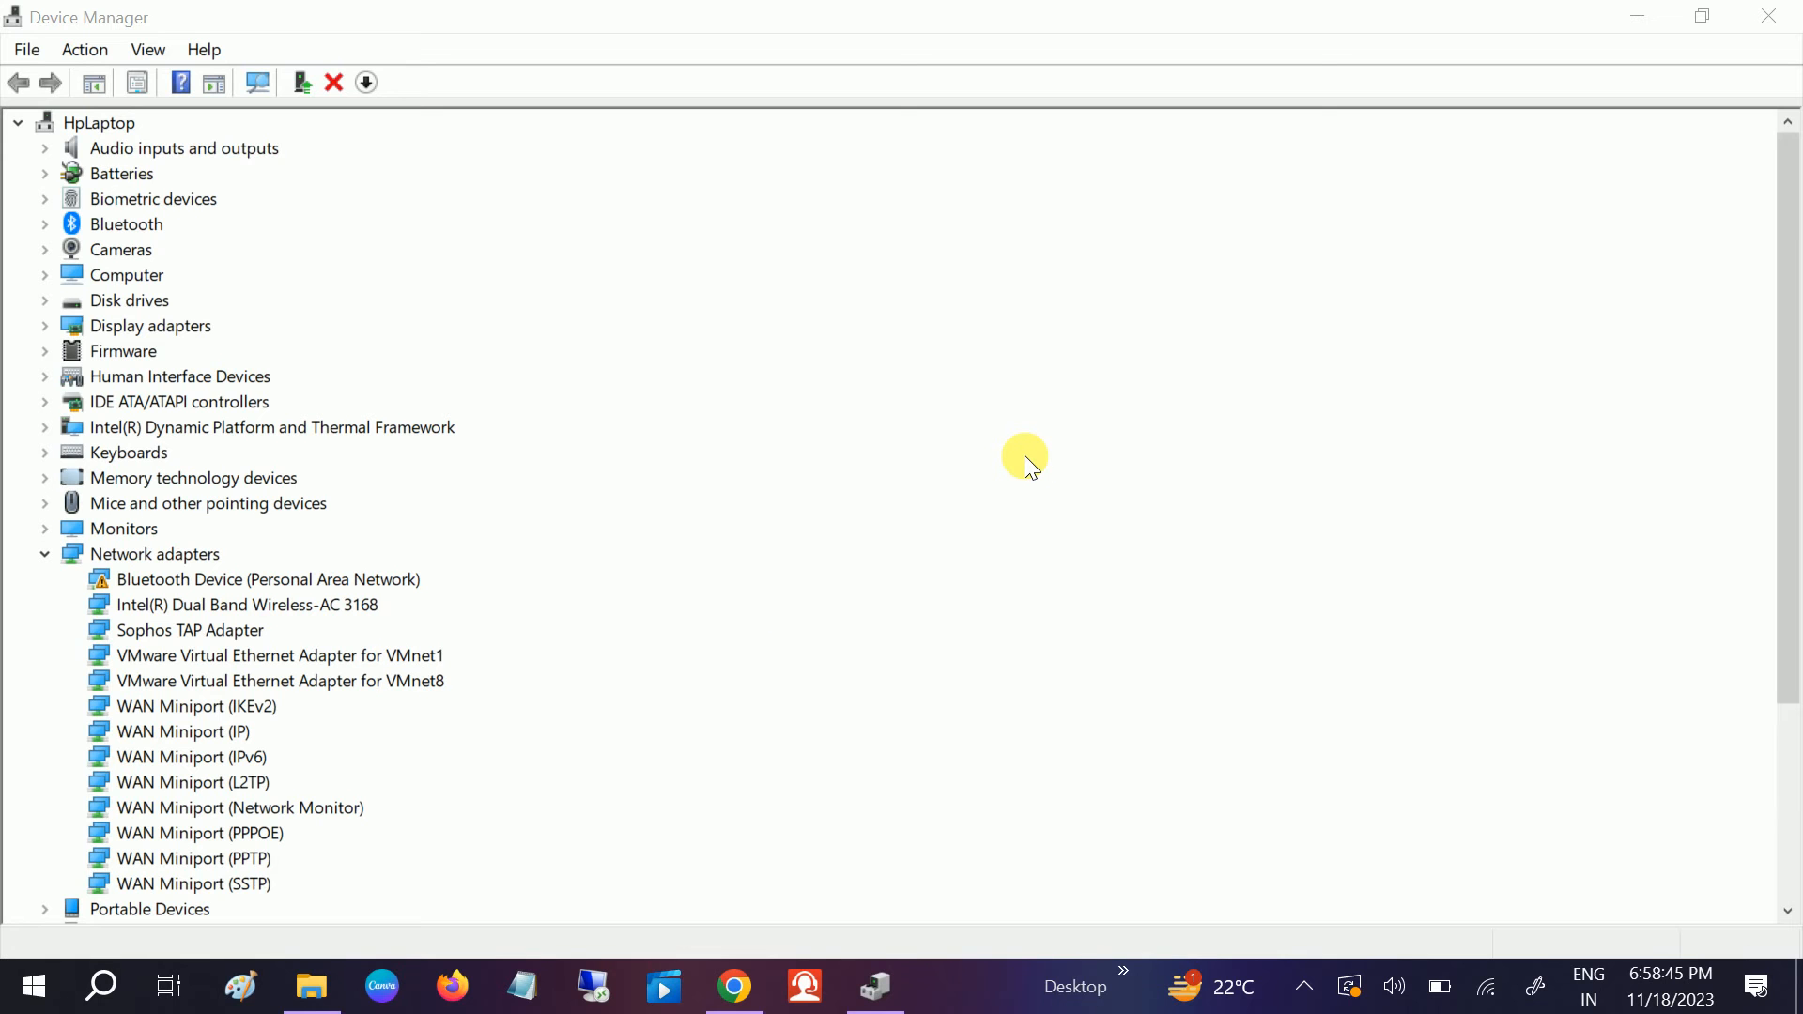
pyautogui.moveTo(1029, 499)
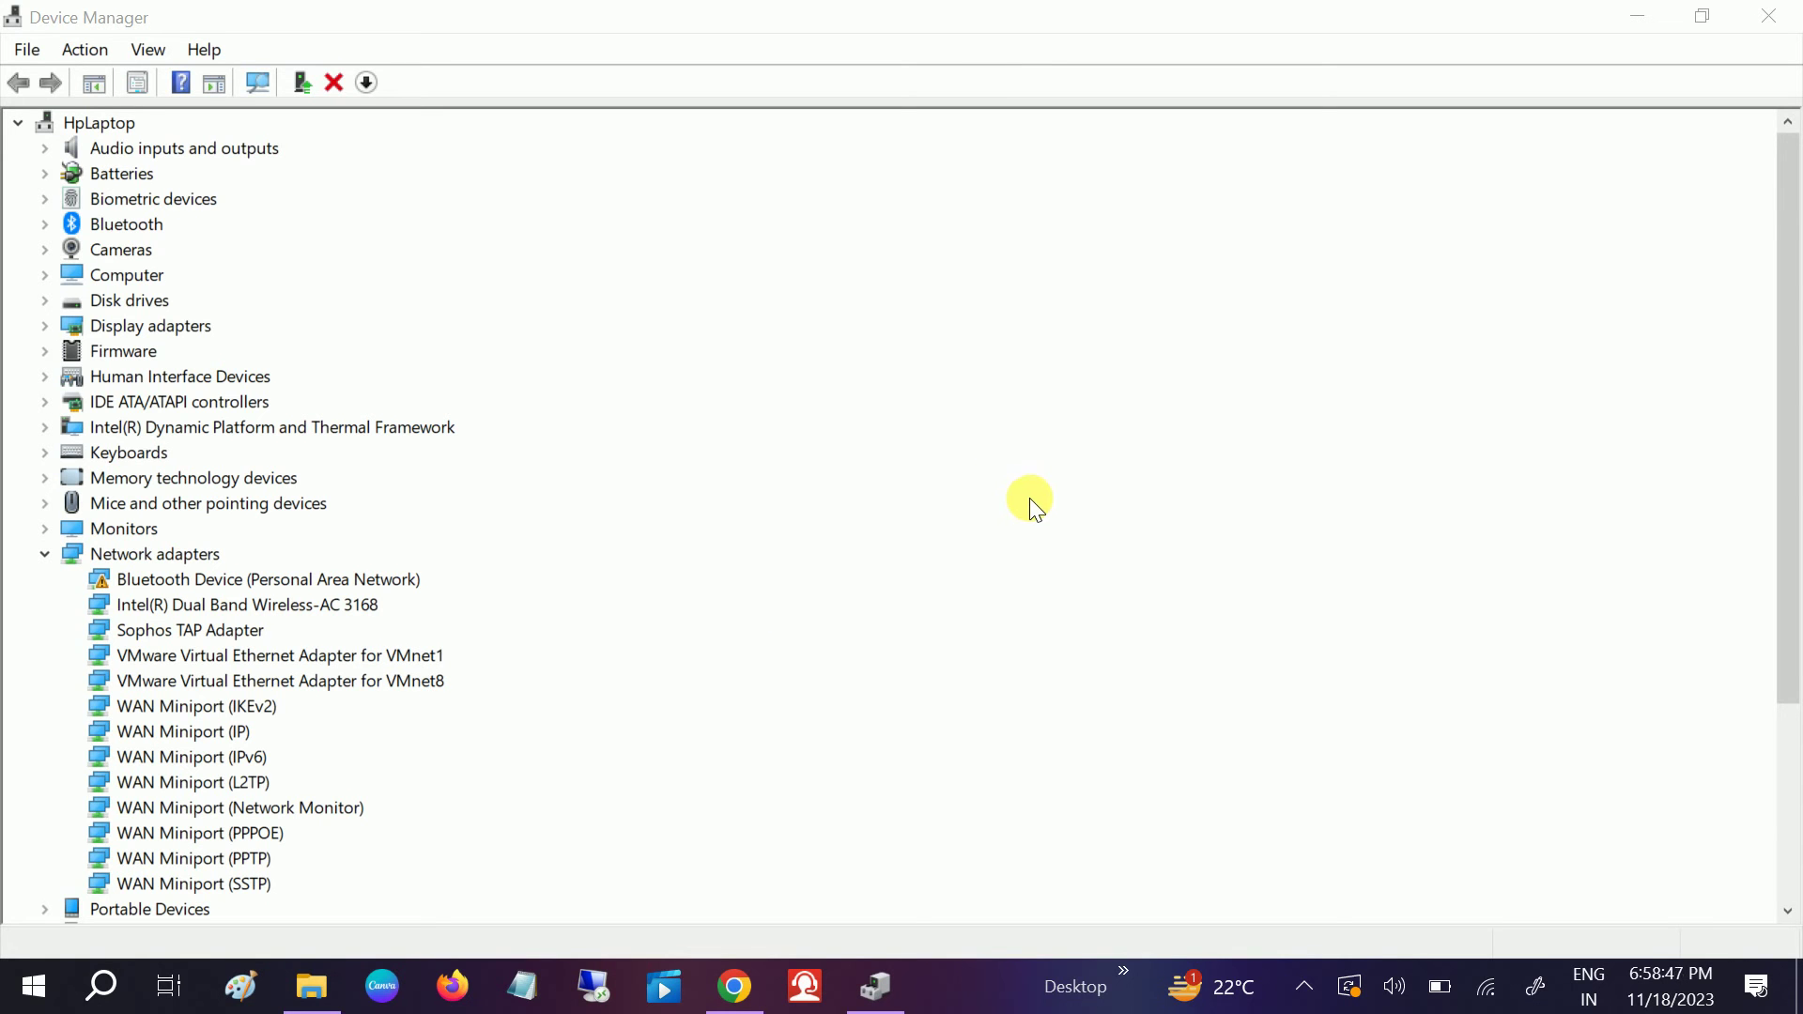
# - Bring the Network Connections folder listing Ethernet, VPN, VMware and Wi-Fi adapters into view
pyautogui.click(312, 986)
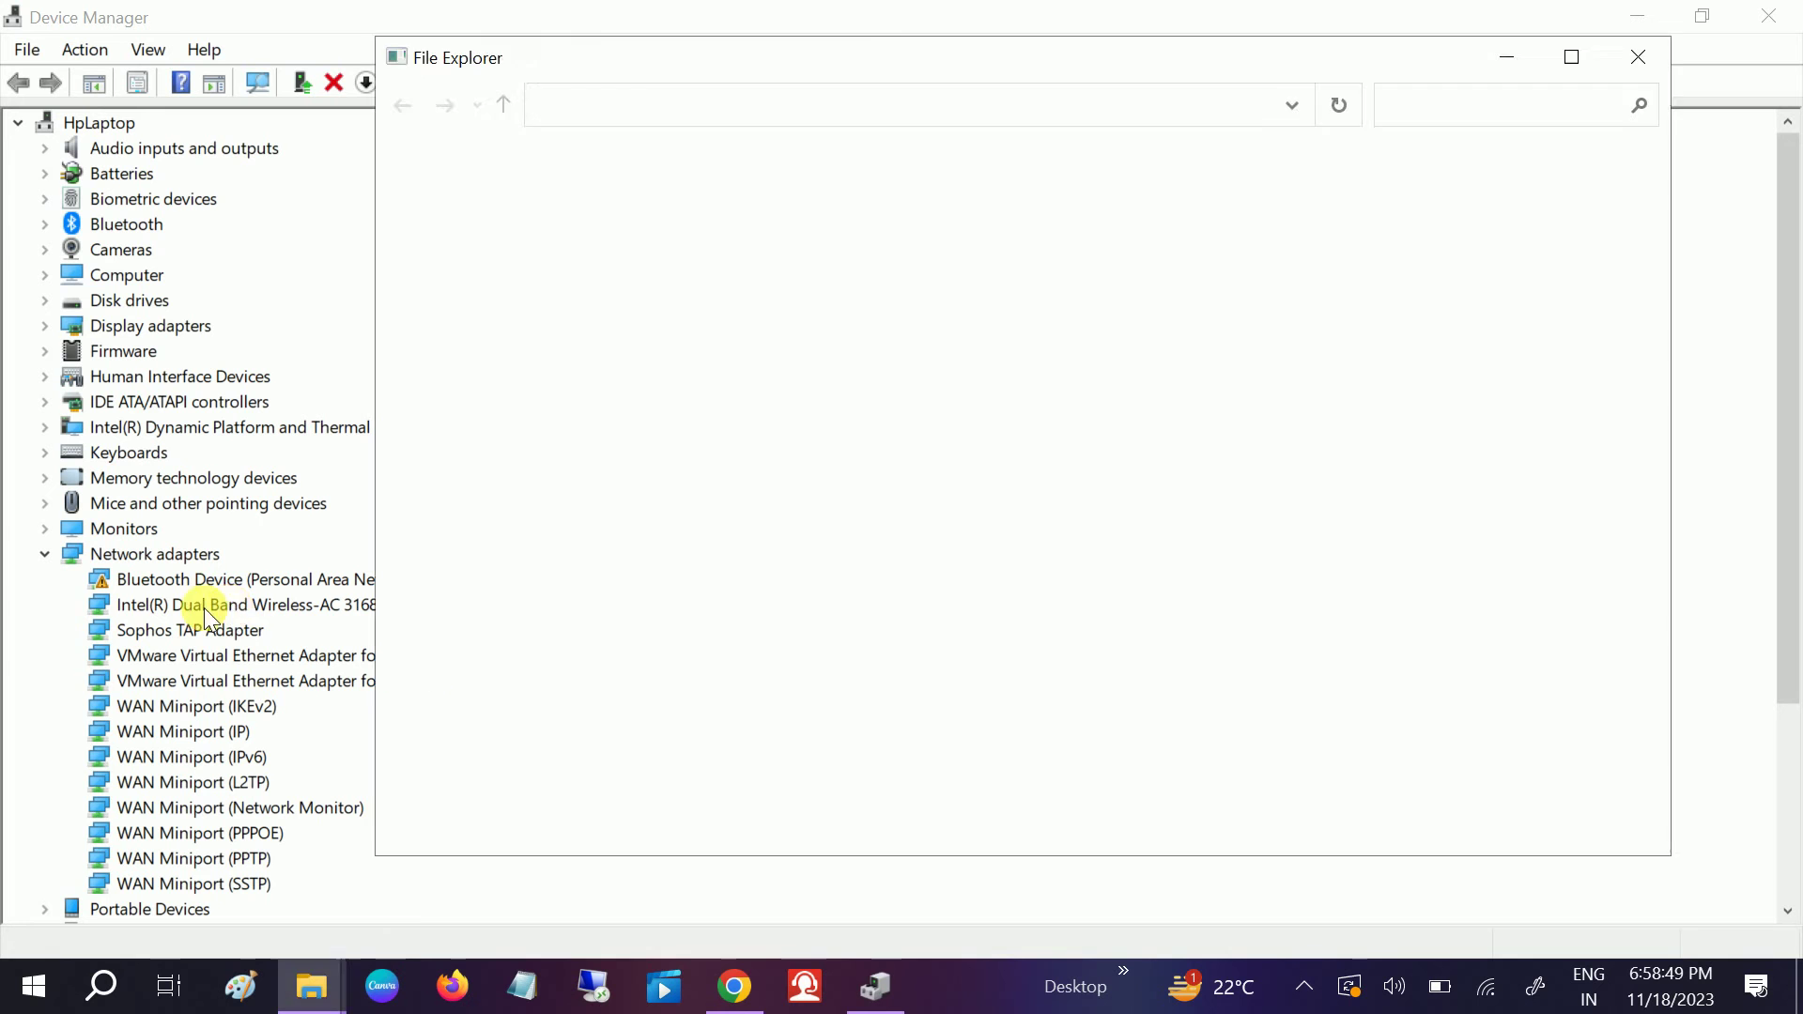
pyautogui.click(235, 605)
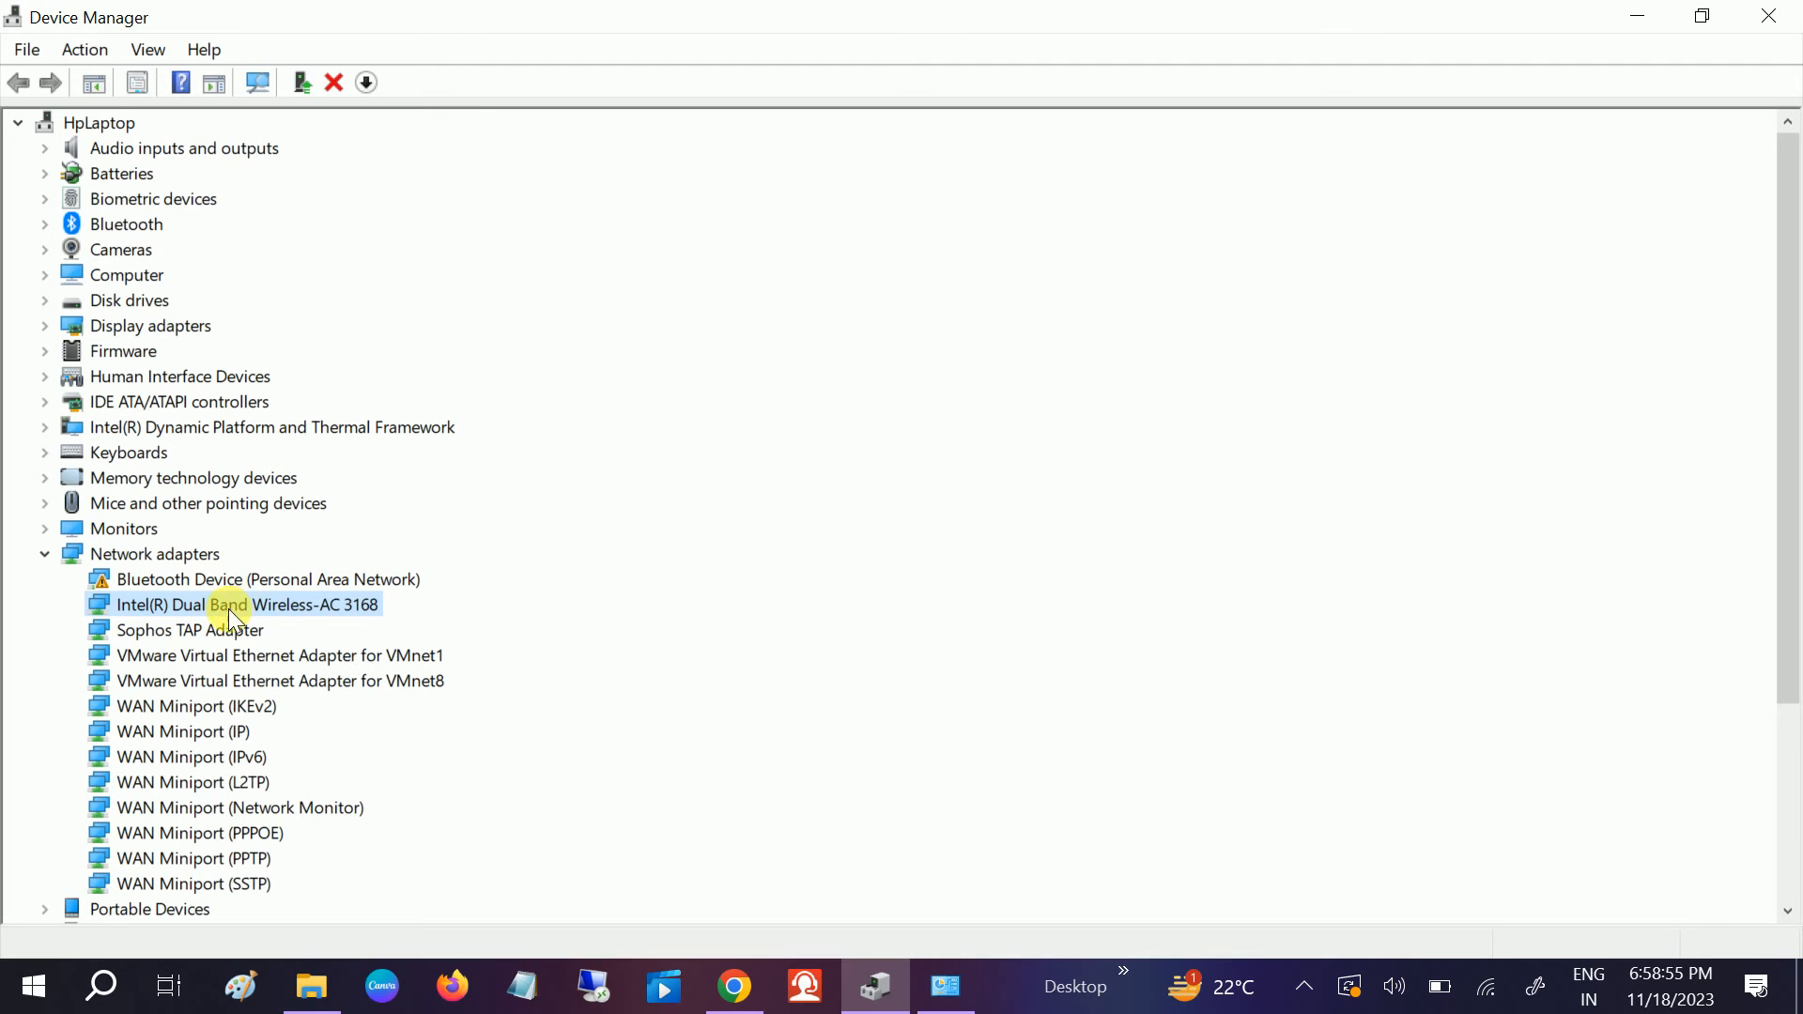
pyautogui.click(945, 988)
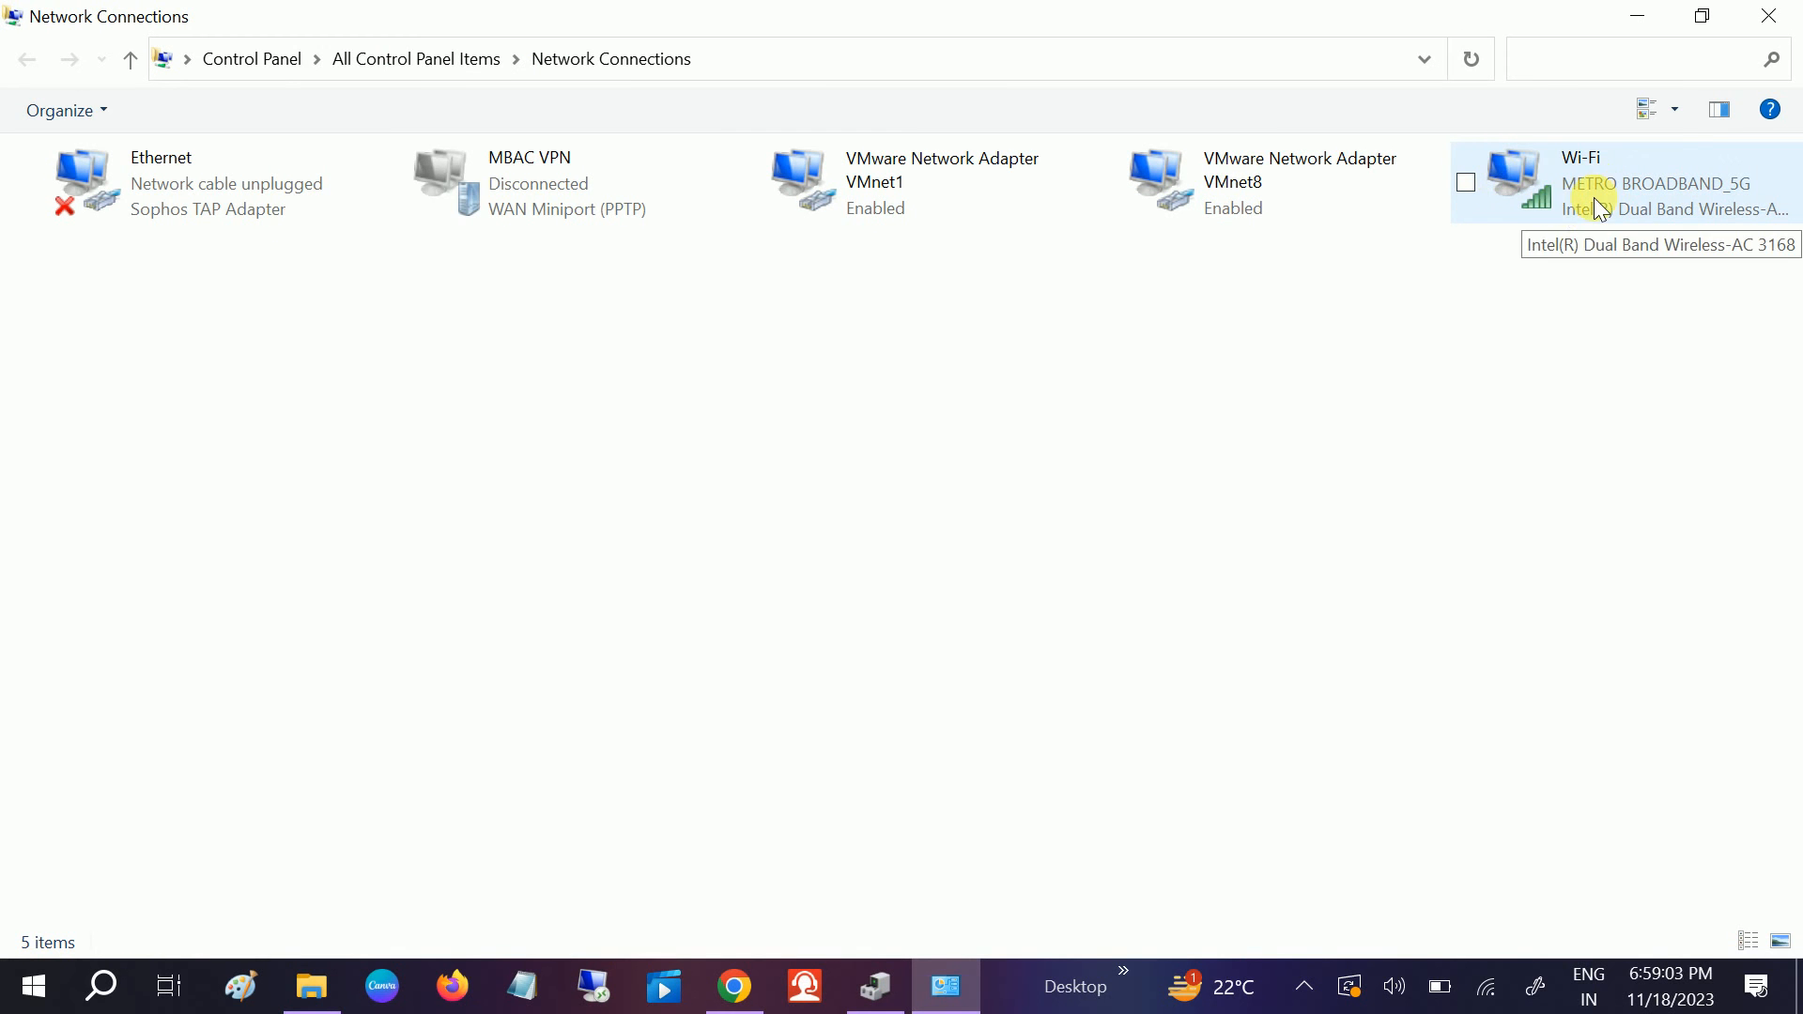
# - Open the Wi-Fi connection's properties and configure the Intel Wireless-AC 3168 adapter
pyautogui.click(1615, 188)
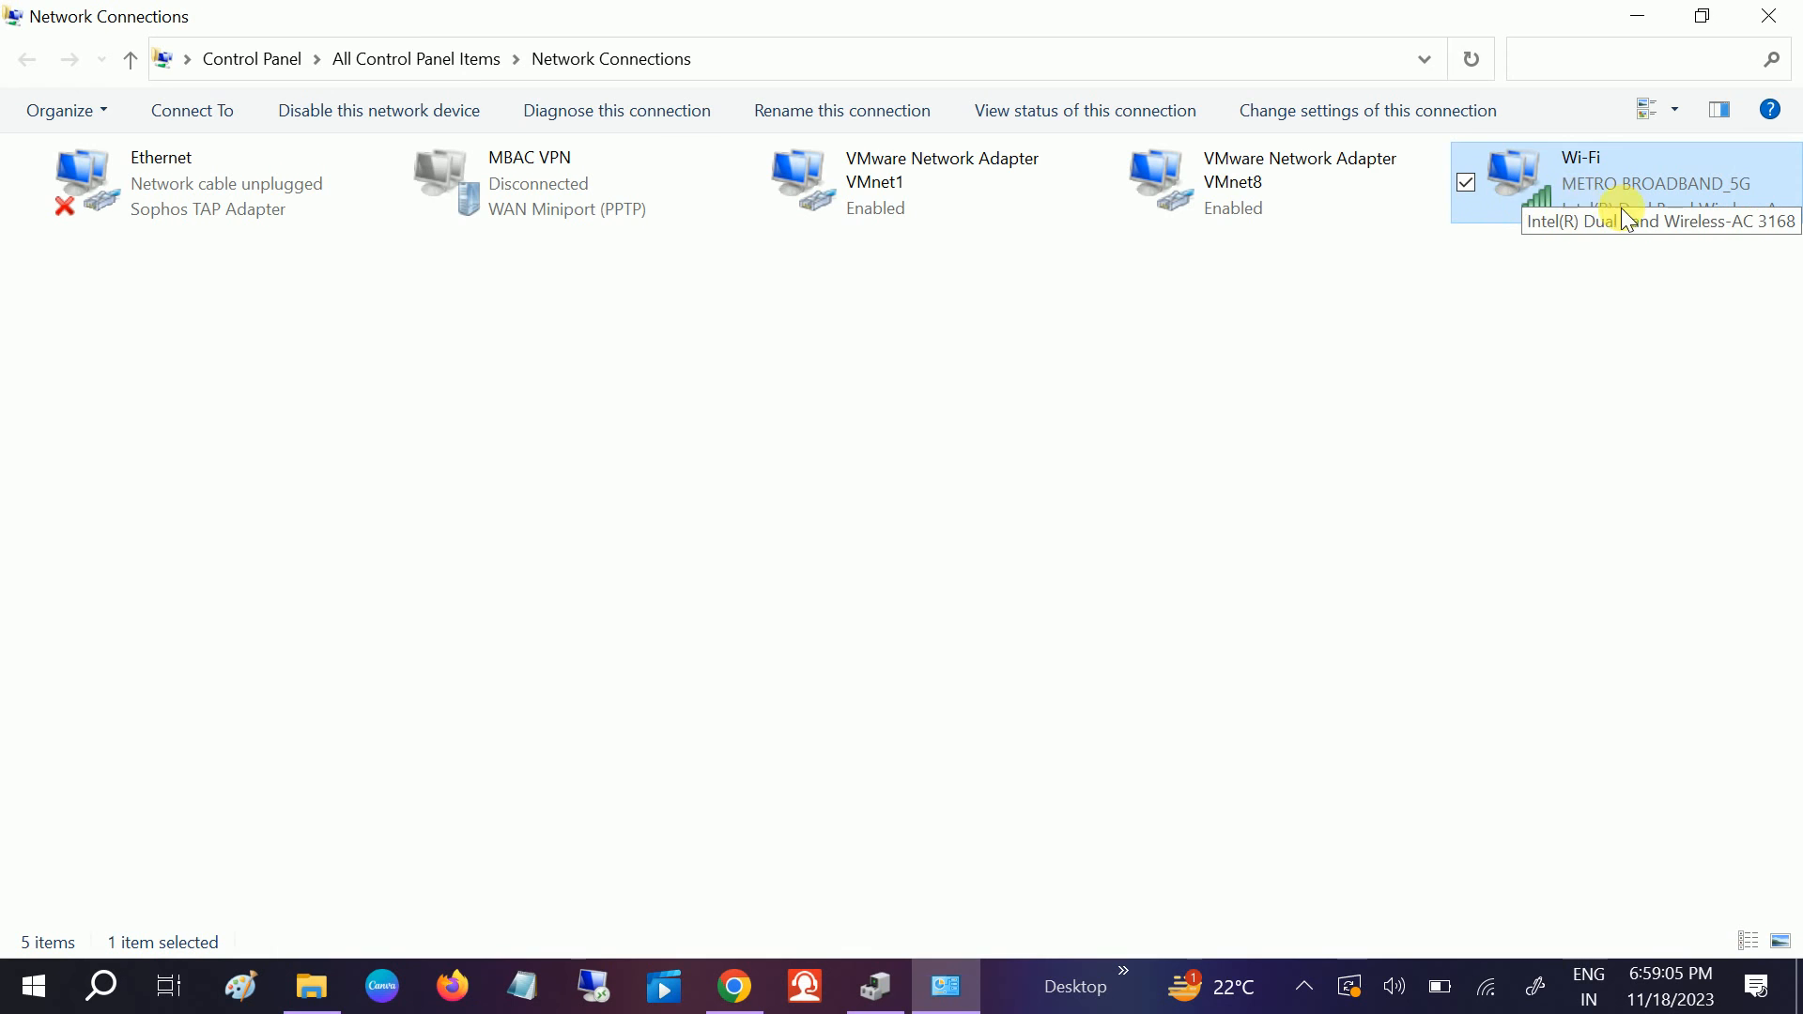
pyautogui.rightClick(1623, 188)
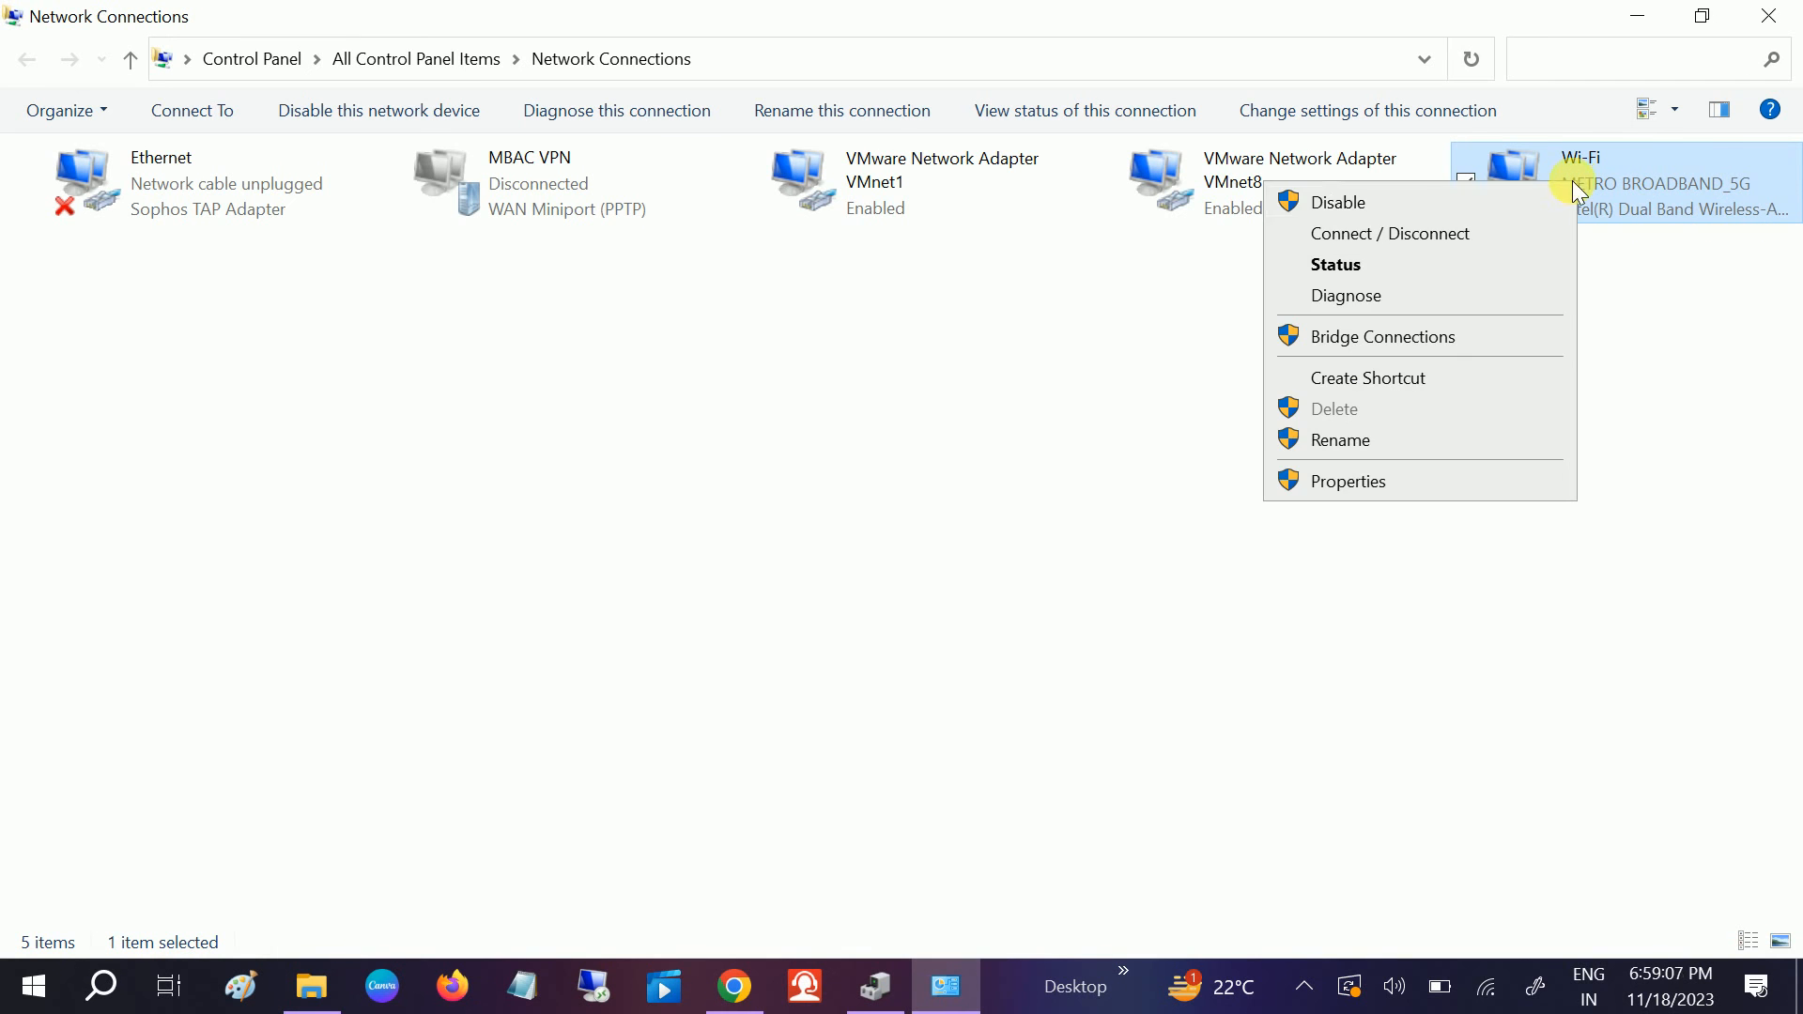
pyautogui.click(1334, 492)
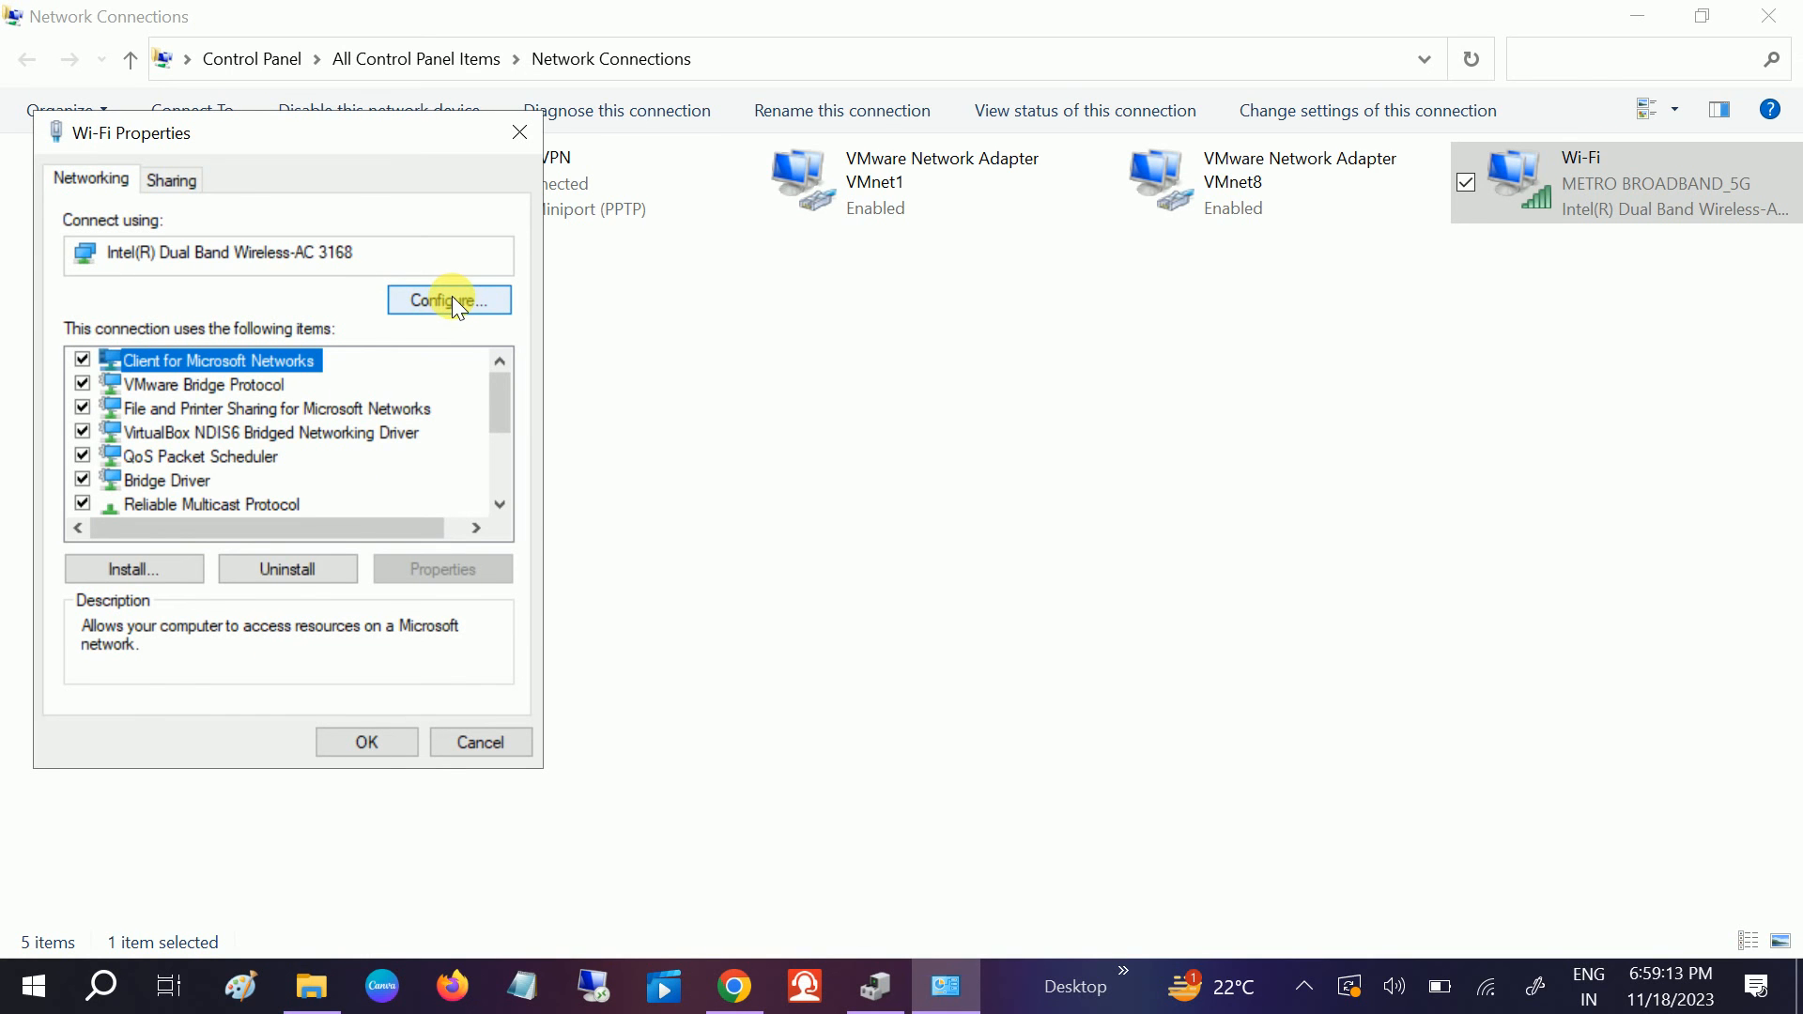
pyautogui.click(449, 299)
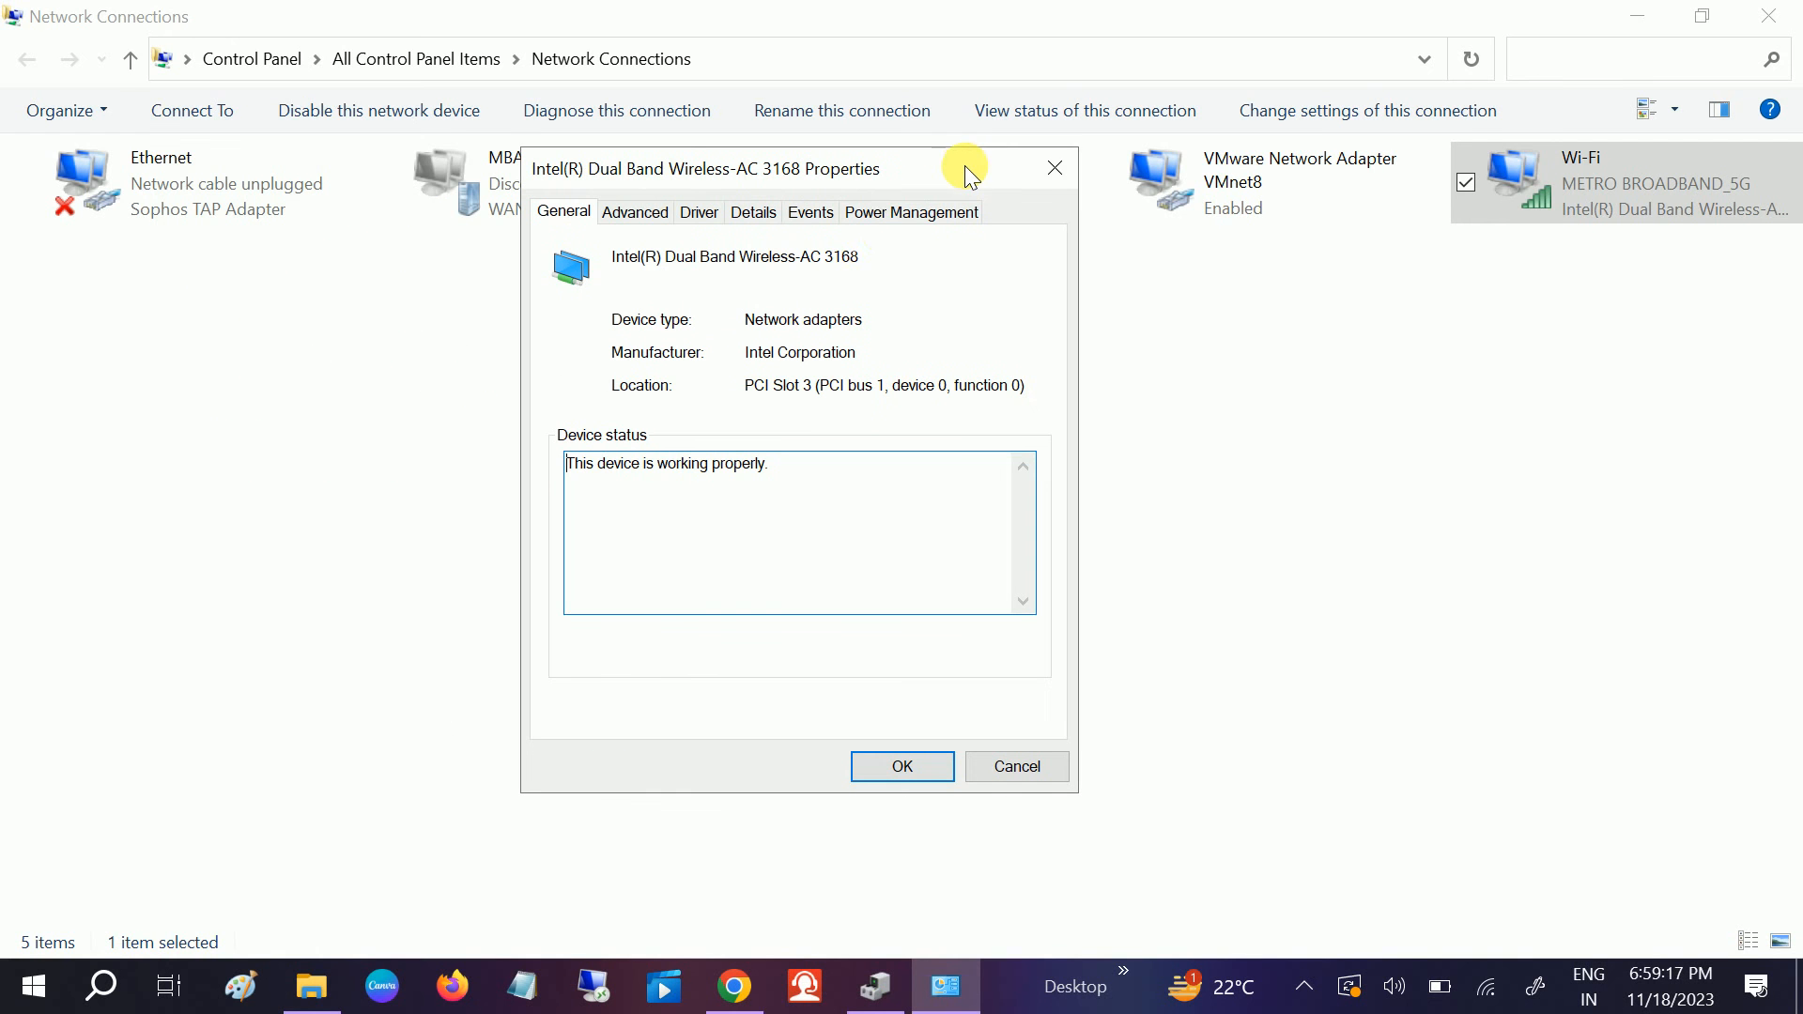
pyautogui.moveTo(911, 225)
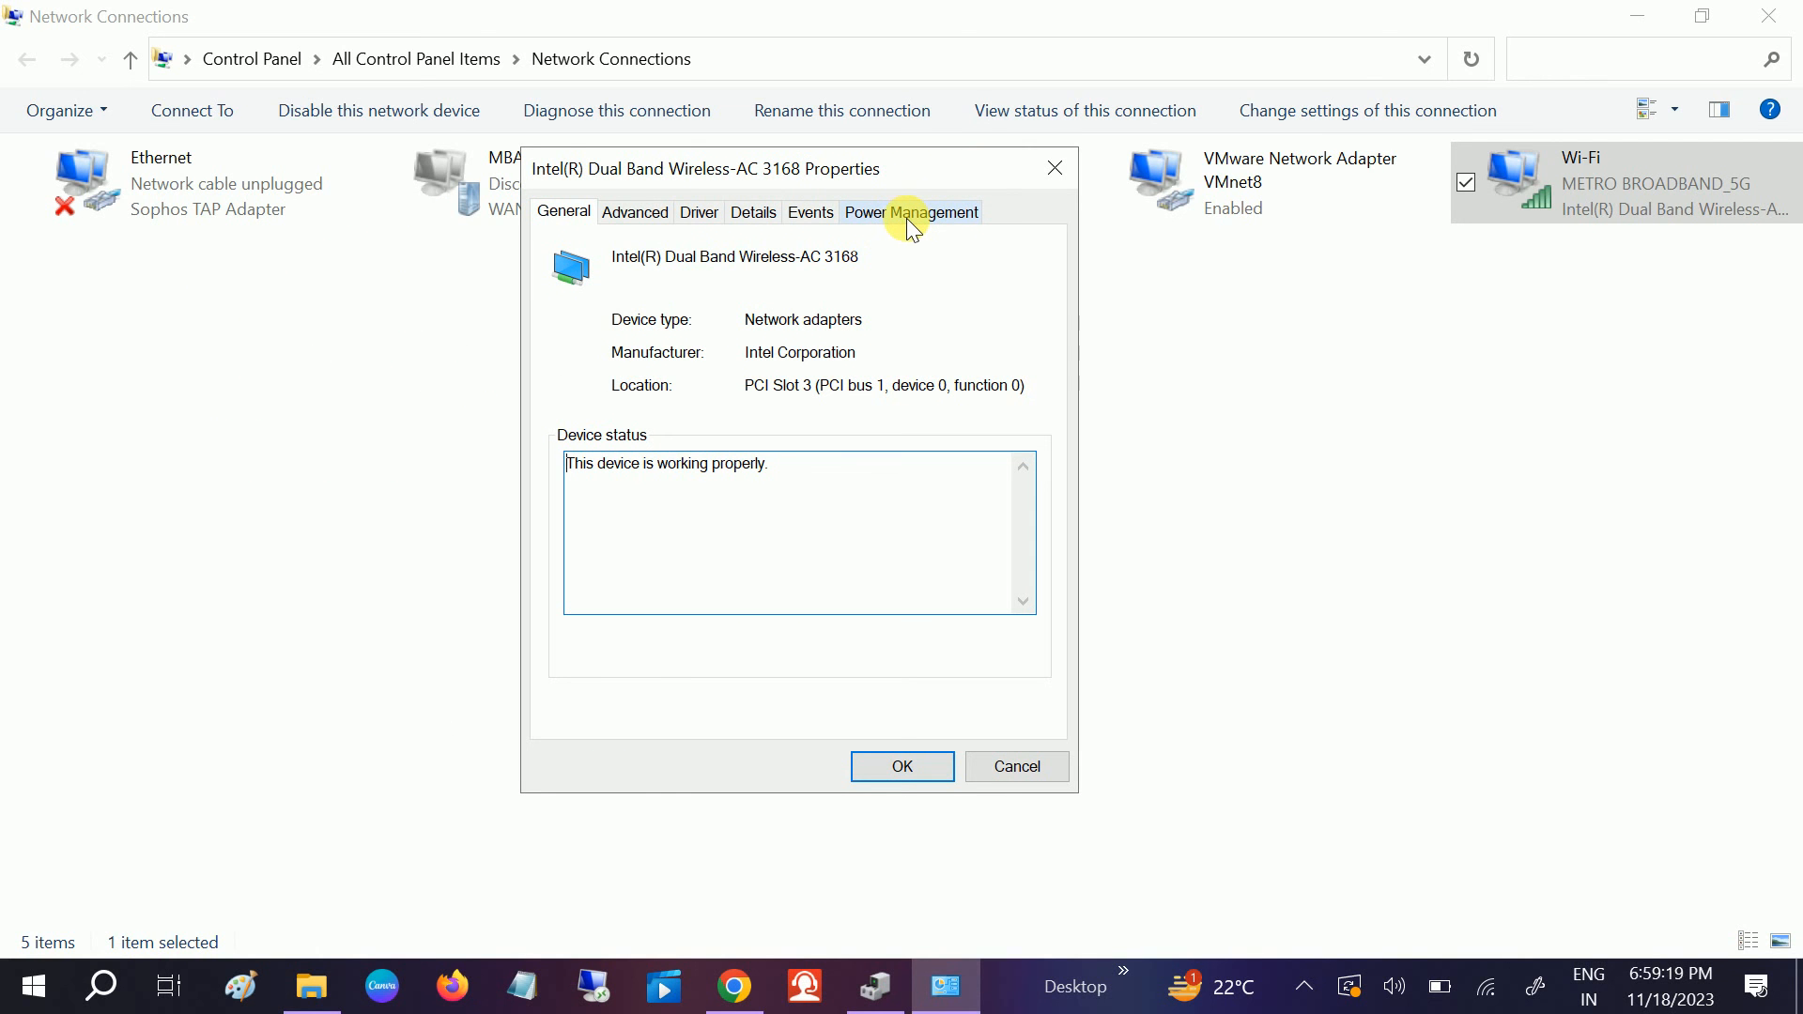
# - In Power Management, allow the adapter to wake the computer, only with a magic packet
pyautogui.click(911, 211)
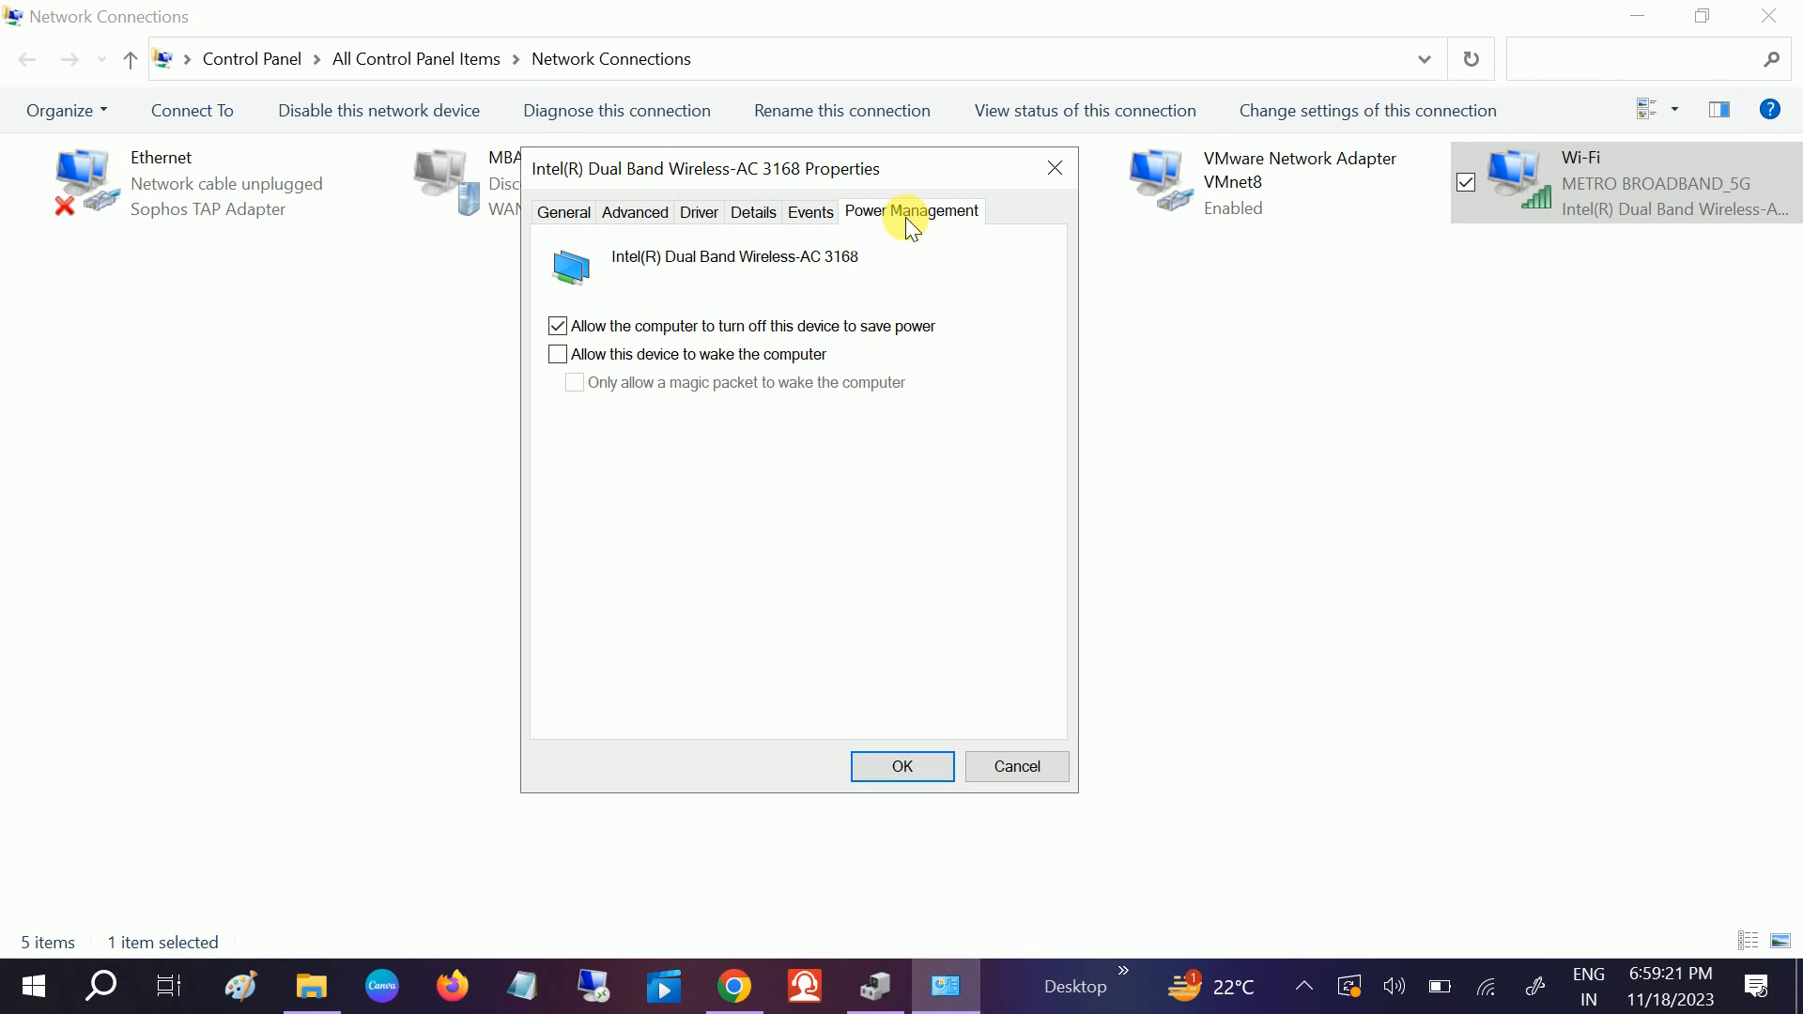
pyautogui.click(556, 353)
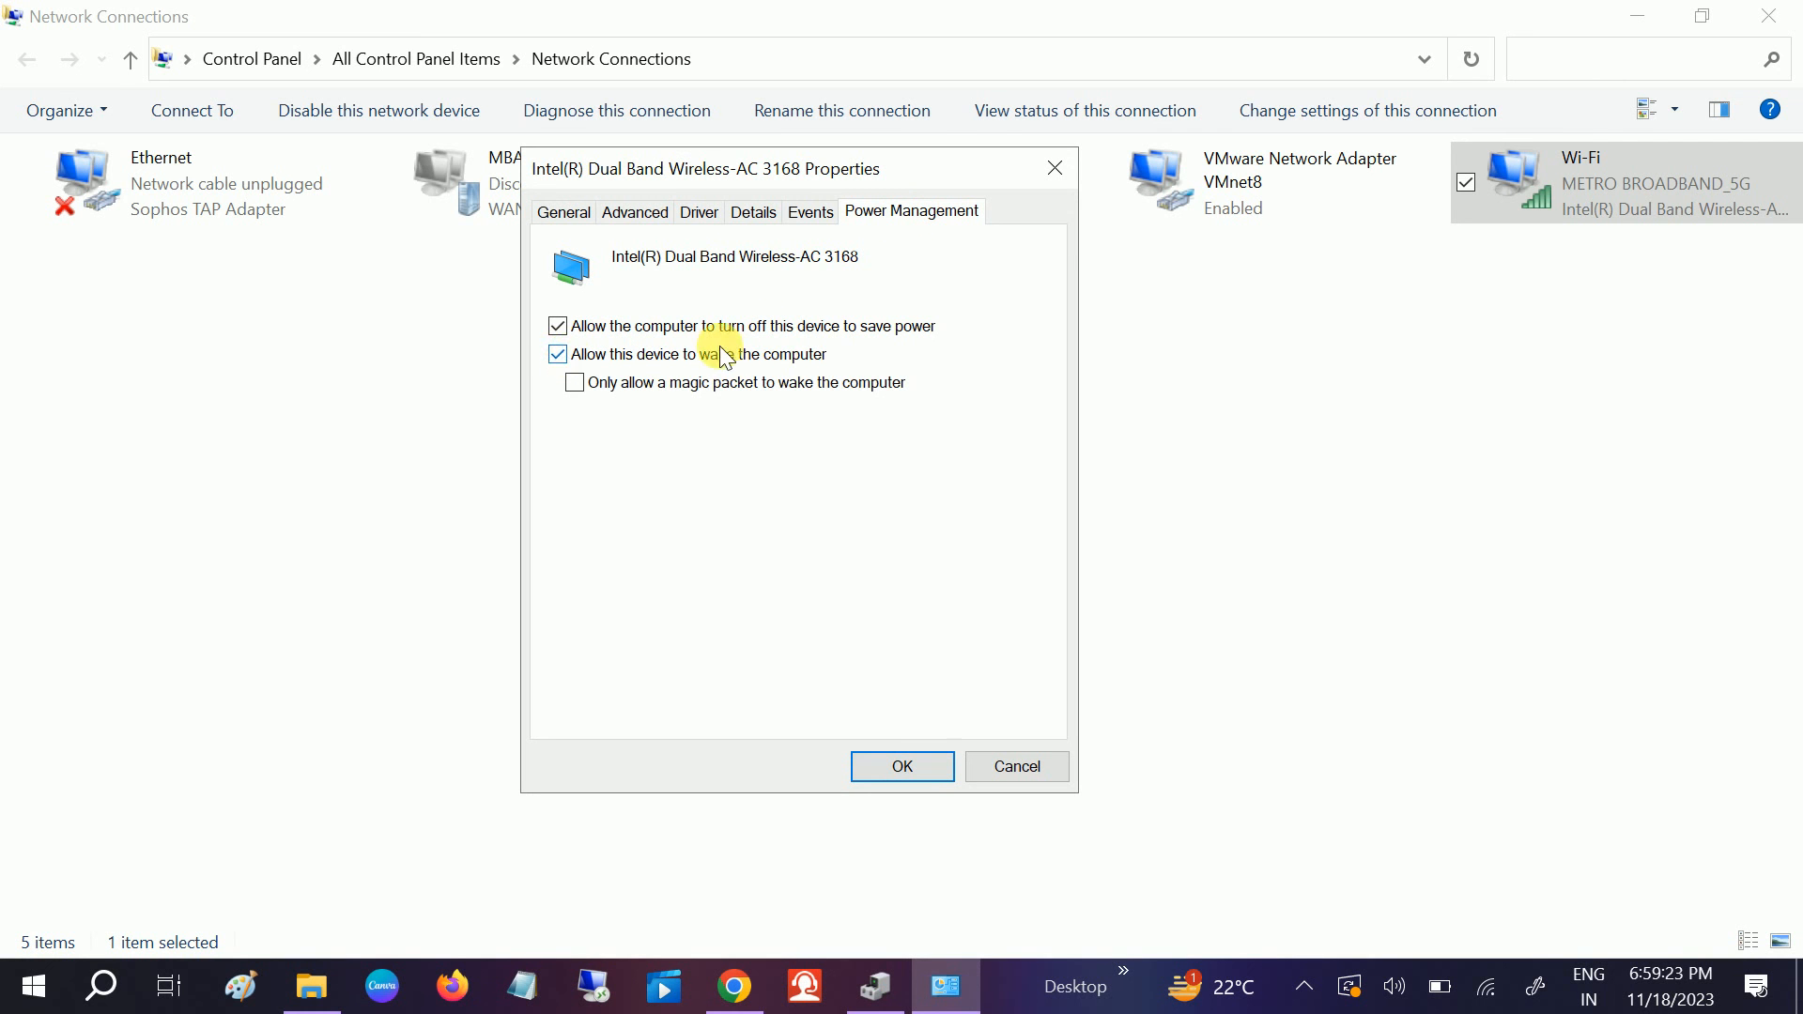
pyautogui.click(575, 384)
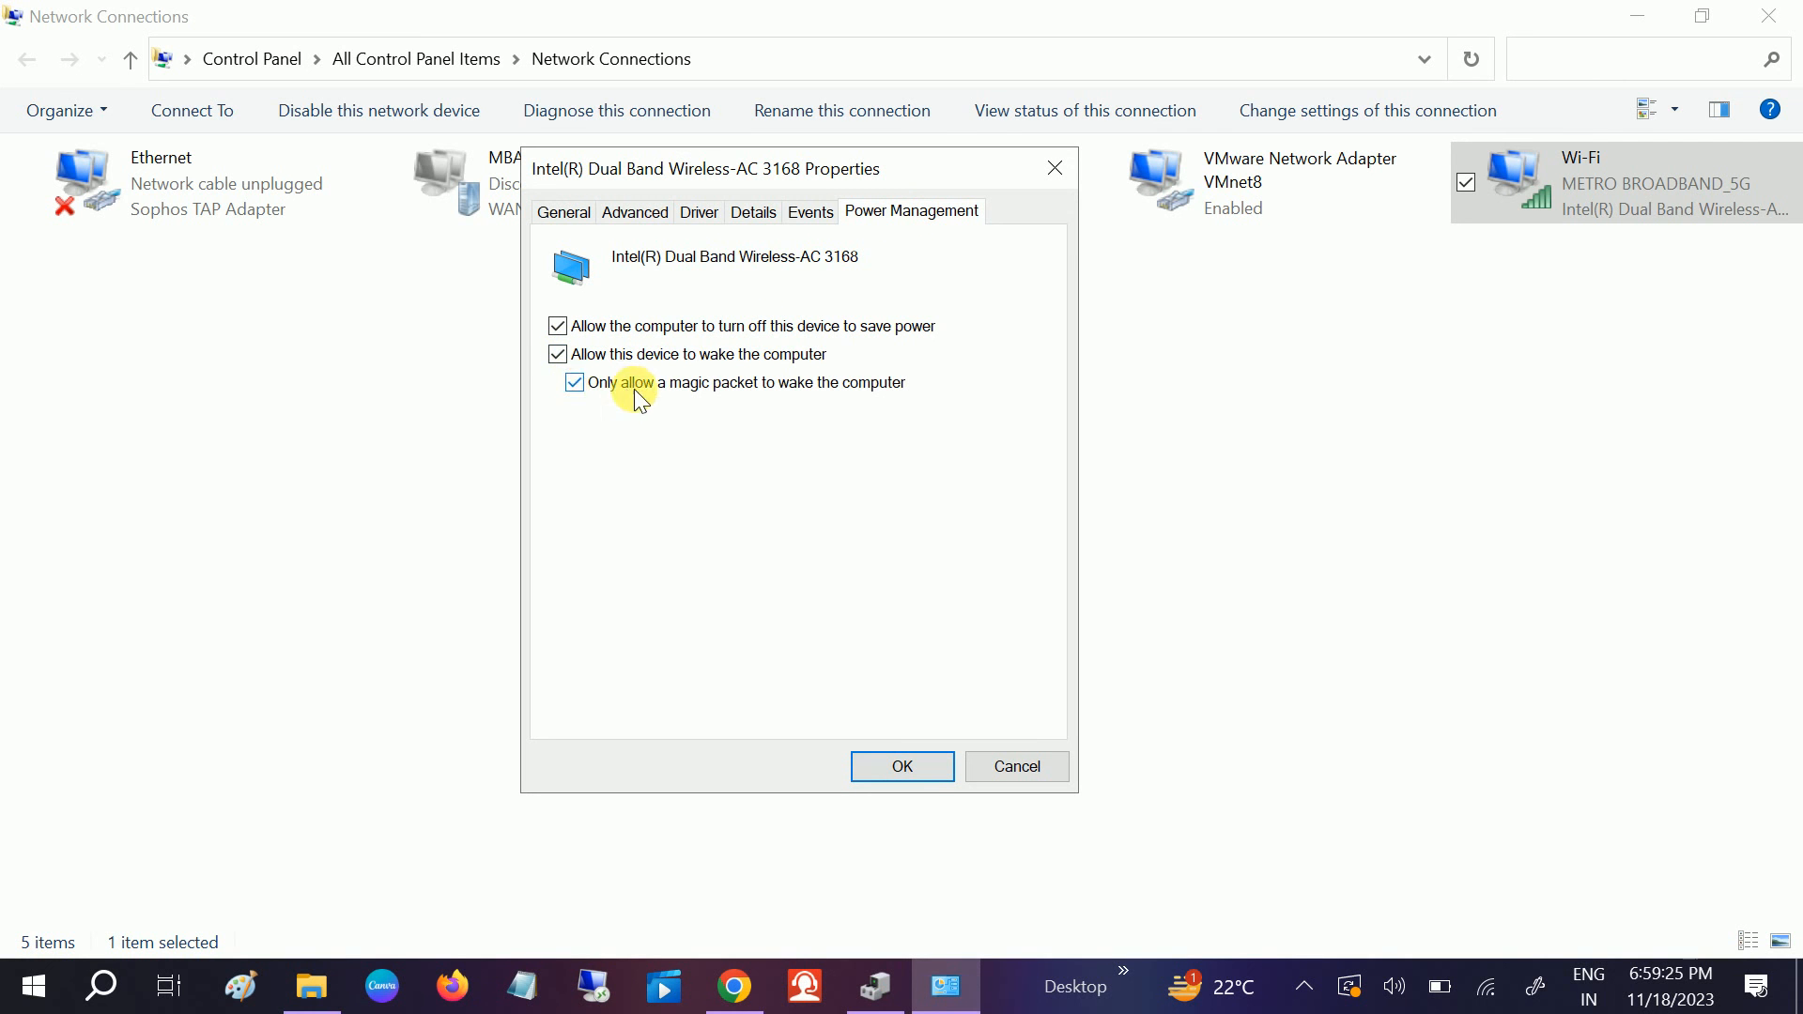
pyautogui.moveTo(869, 394)
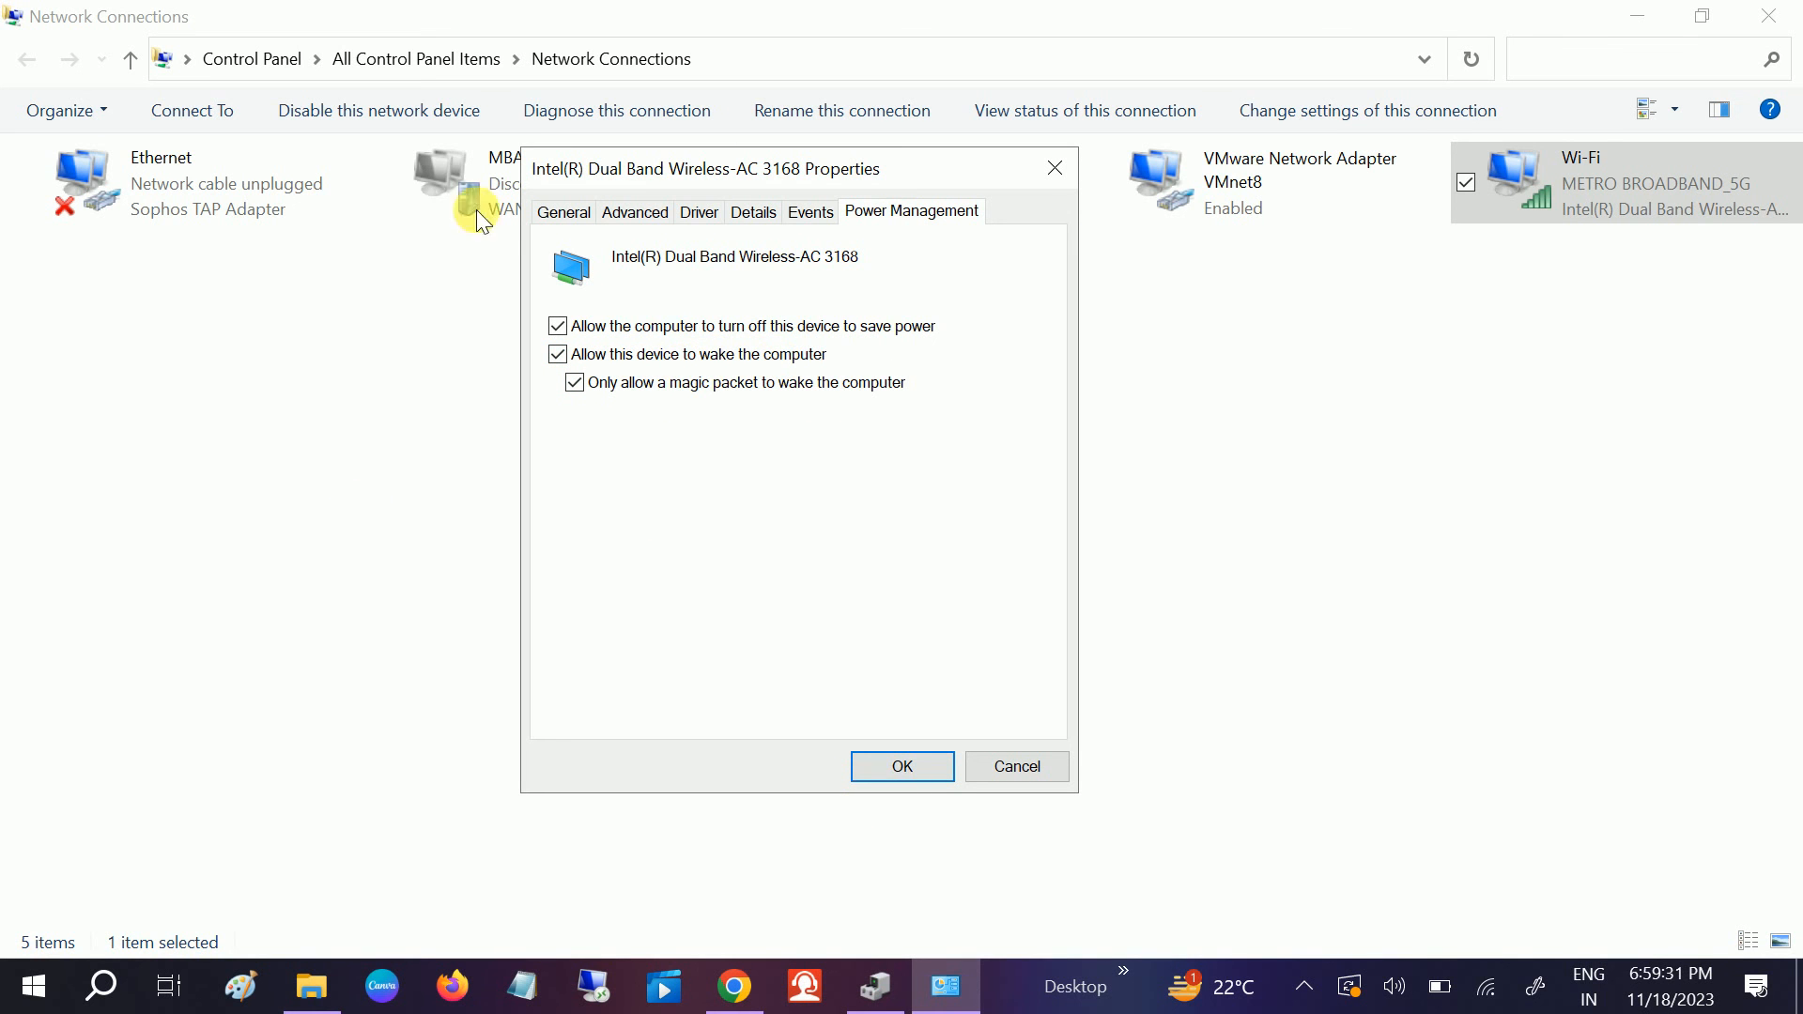
# - In Advanced properties, set Wake on Magic Packet to Enabled and confirm with OK
pyautogui.click(635, 211)
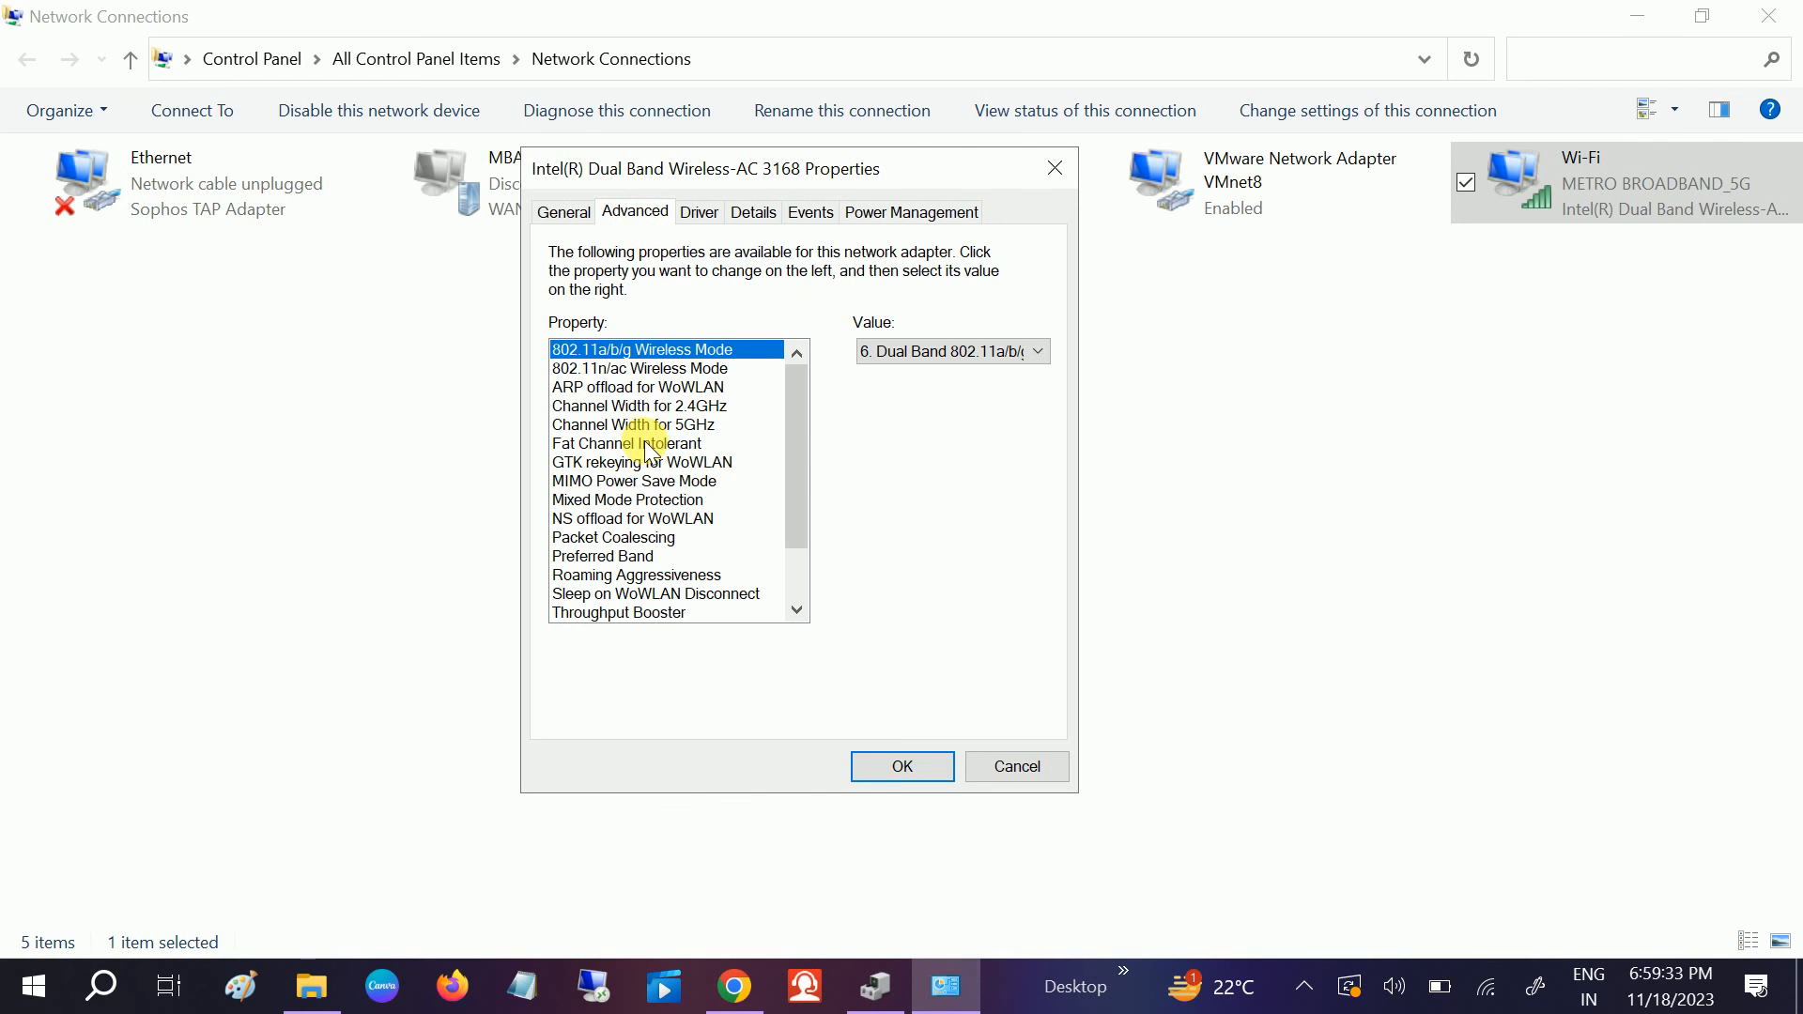
pyautogui.click(628, 613)
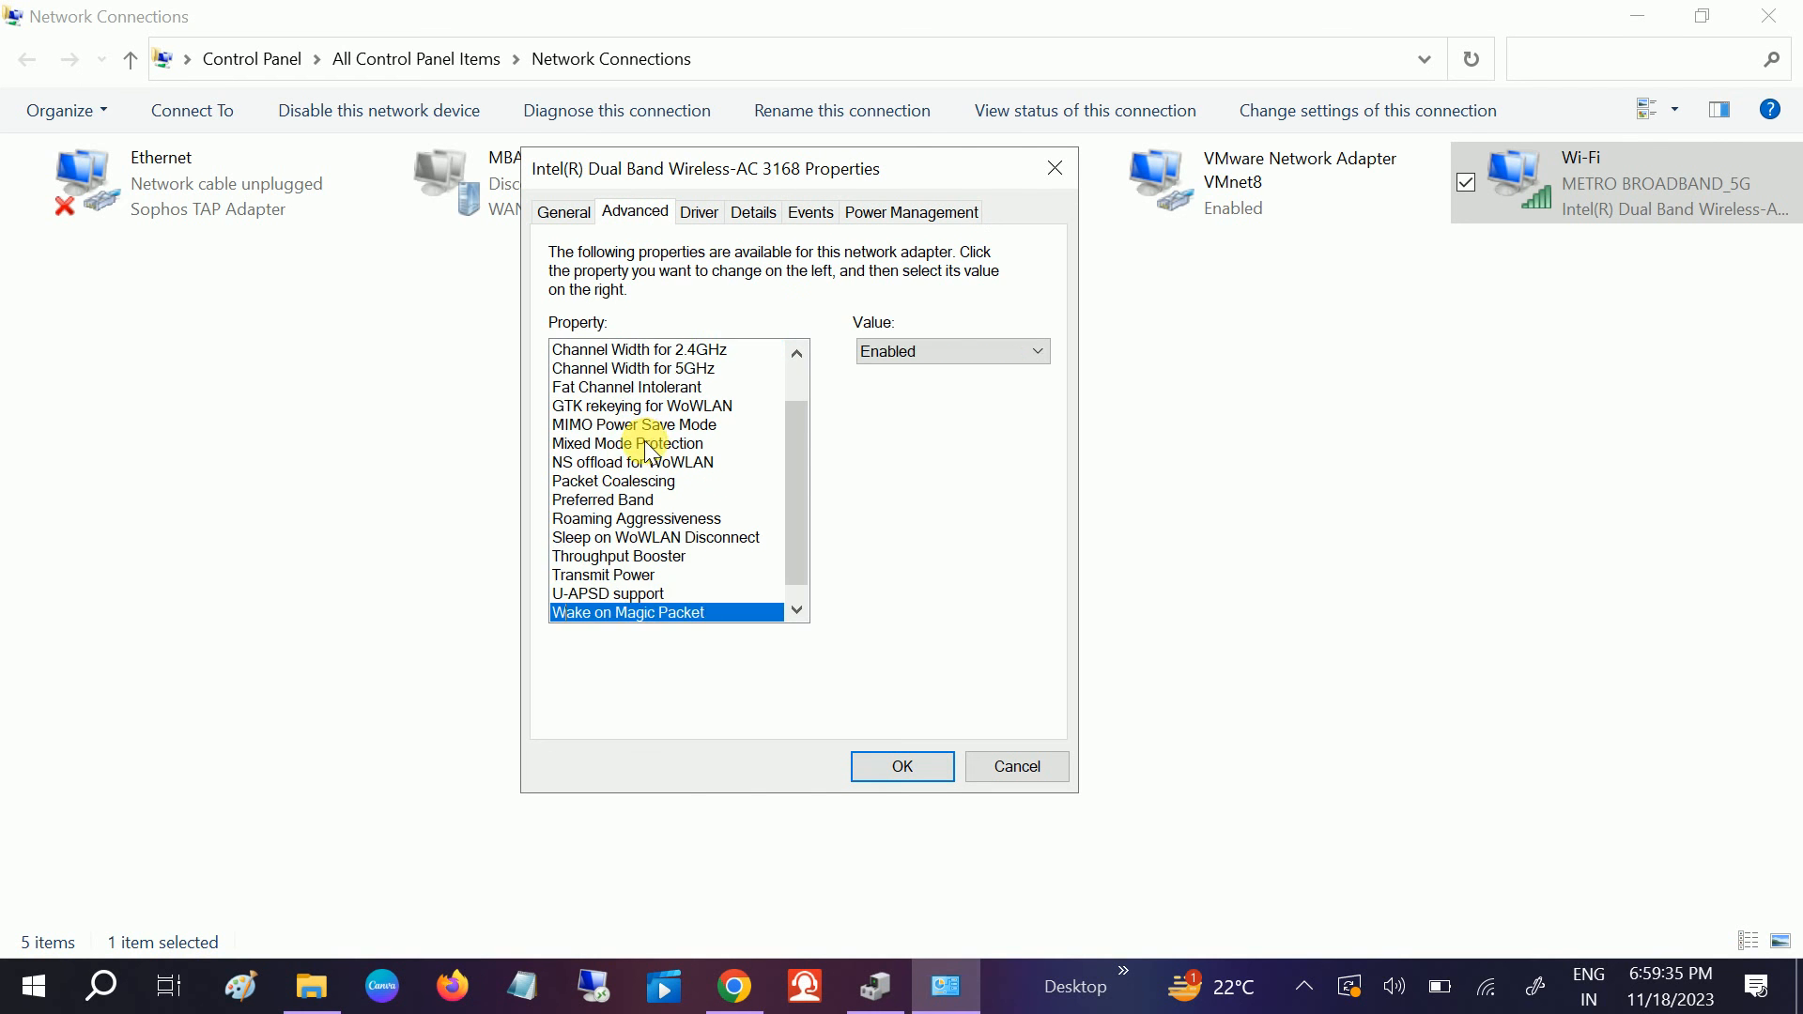
pyautogui.click(627, 613)
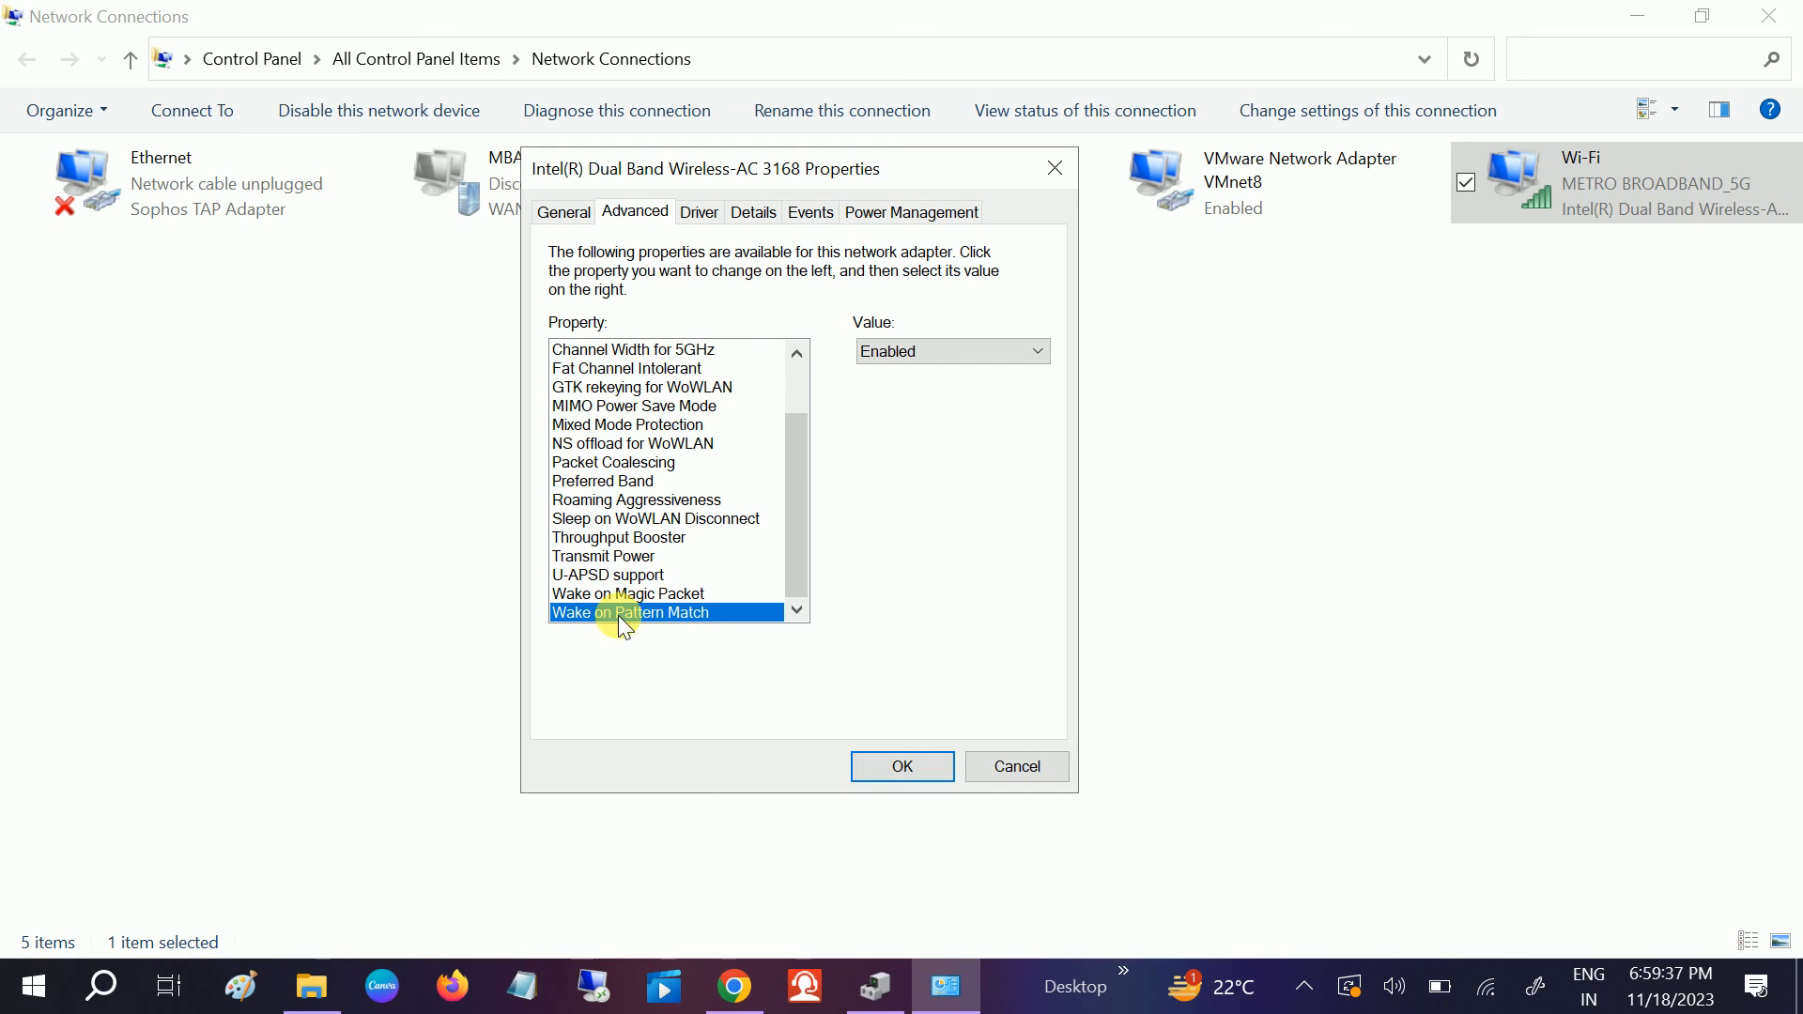
pyautogui.click(647, 593)
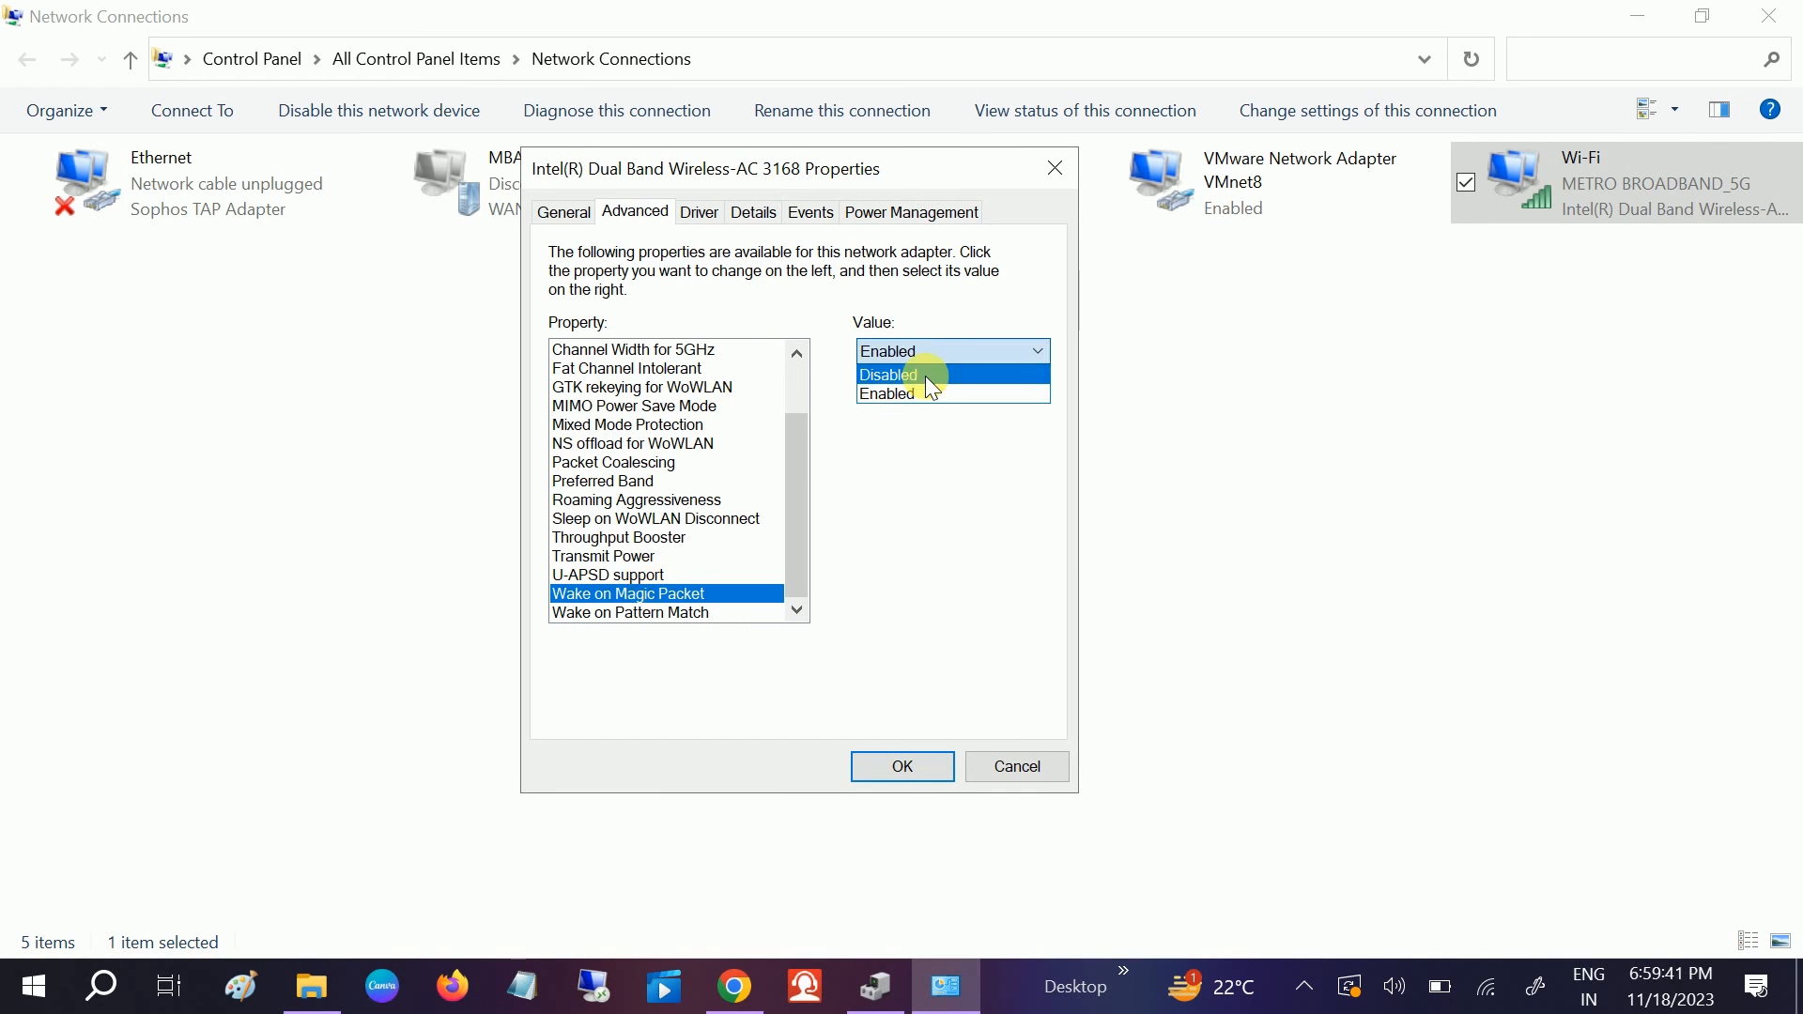
pyautogui.click(905, 374)
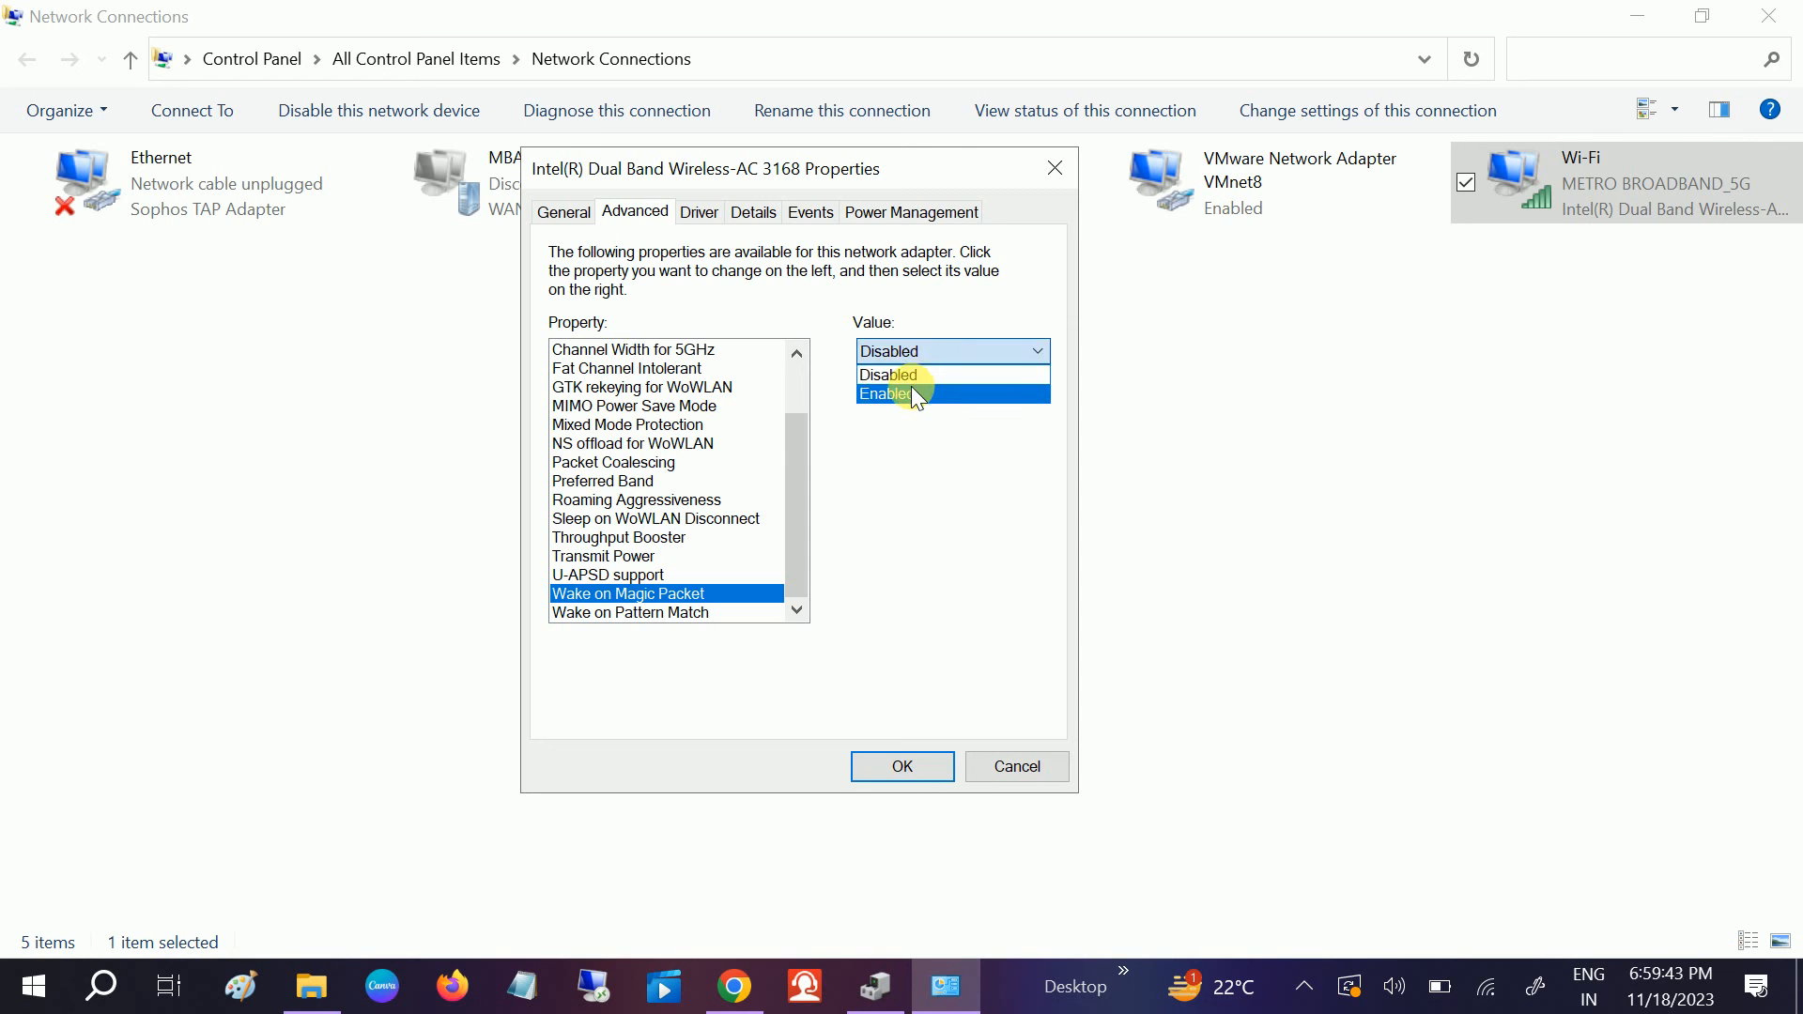
pyautogui.click(904, 395)
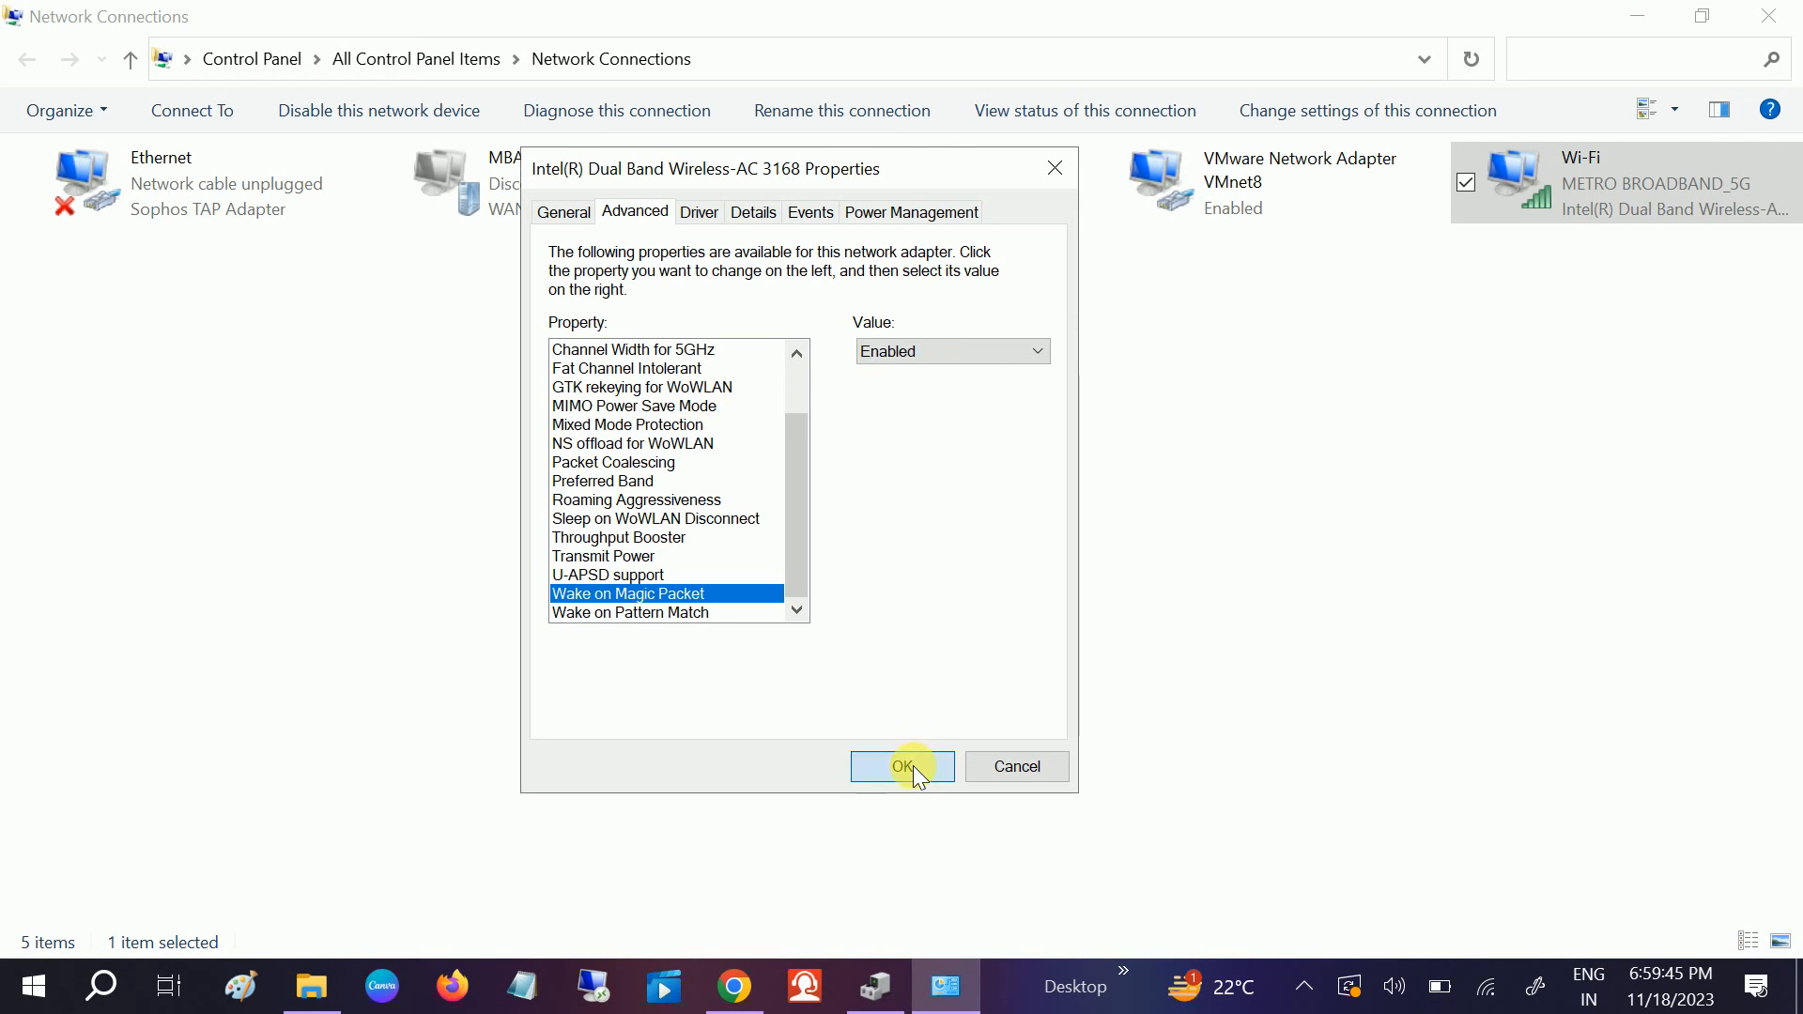
pyautogui.click(902, 767)
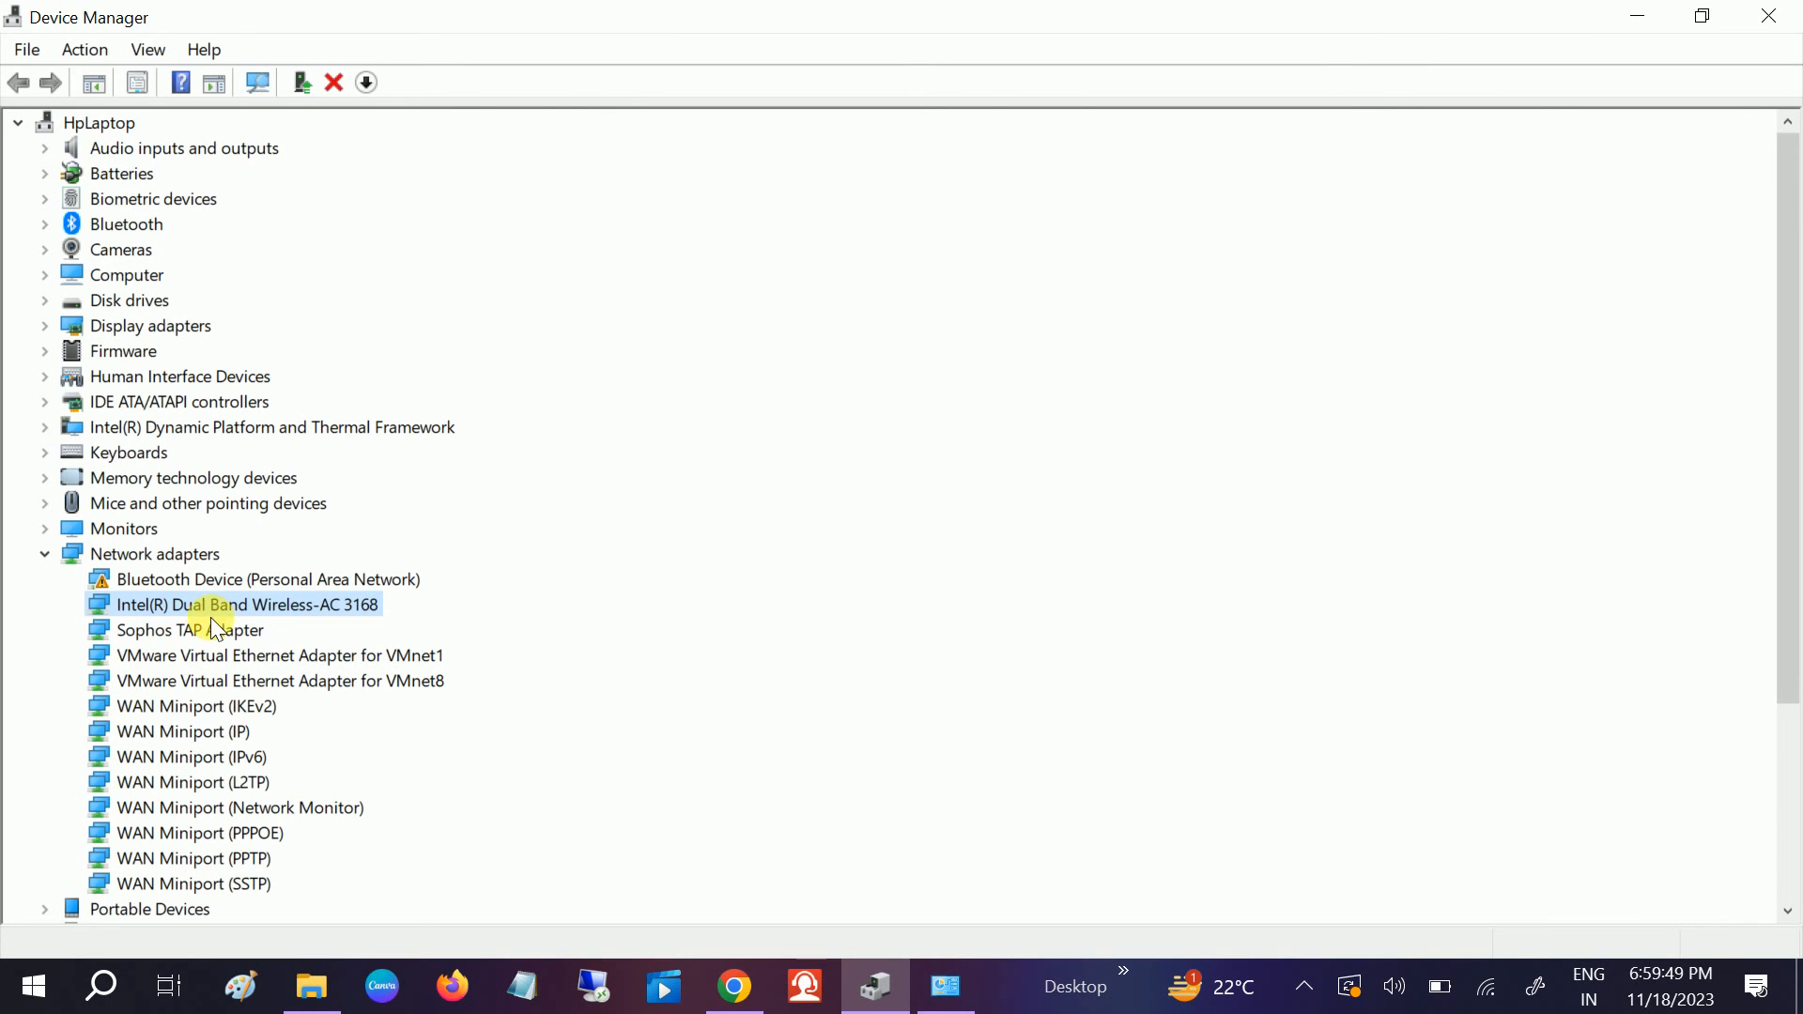
pyautogui.rightClick(216, 605)
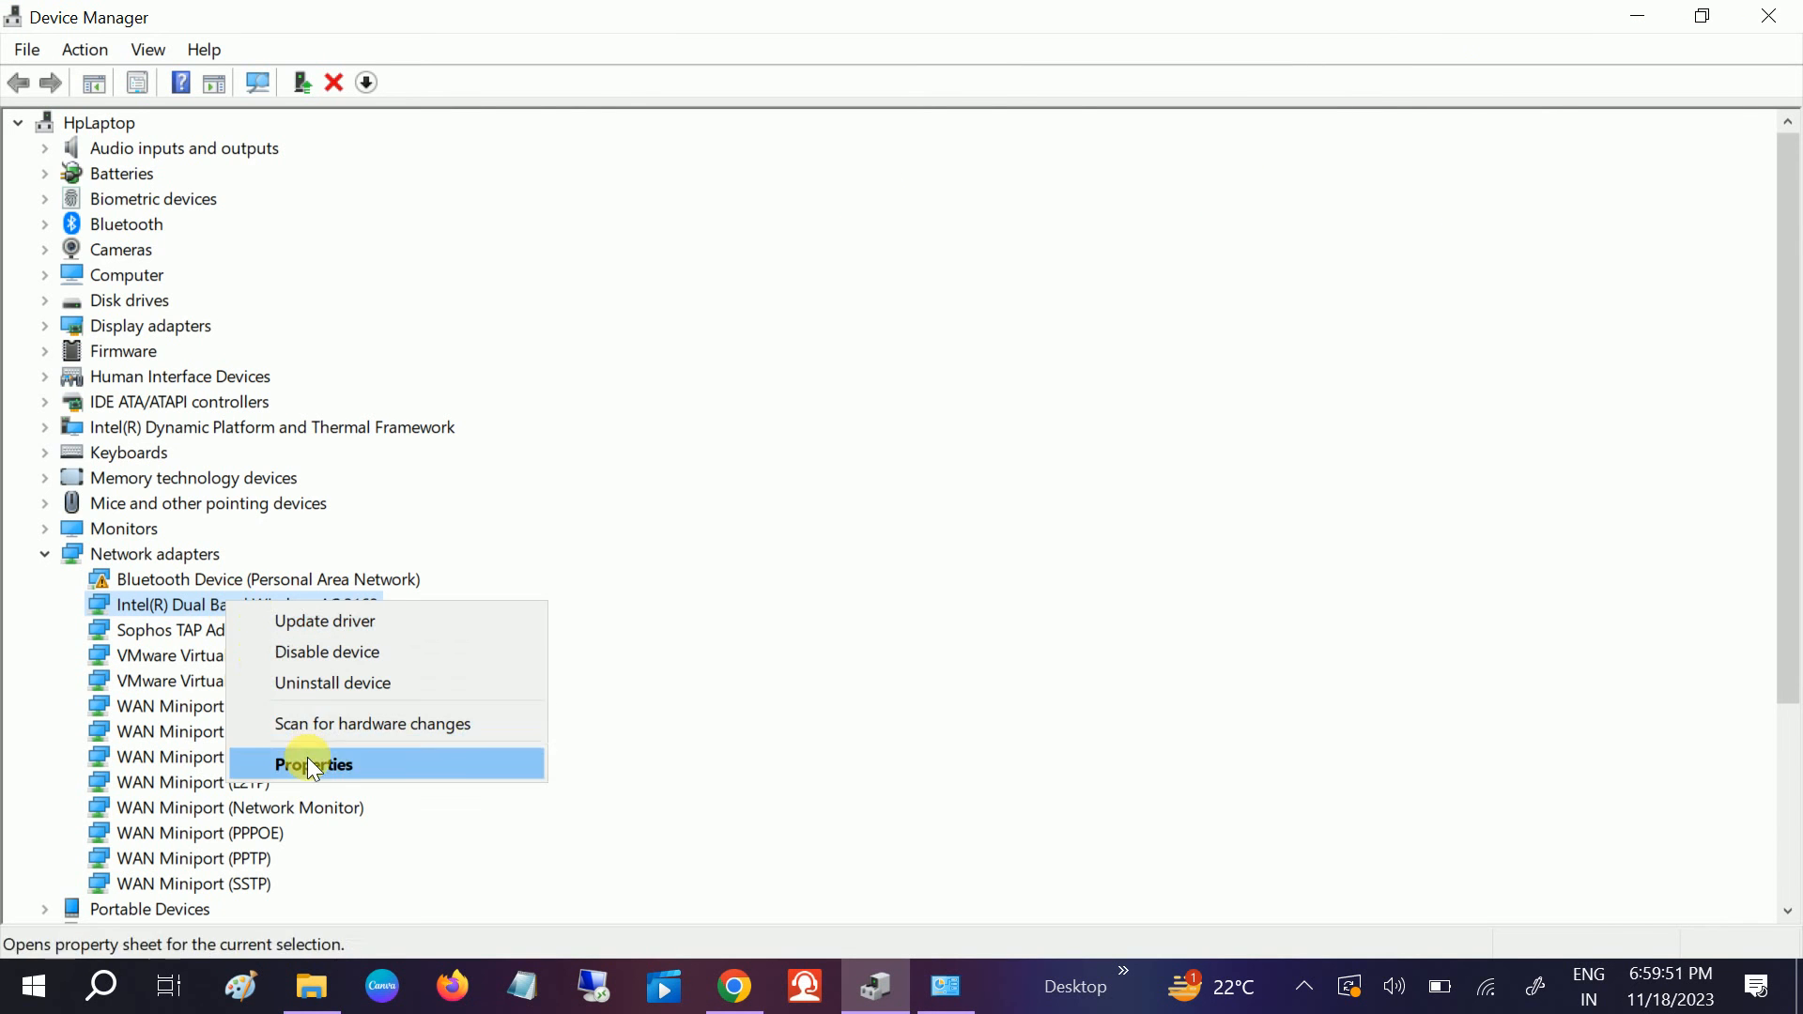
pyautogui.click(312, 764)
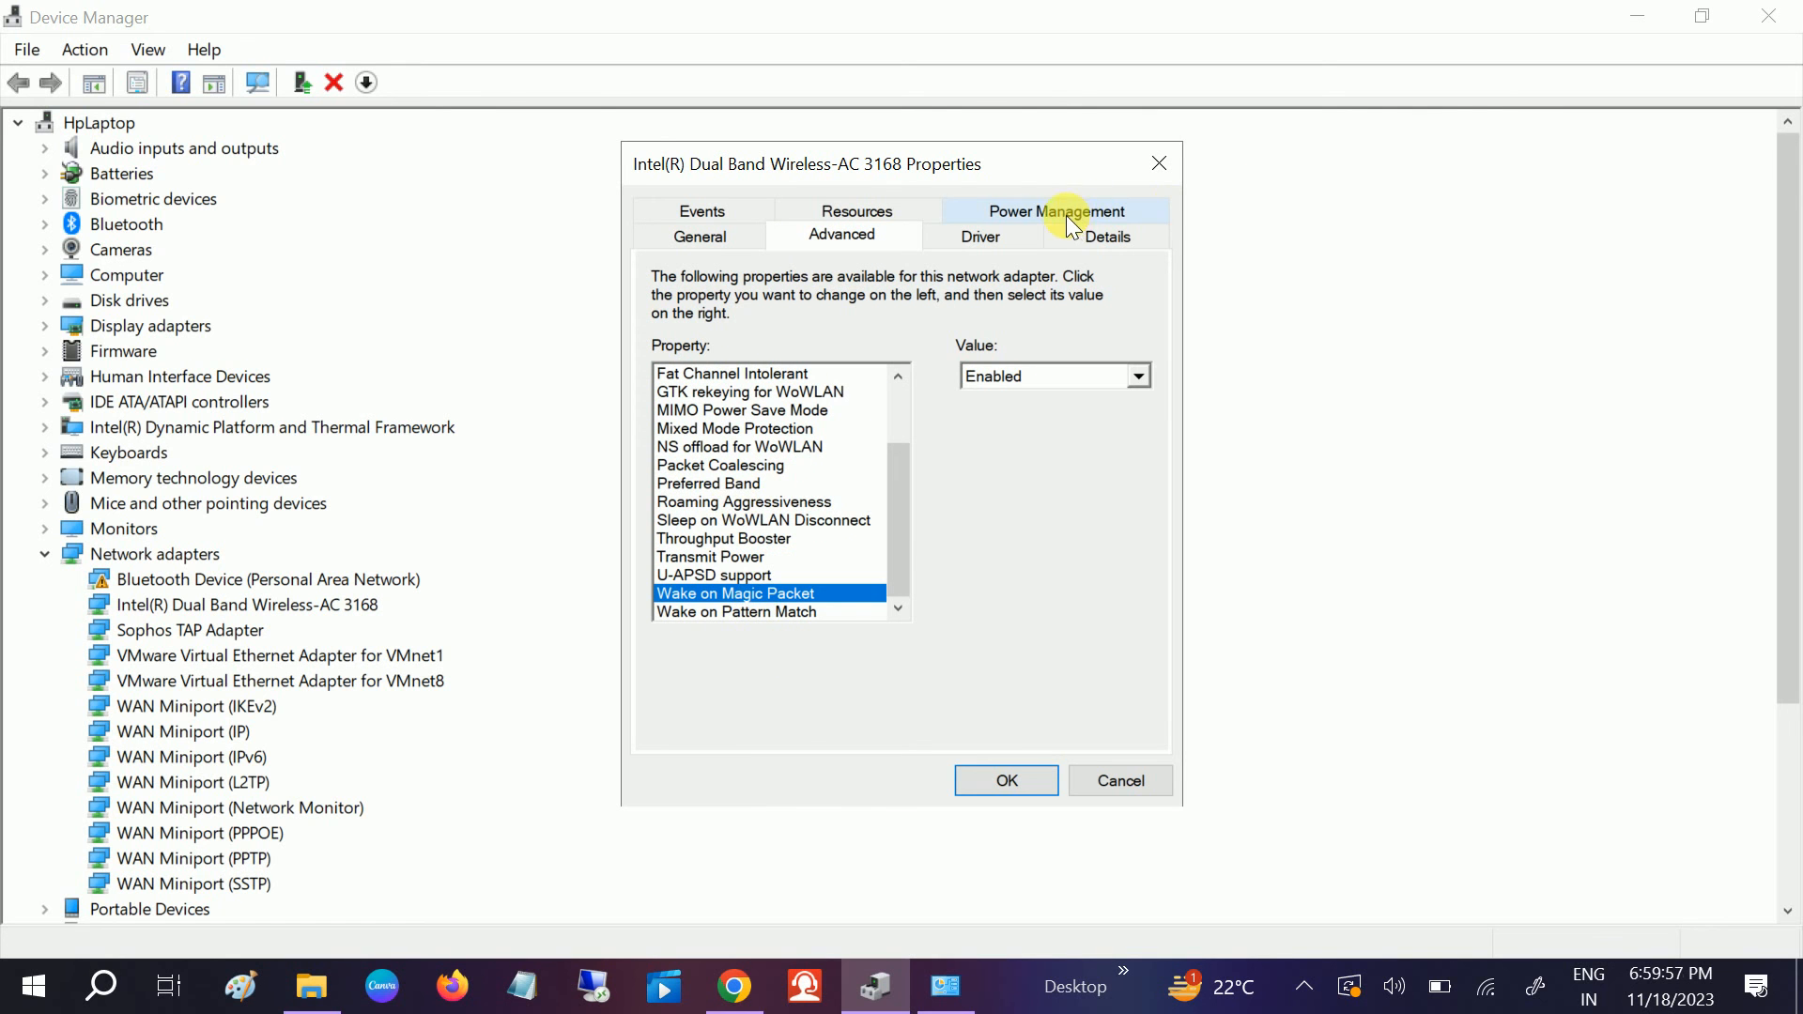
pyautogui.click(1055, 211)
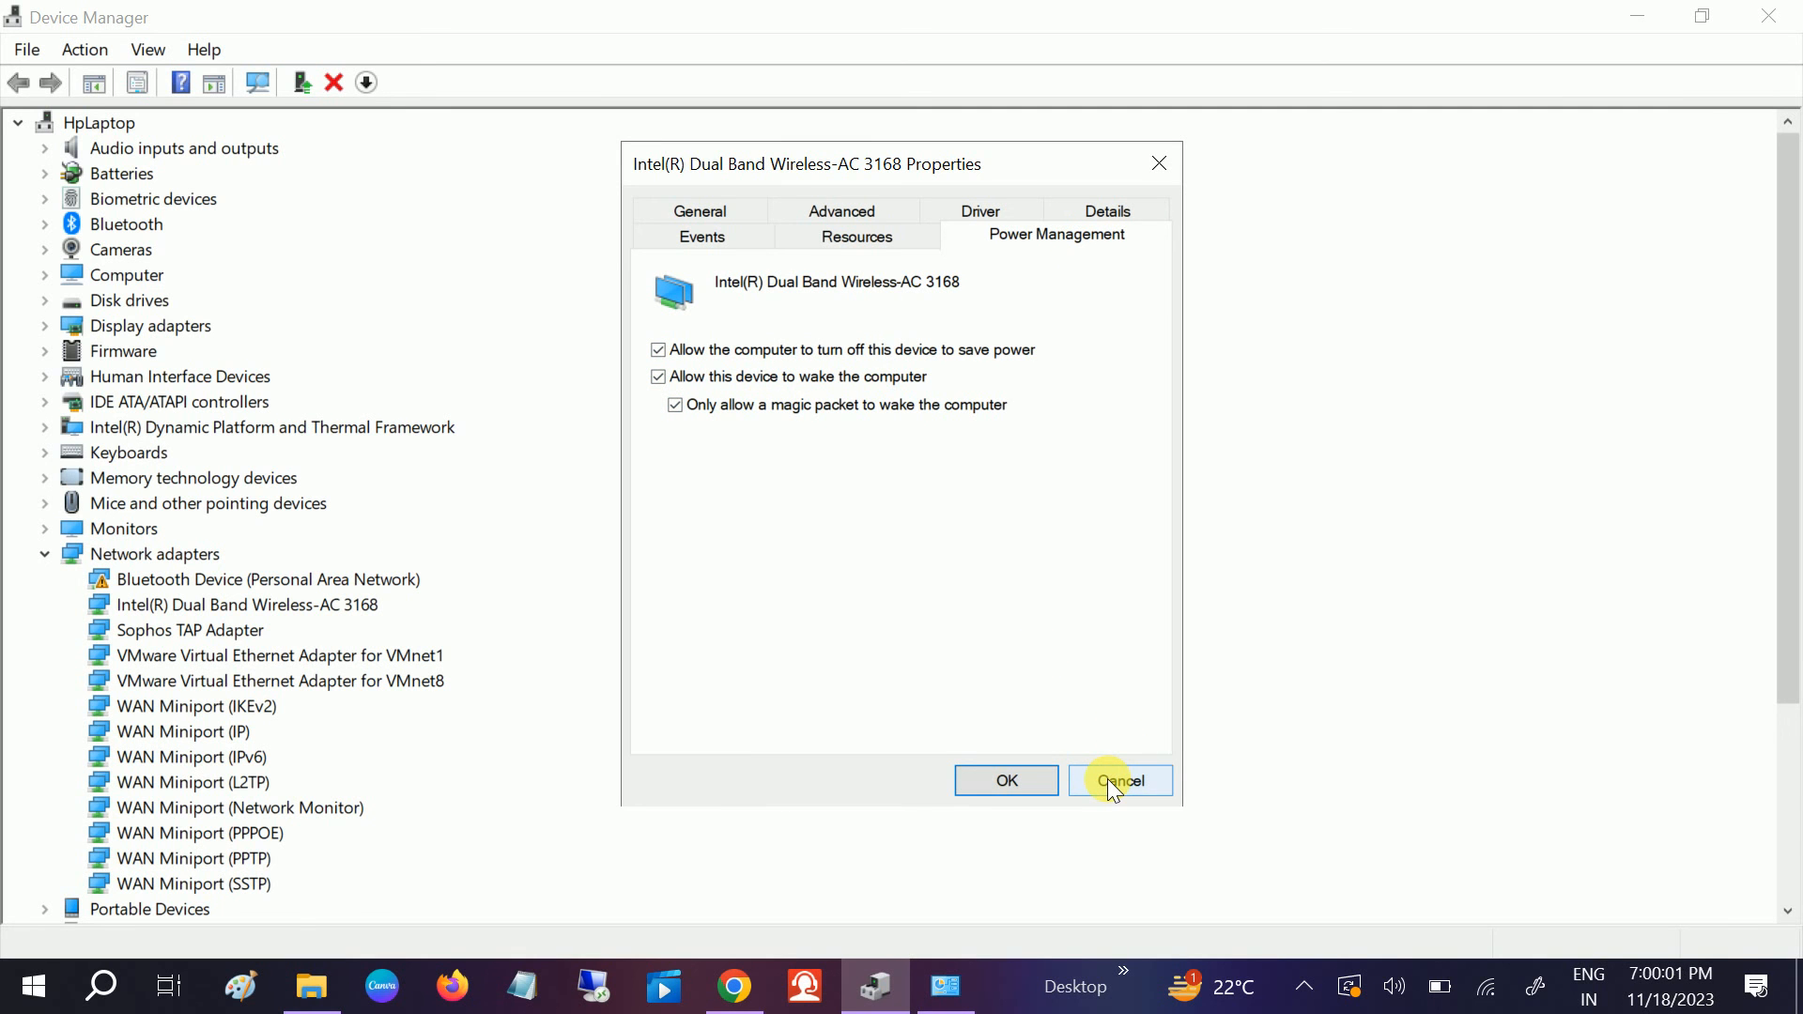
pyautogui.click(1120, 780)
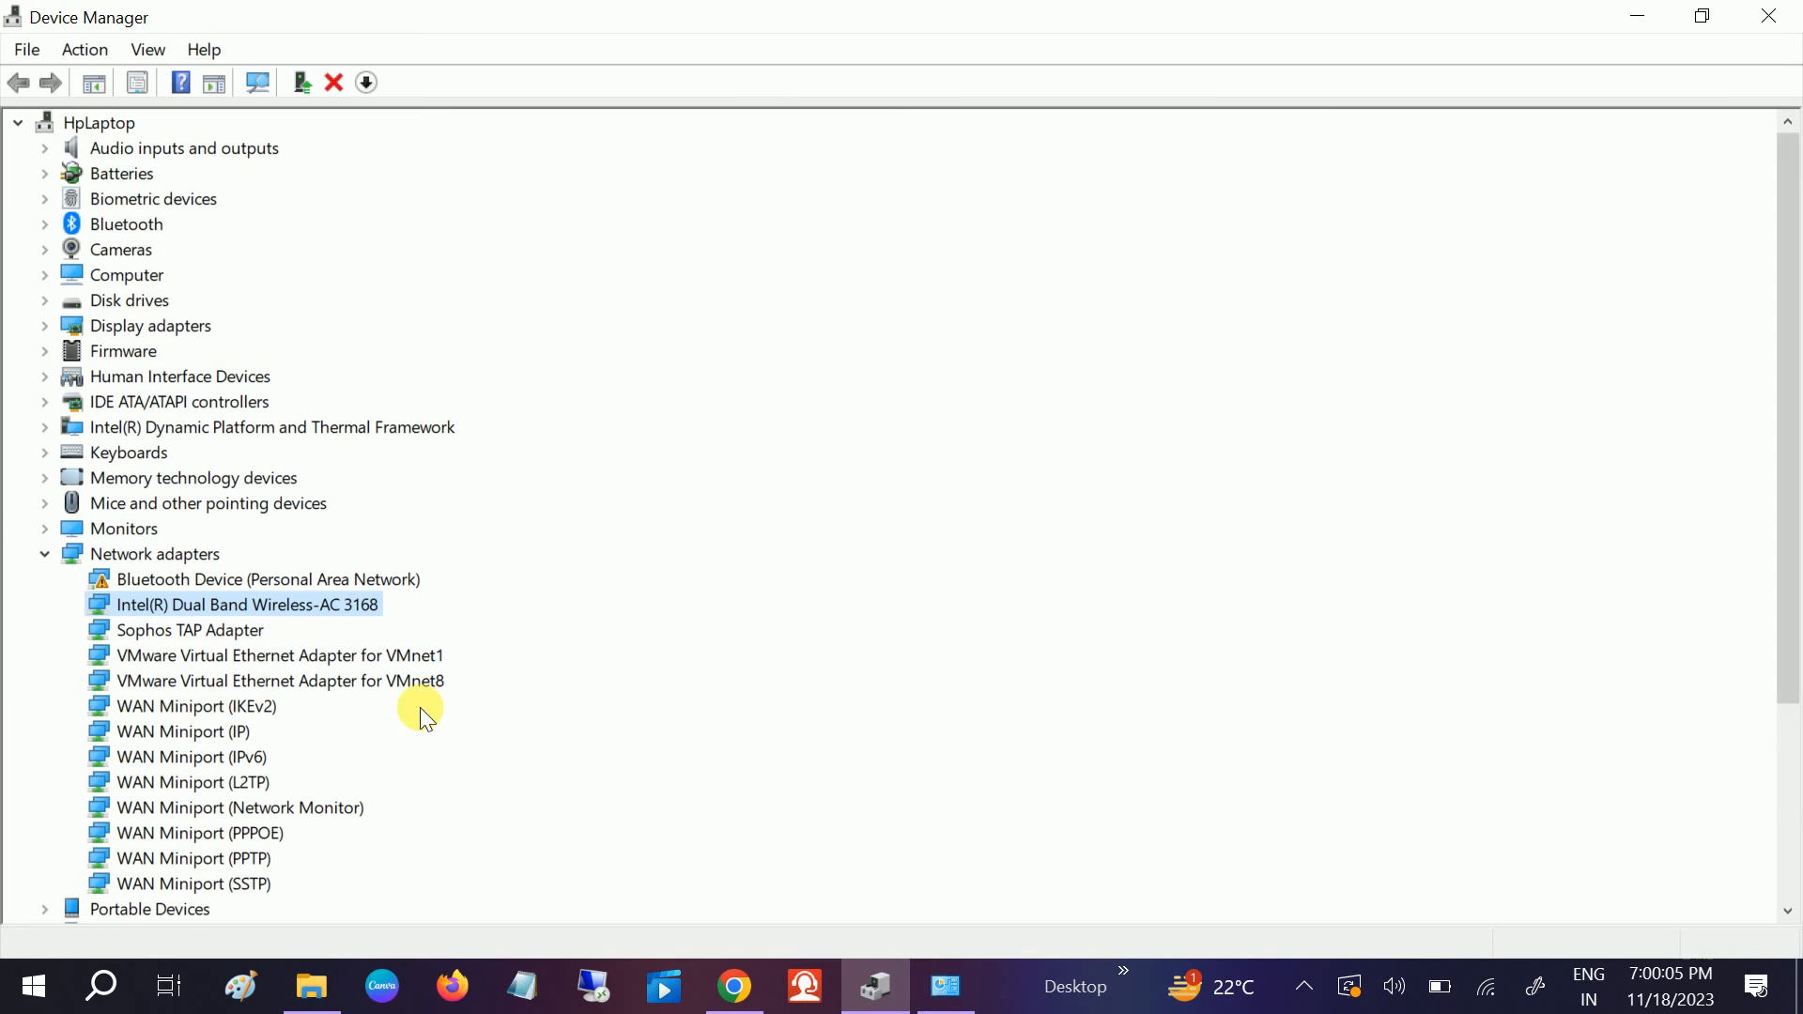
pyautogui.scroll(-3)
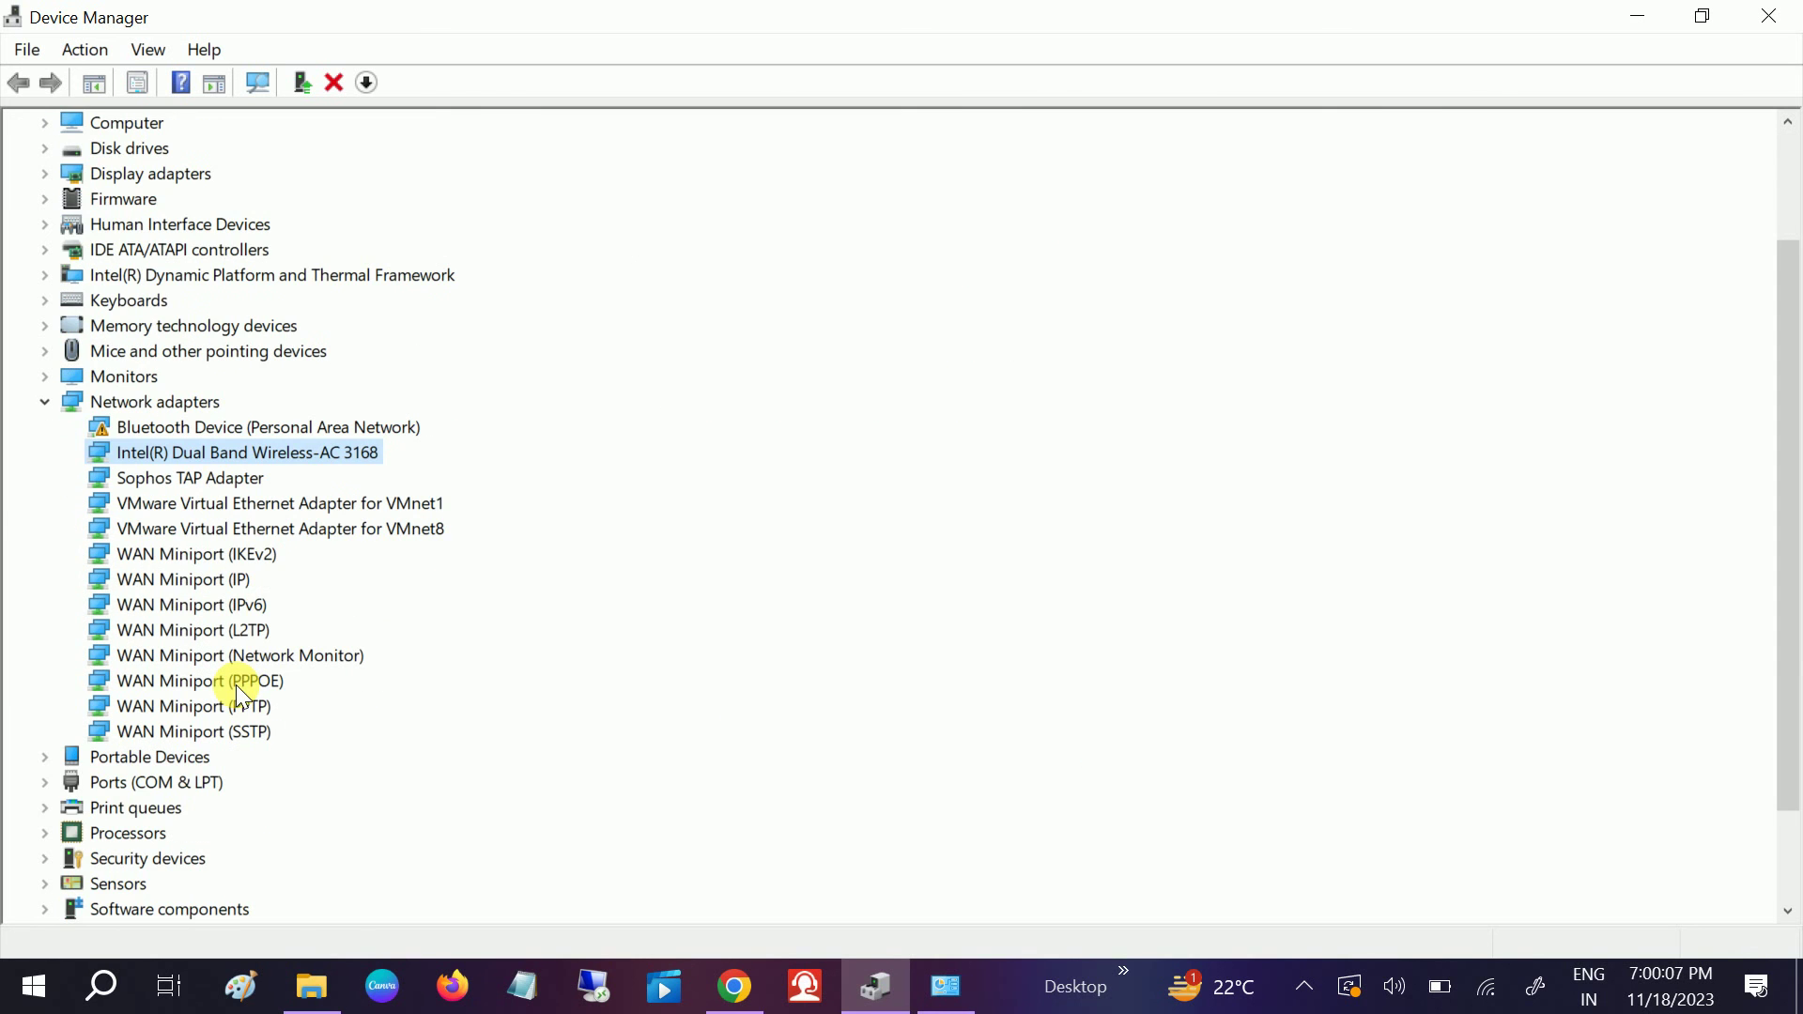
pyautogui.moveTo(323, 402)
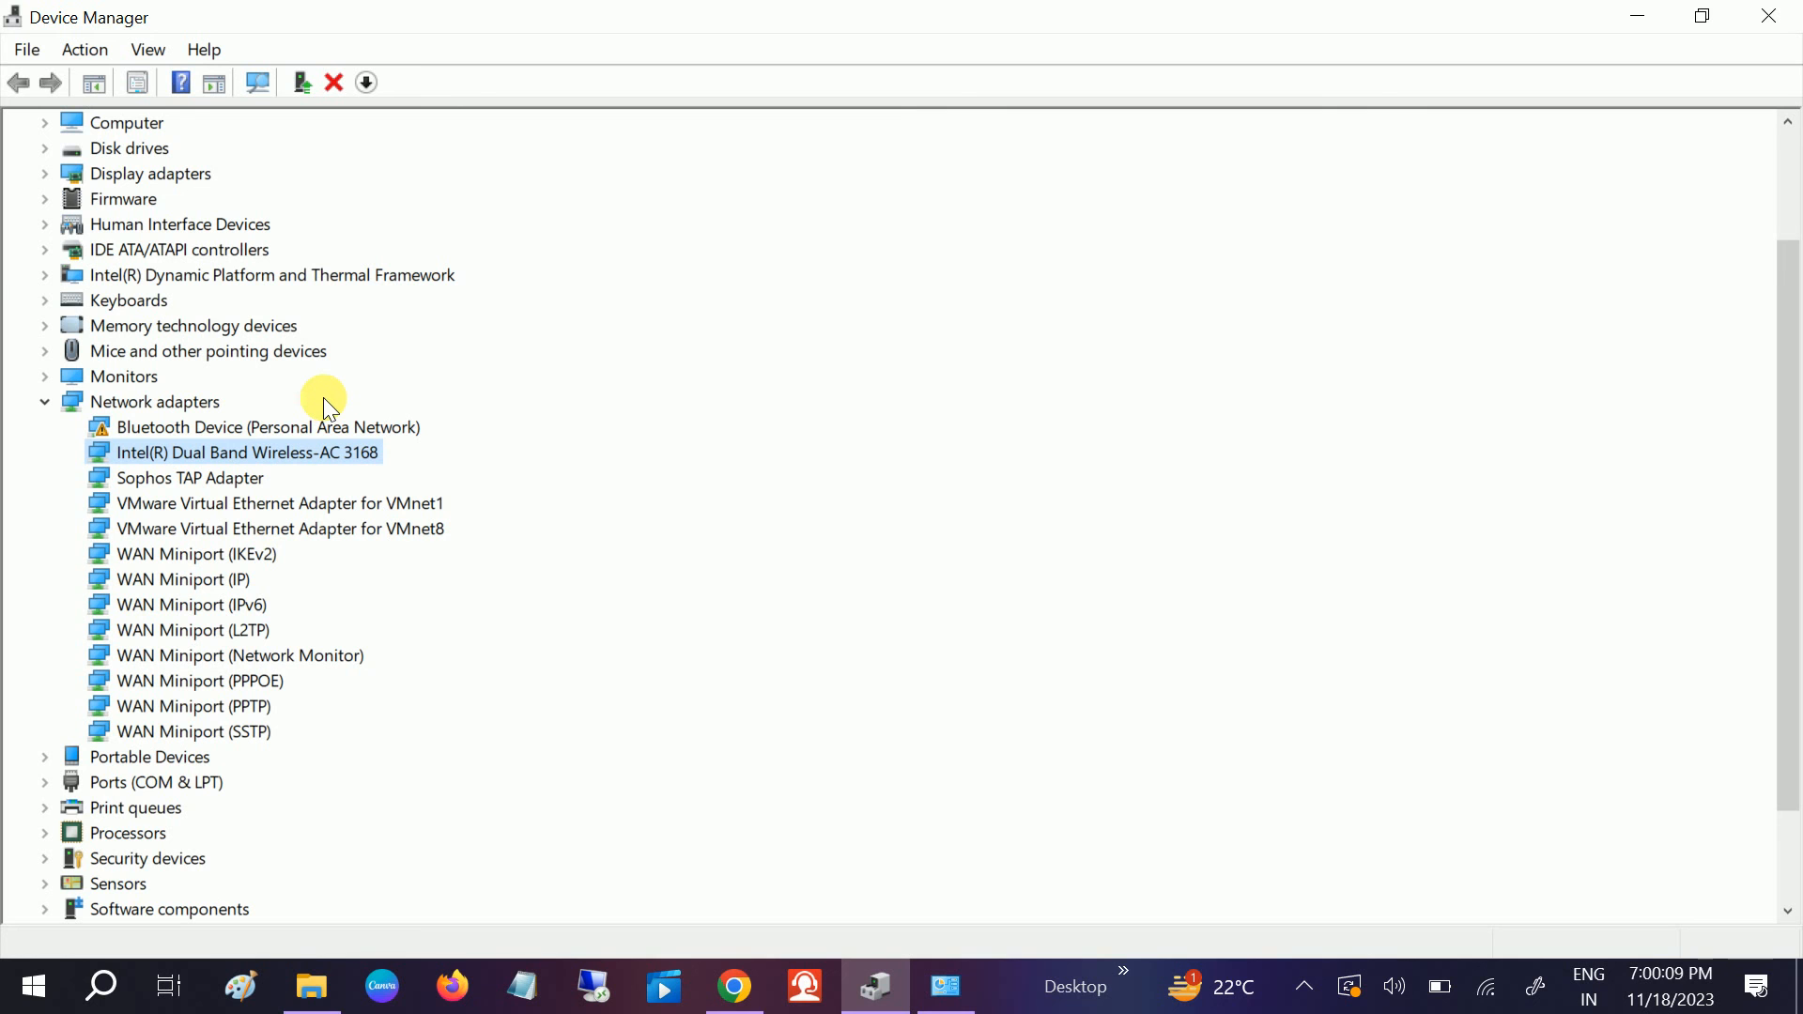